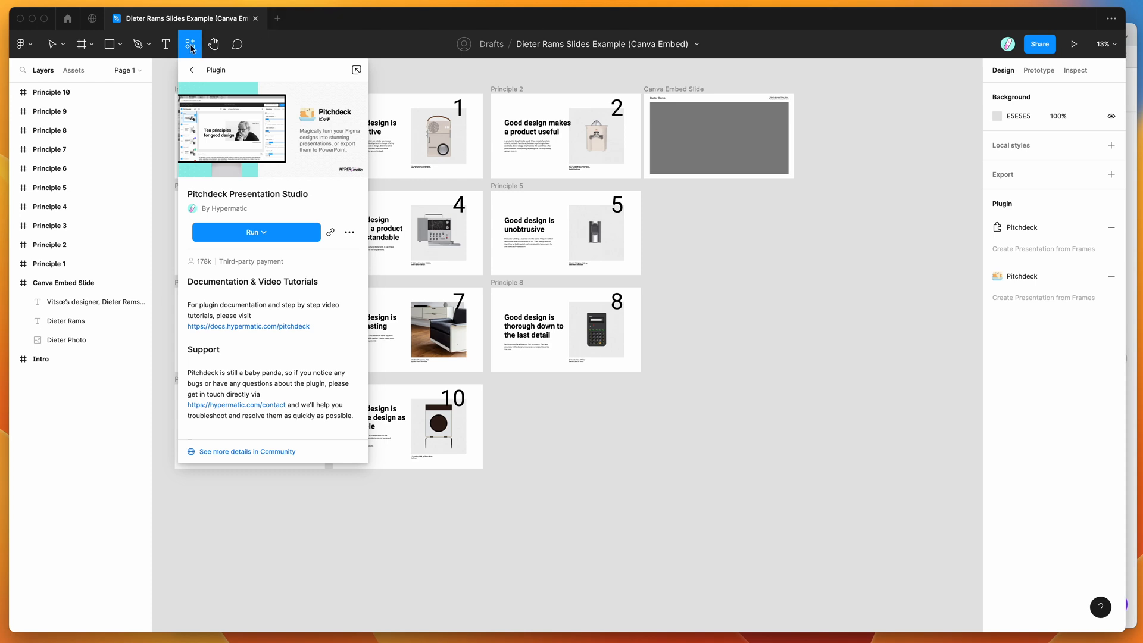
mouse_move(207, 177)
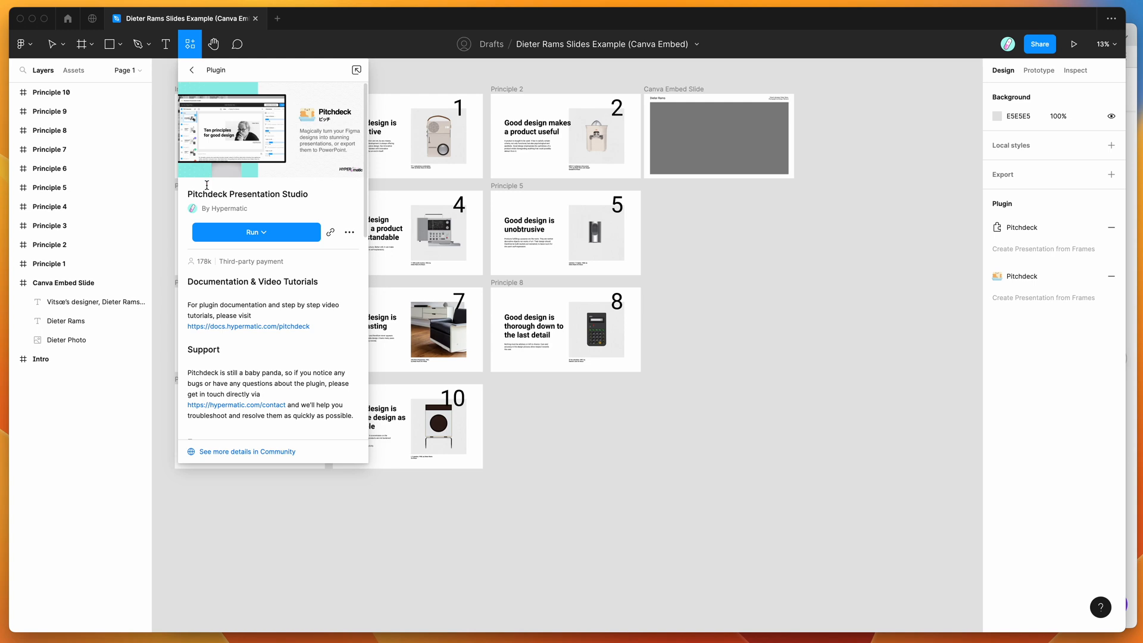
mouse_move(235, 183)
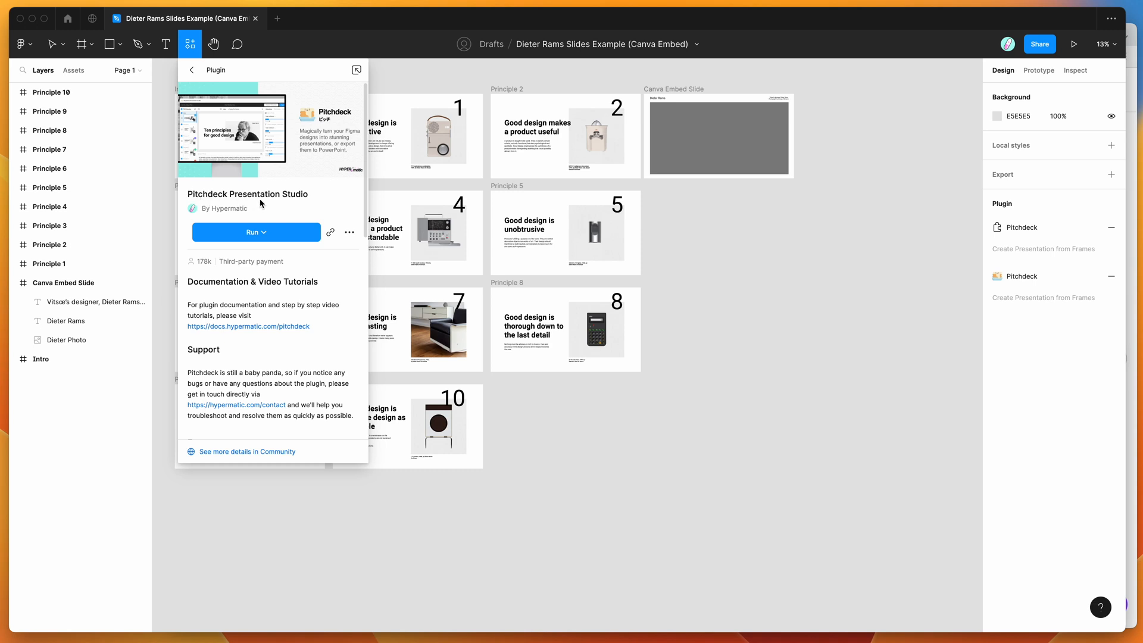
mouse_move(275, 237)
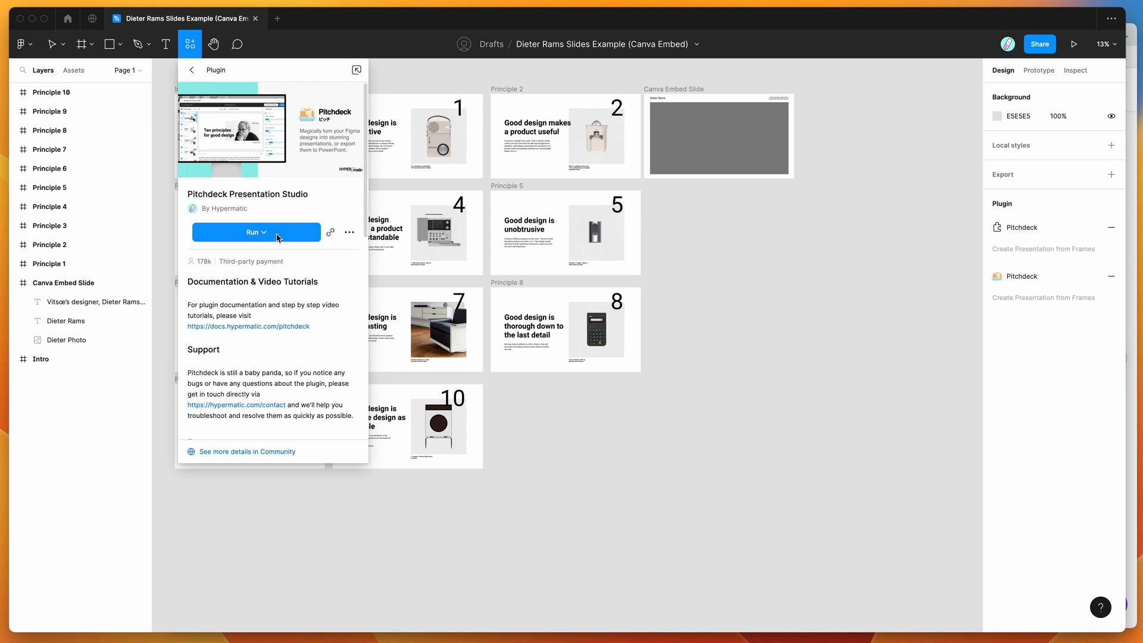
mouse_move(347, 242)
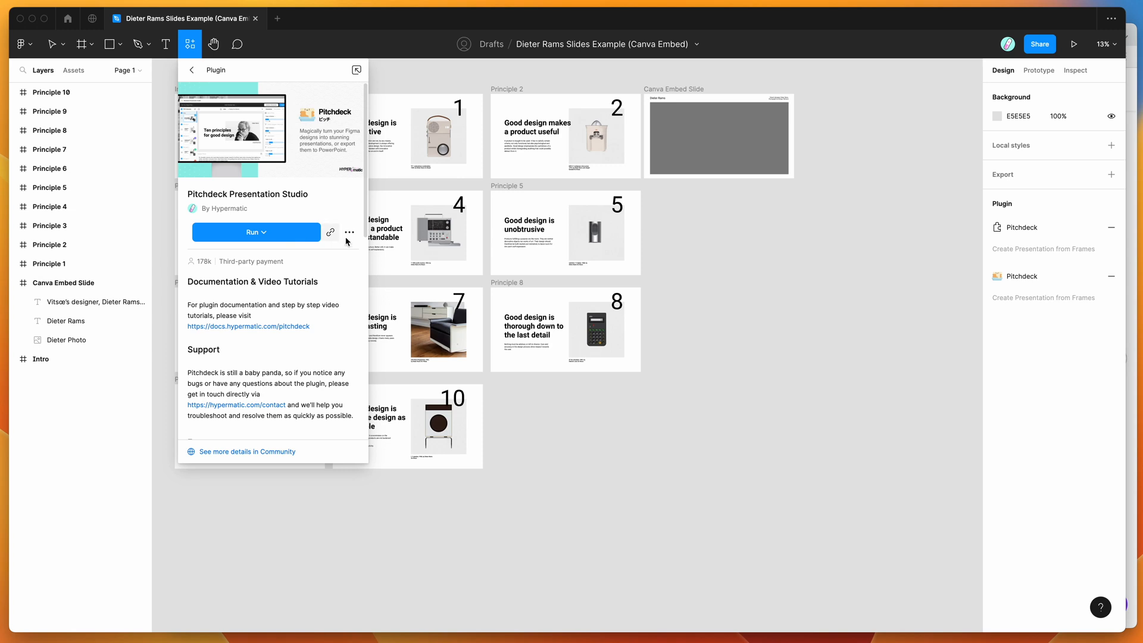
mouse_move(348, 232)
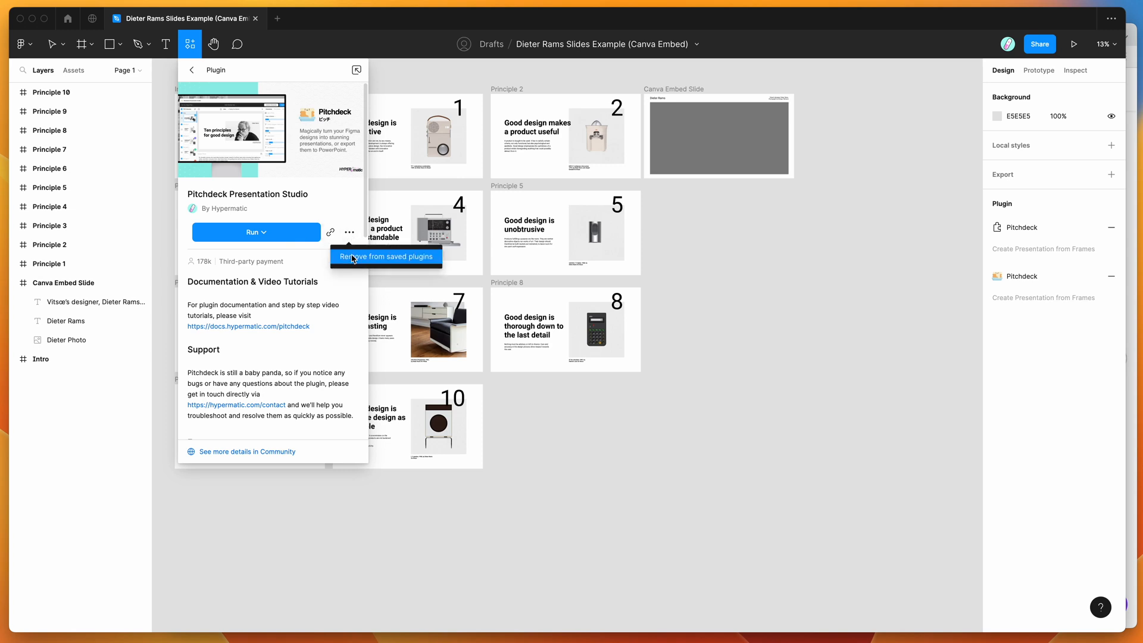
mouse_move(305, 199)
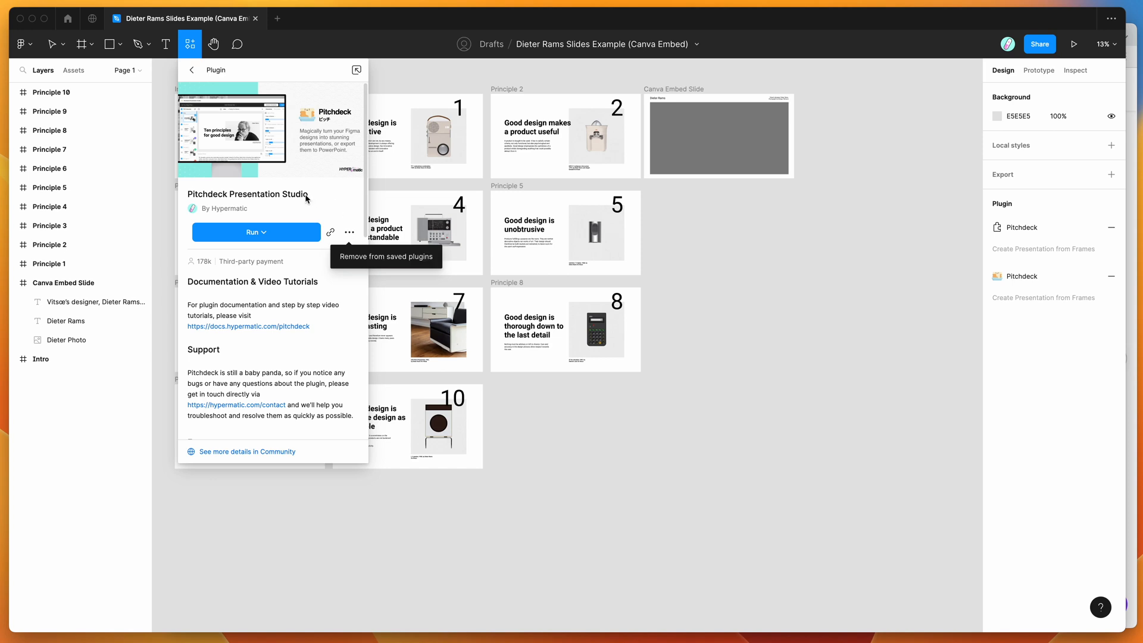
mouse_move(250, 202)
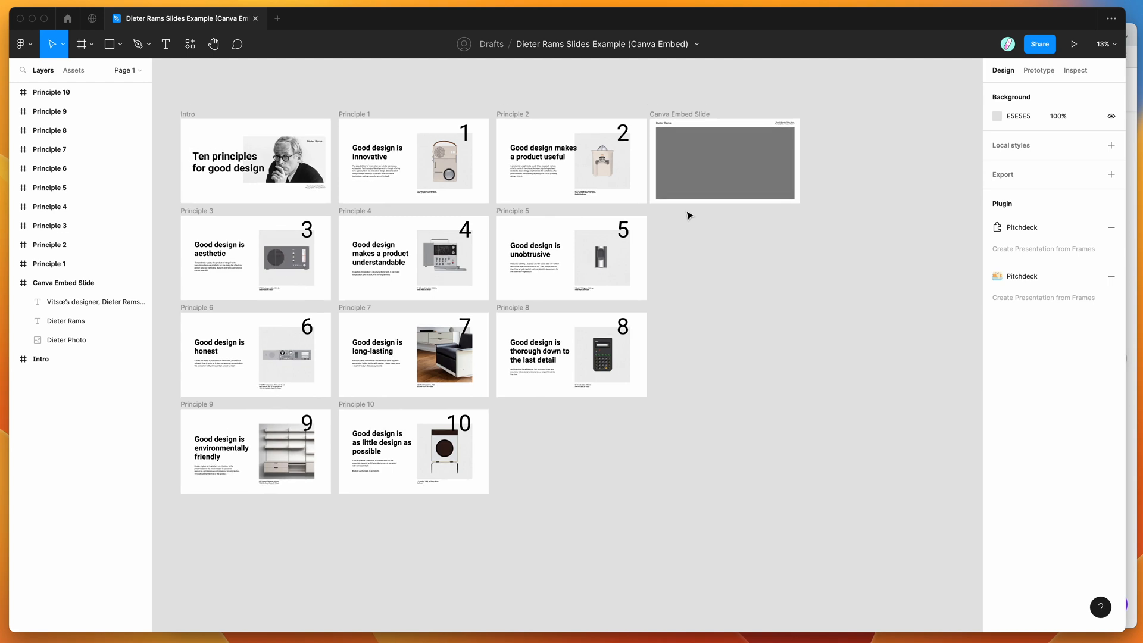
Run Pitchdeck Presentation Studio from saved plugins and show the Intro slide's GIFs/Videos/Embeds settings for Dieter Photo.
right_click(683, 215)
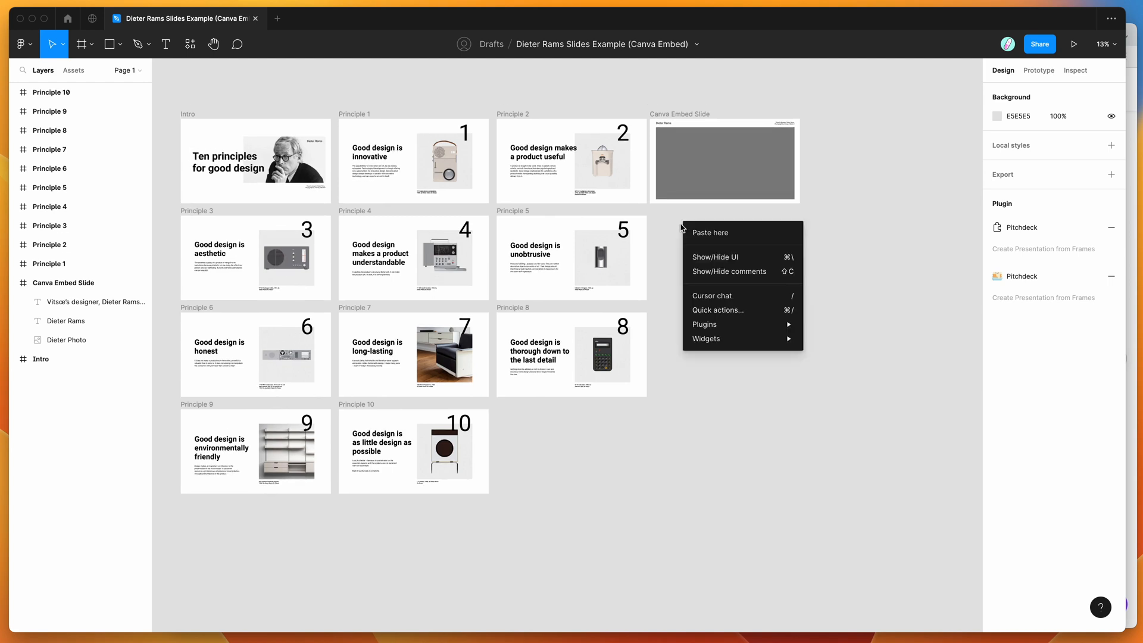
mouse_move(704, 323)
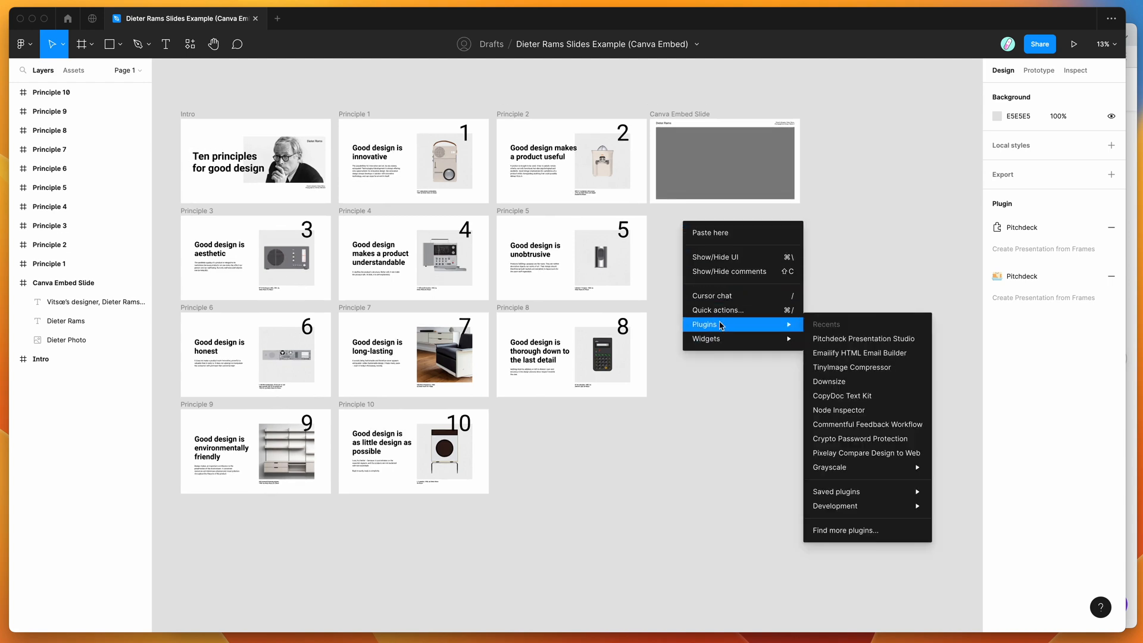
mouse_move(835, 492)
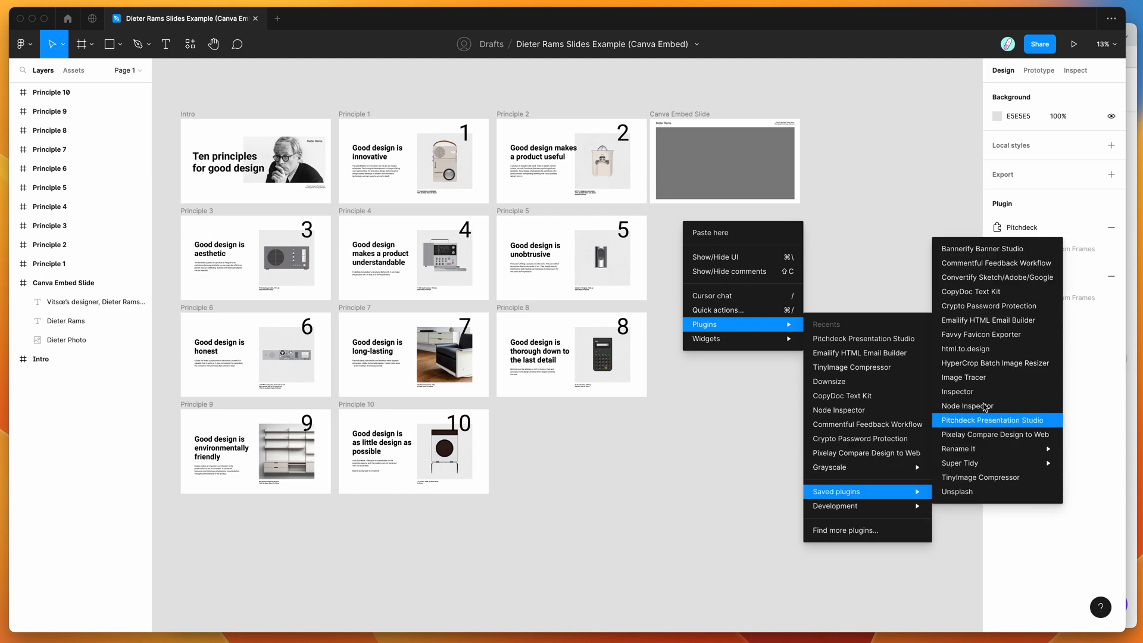
left_click(991, 420)
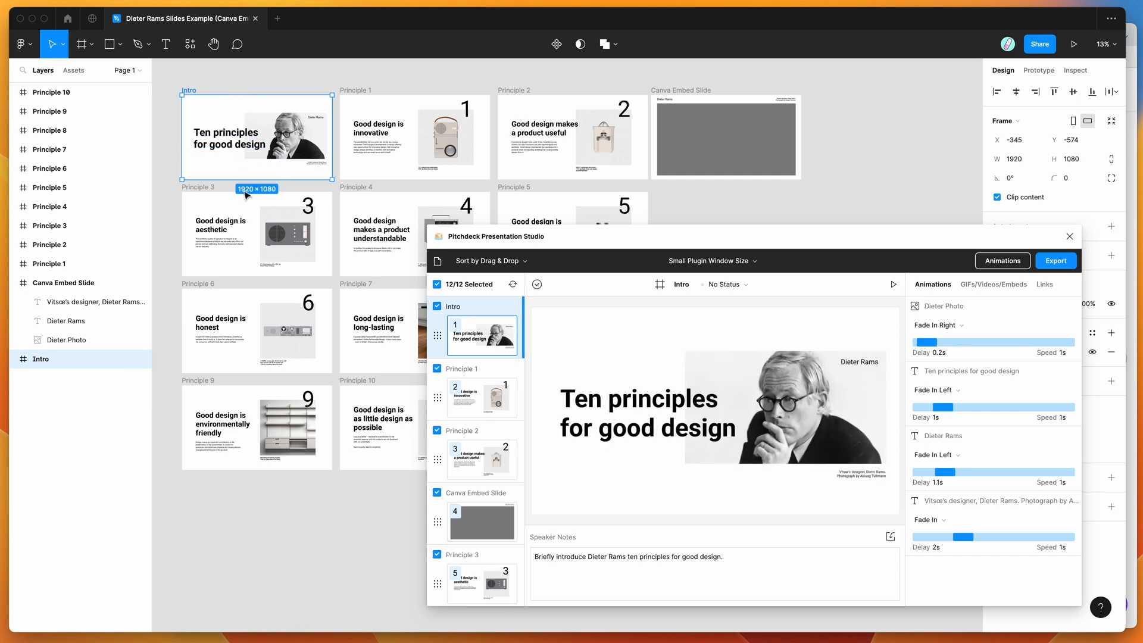
mouse_move(167, 179)
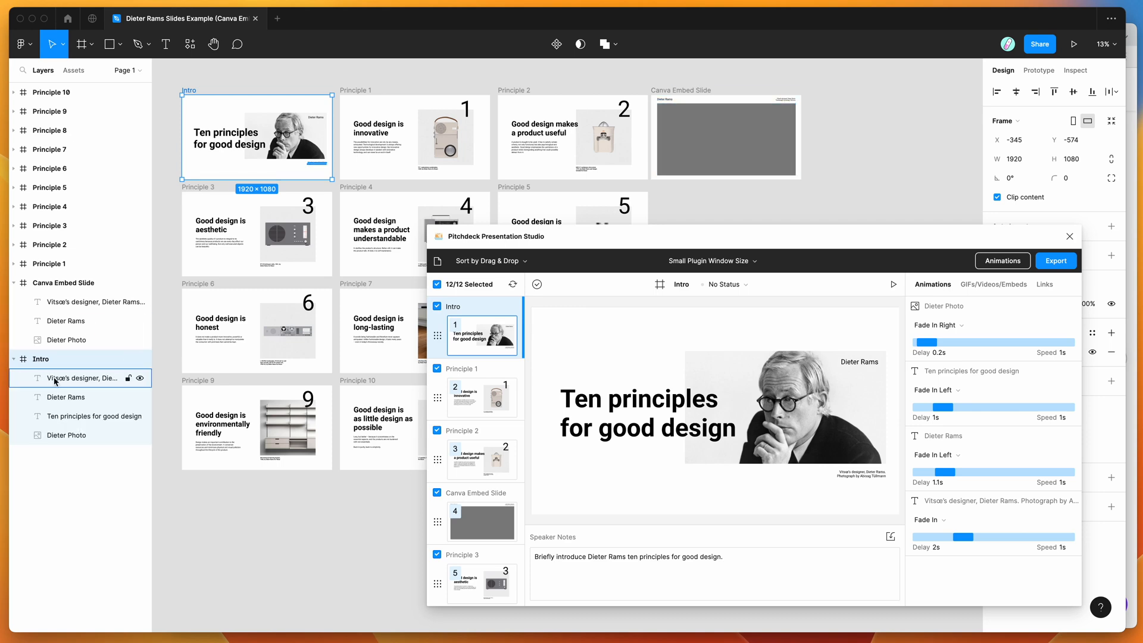
left_click(66, 436)
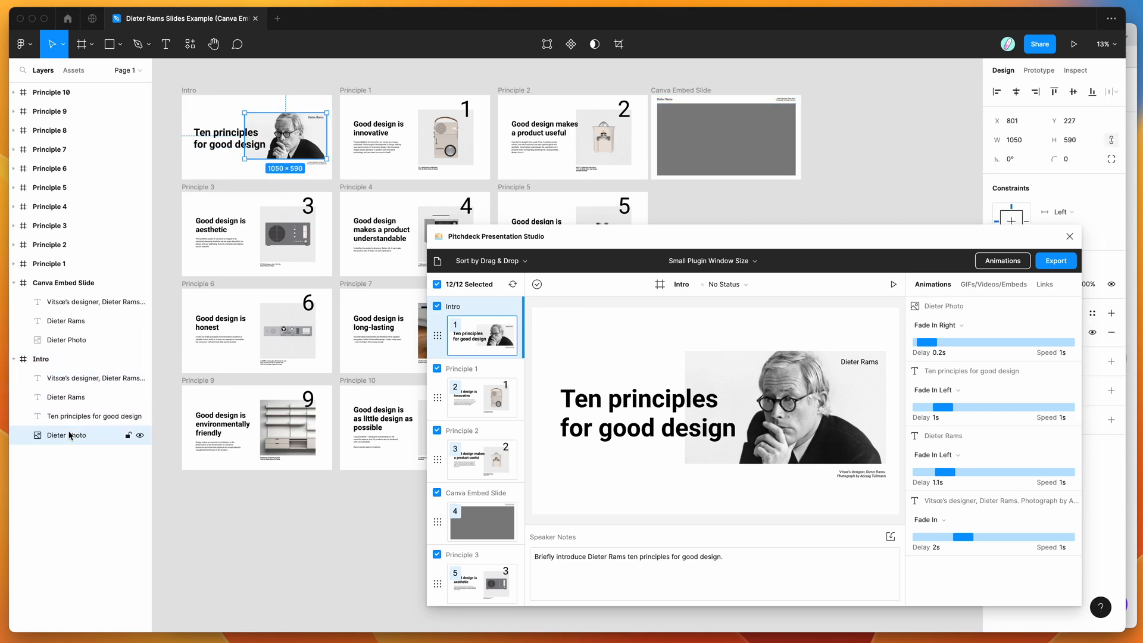
mouse_move(641, 295)
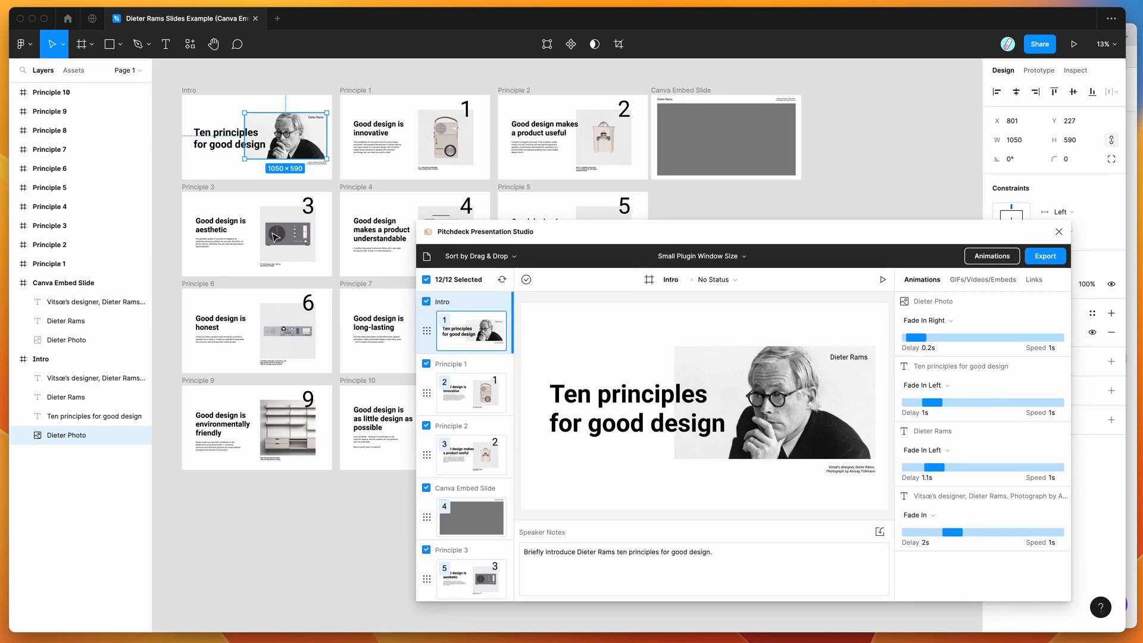
mouse_move(560, 349)
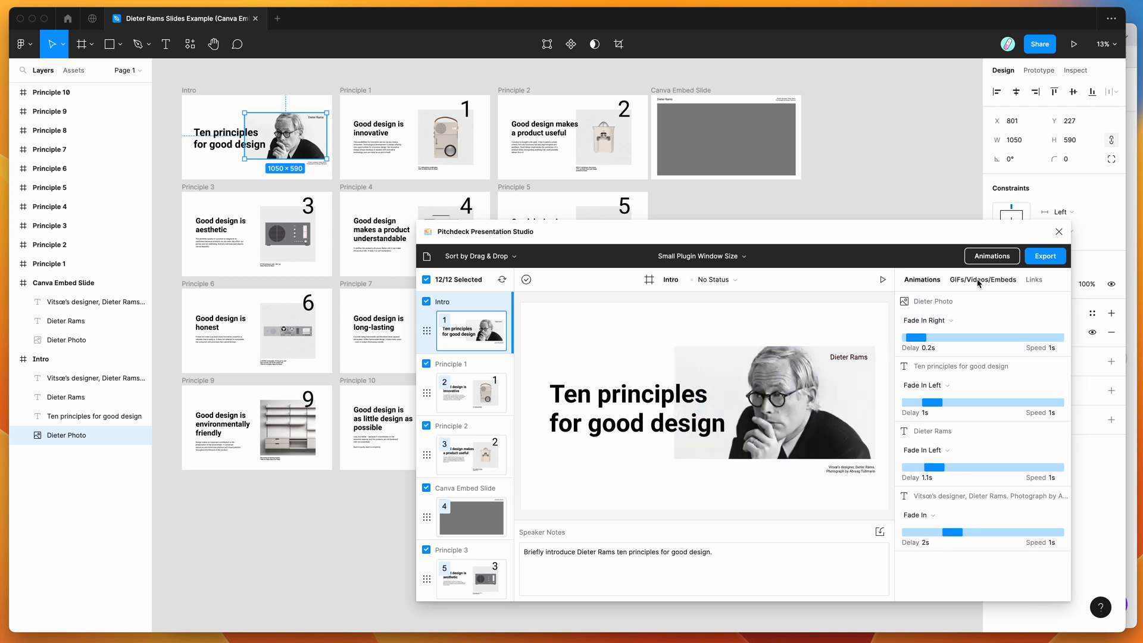
left_click(1033, 279)
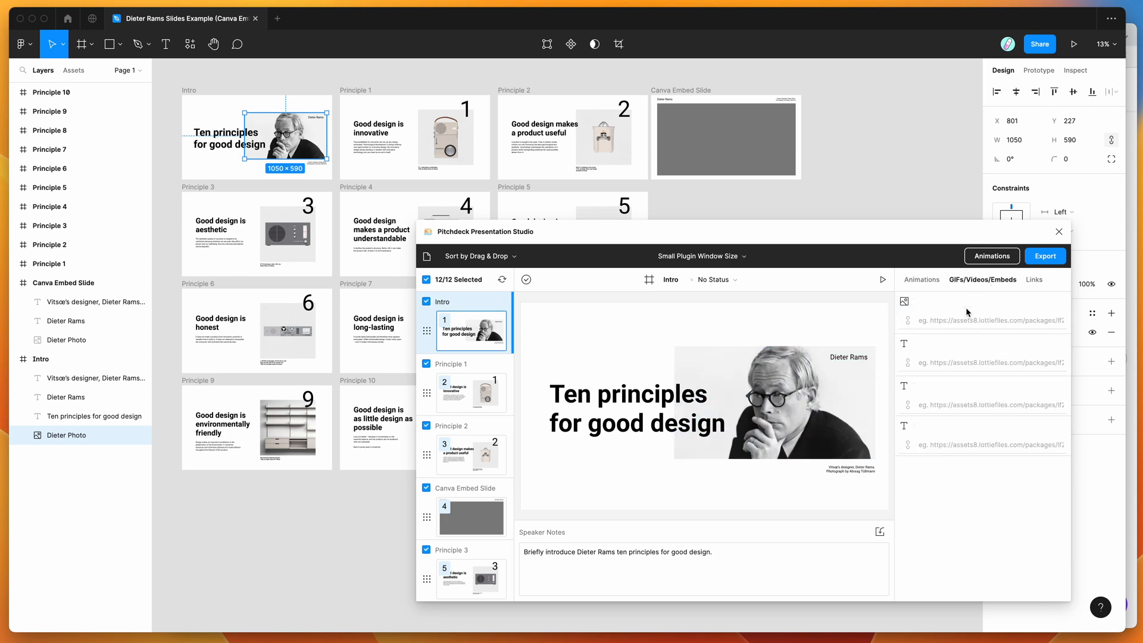
mouse_move(736, 242)
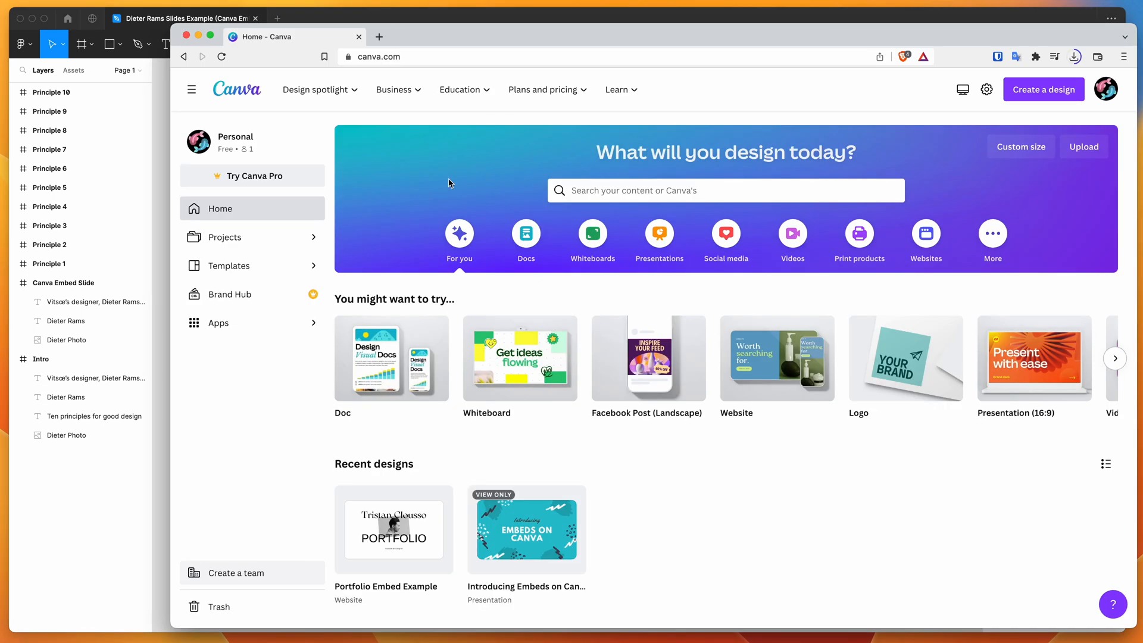
mouse_move(451, 443)
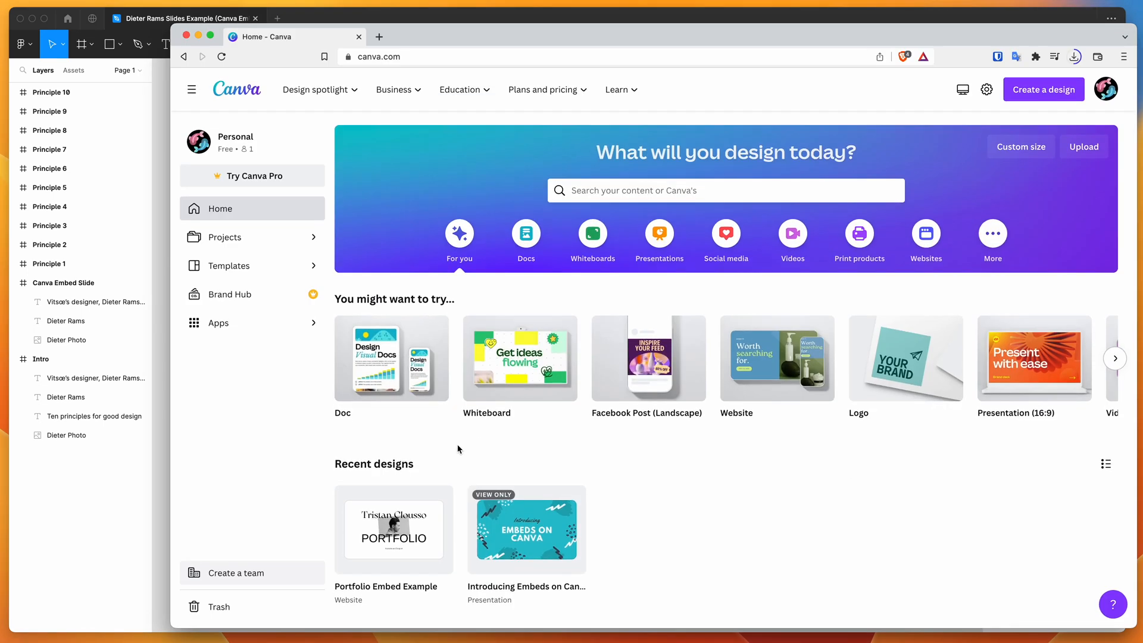
mouse_move(467, 455)
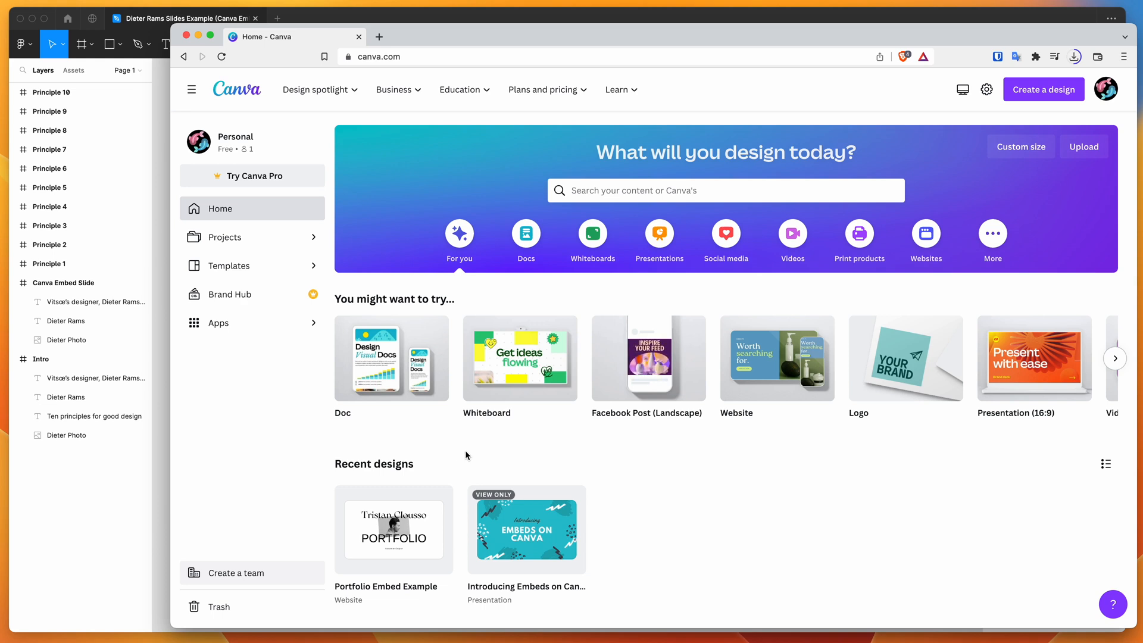
mouse_move(513, 453)
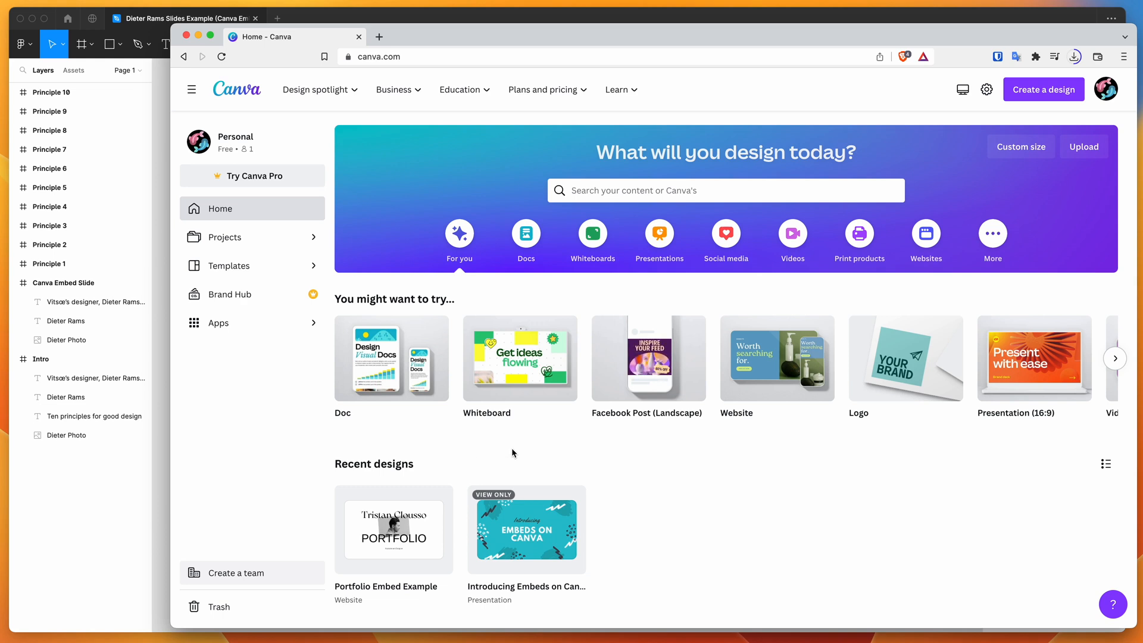
mouse_move(501, 297)
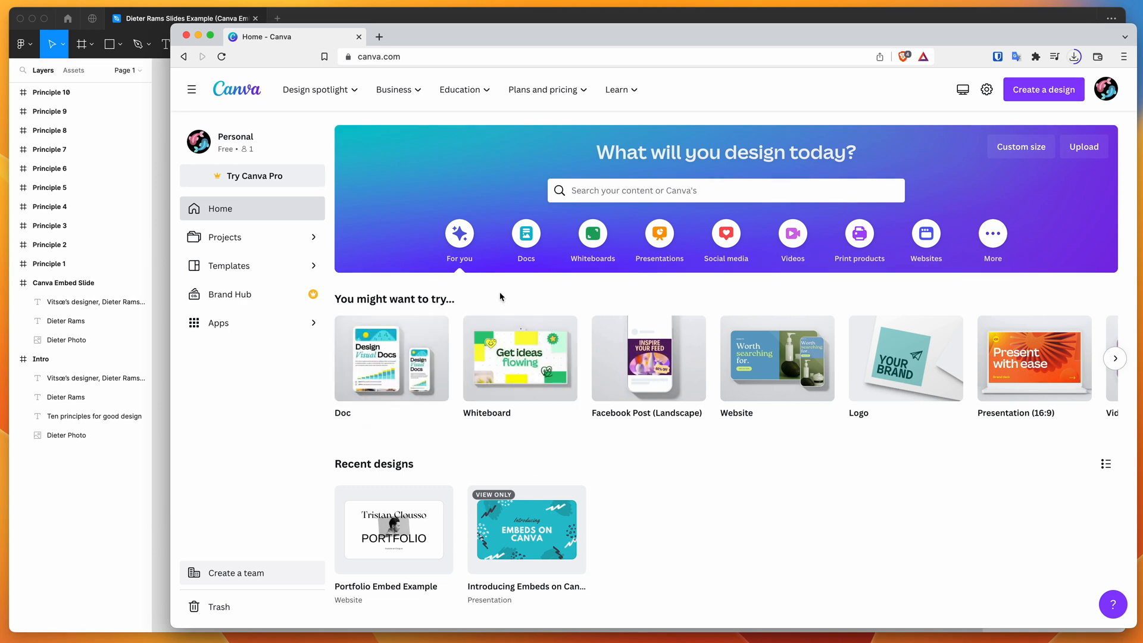
mouse_move(732, 449)
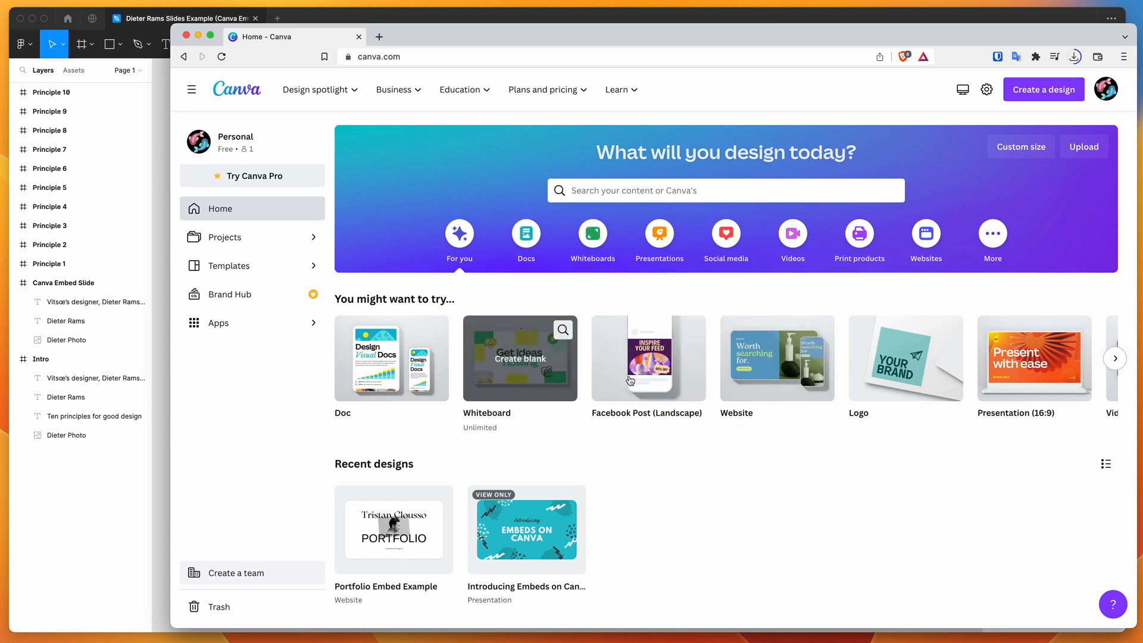
mouse_move(436, 307)
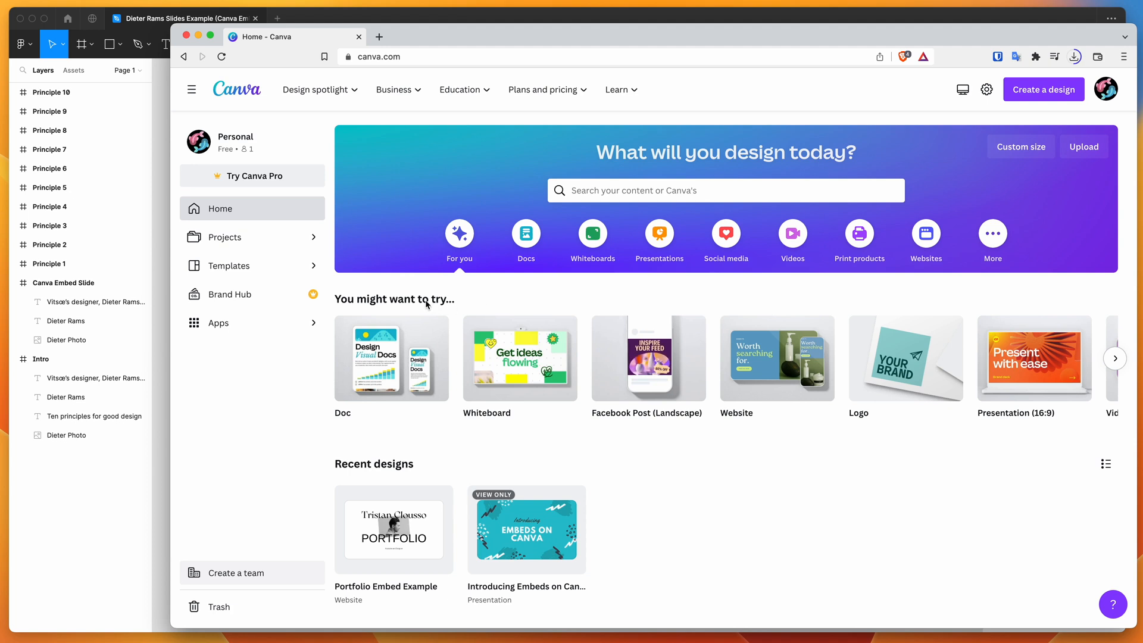
mouse_move(391, 357)
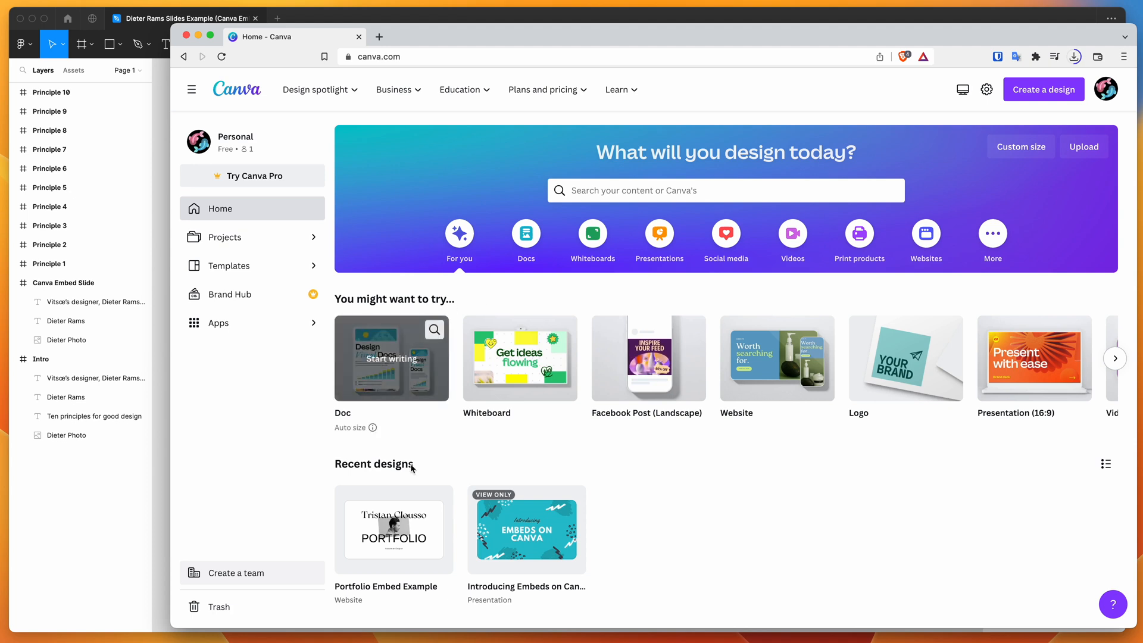
scroll("down", 3)
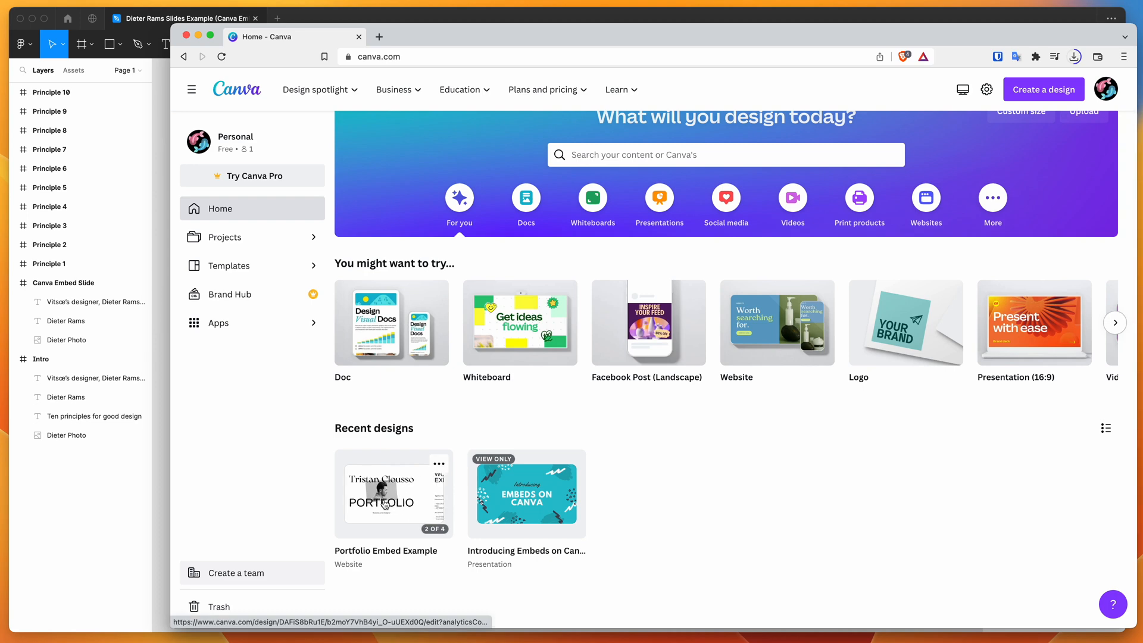
Open the Portfolio Embed Example design in Canva and bring up its Share panel.
left_click(394, 495)
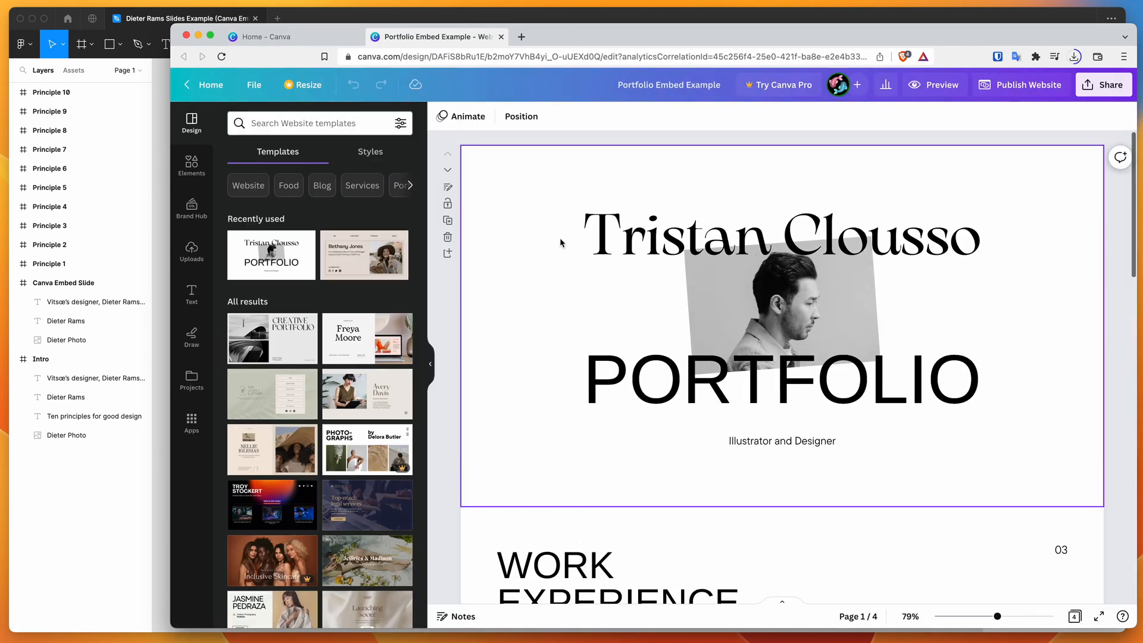
left_click(550, 142)
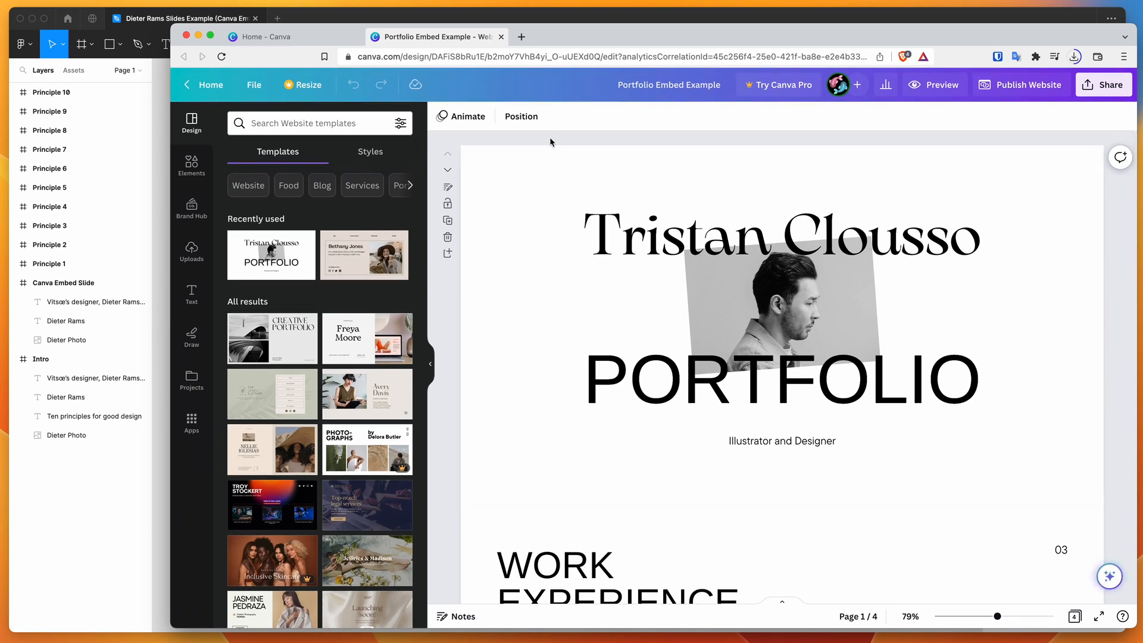
mouse_move(684, 141)
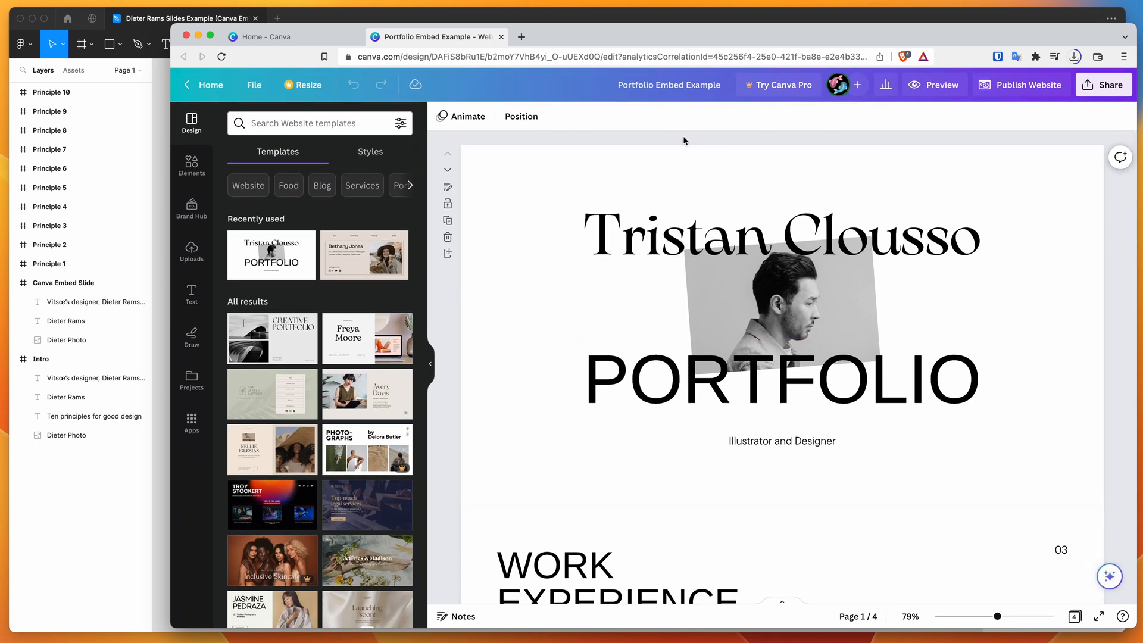
mouse_move(625, 138)
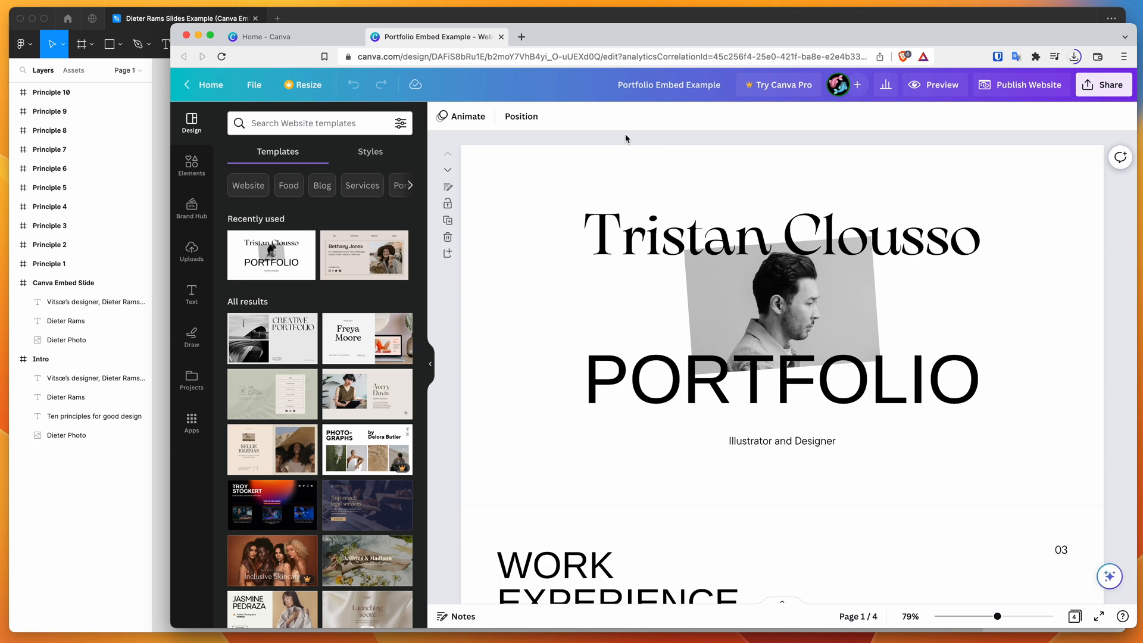
mouse_move(595, 142)
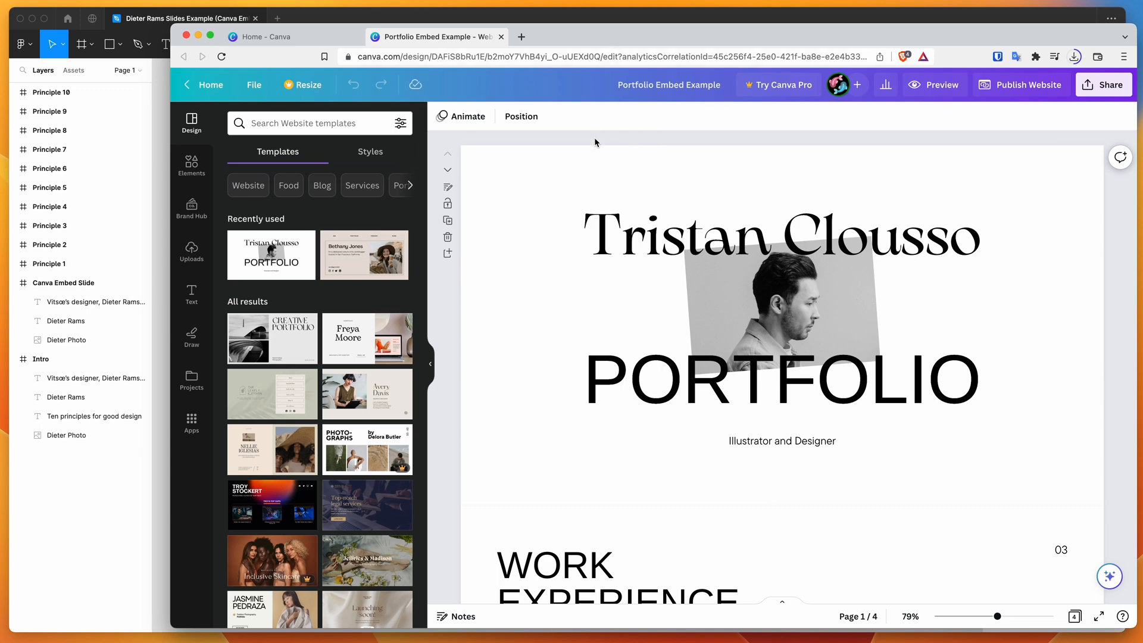
mouse_move(1064, 114)
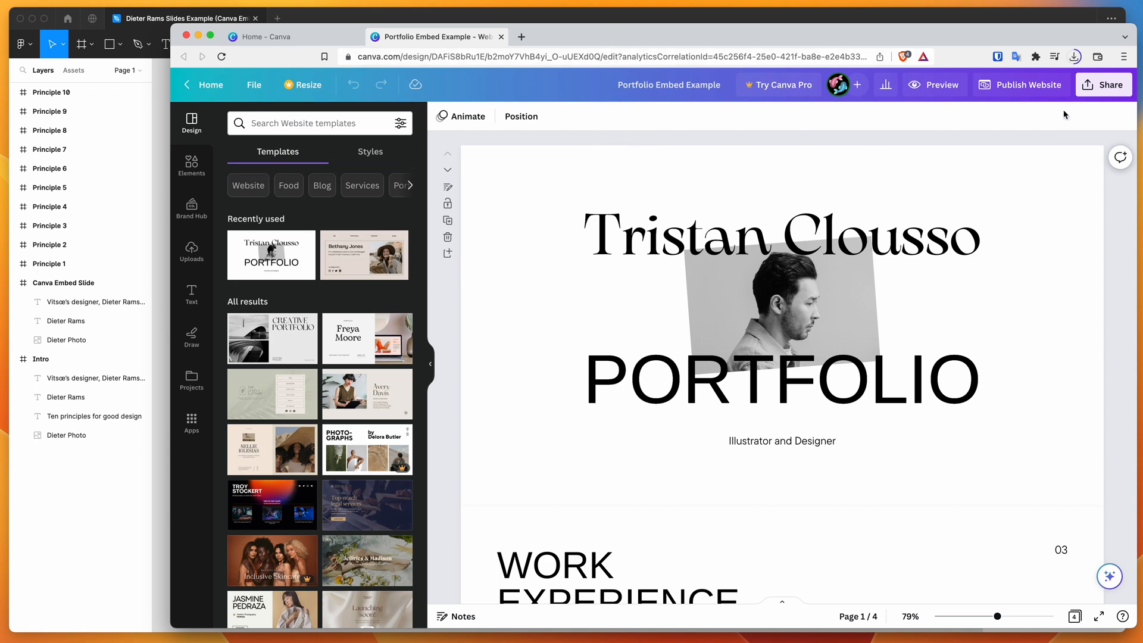
mouse_move(1102, 85)
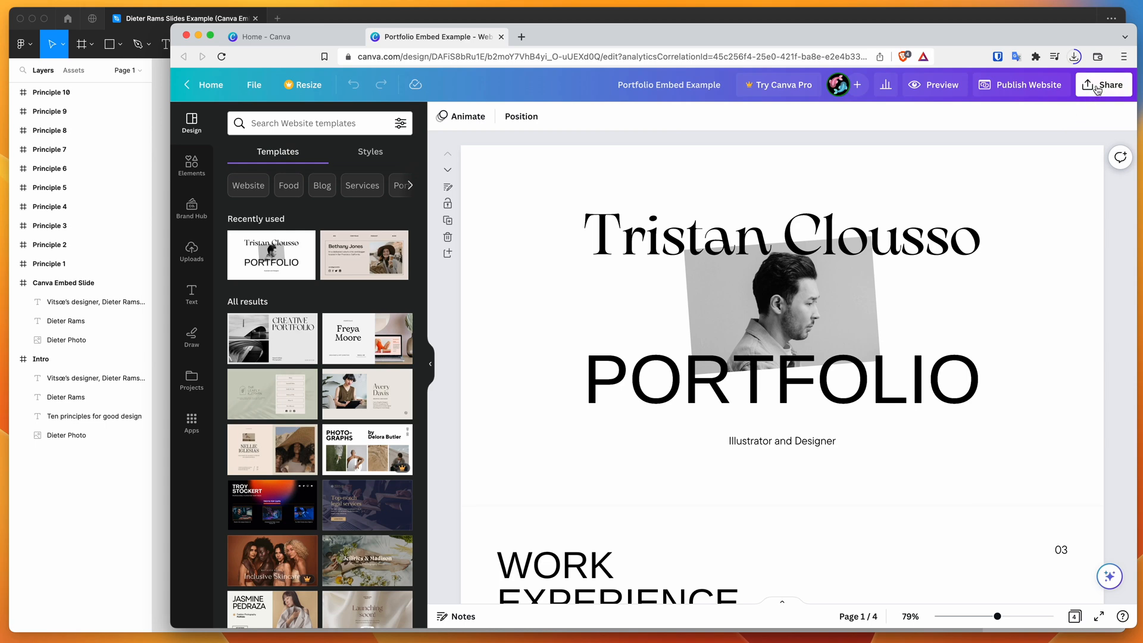
left_click(1102, 84)
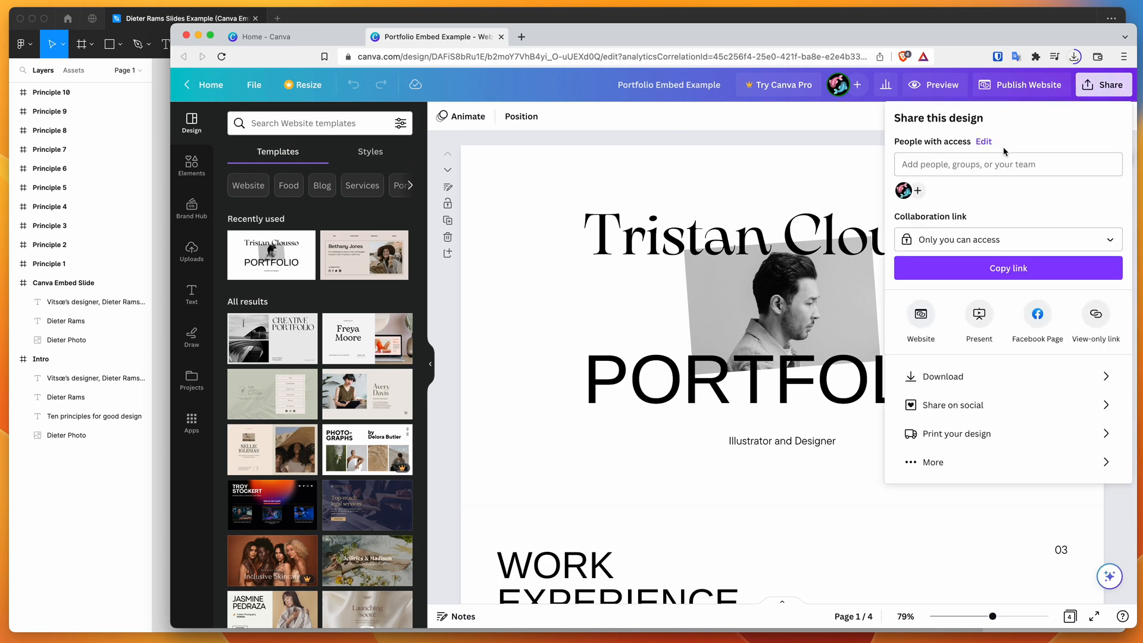
mouse_move(956, 325)
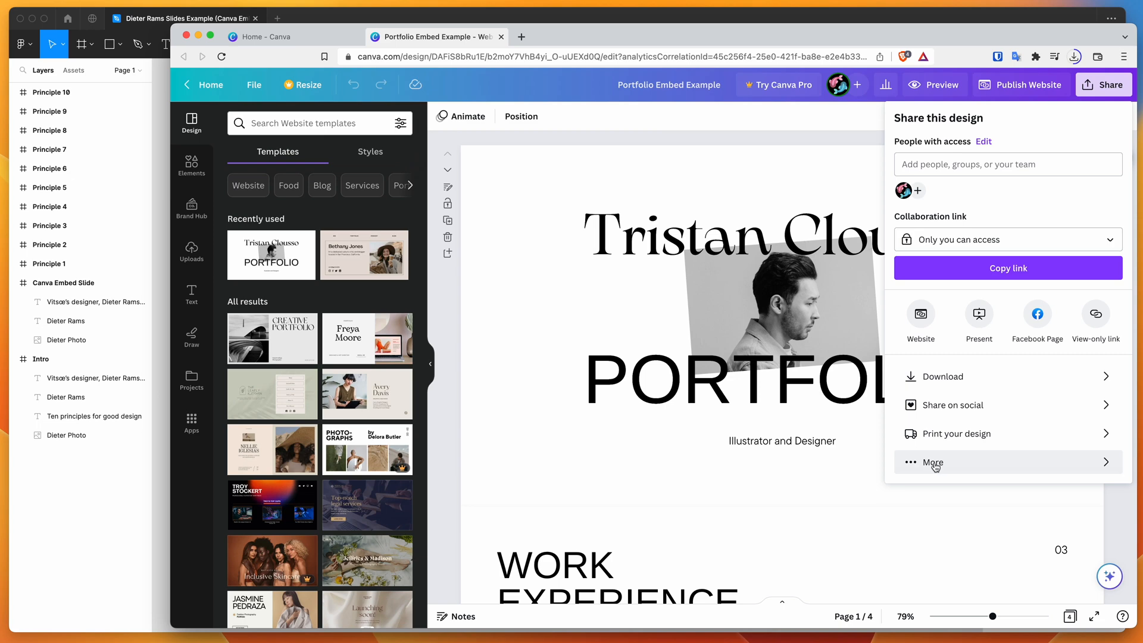
Generate embed links for the design via More > Embed and copy the Smart embed link.
left_click(932, 462)
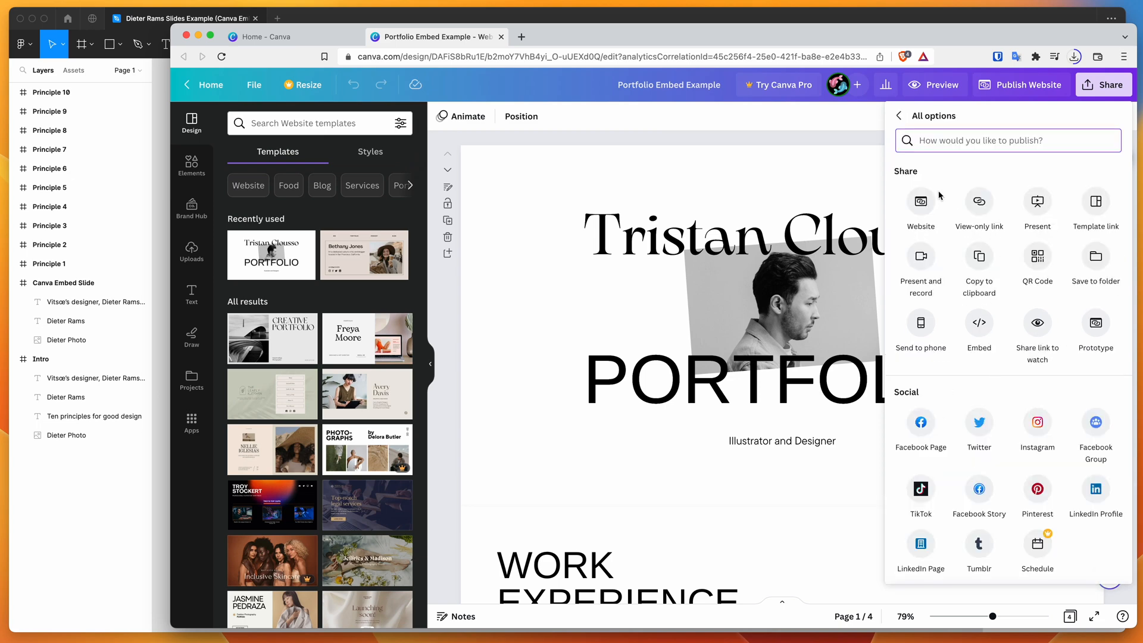
mouse_move(929, 174)
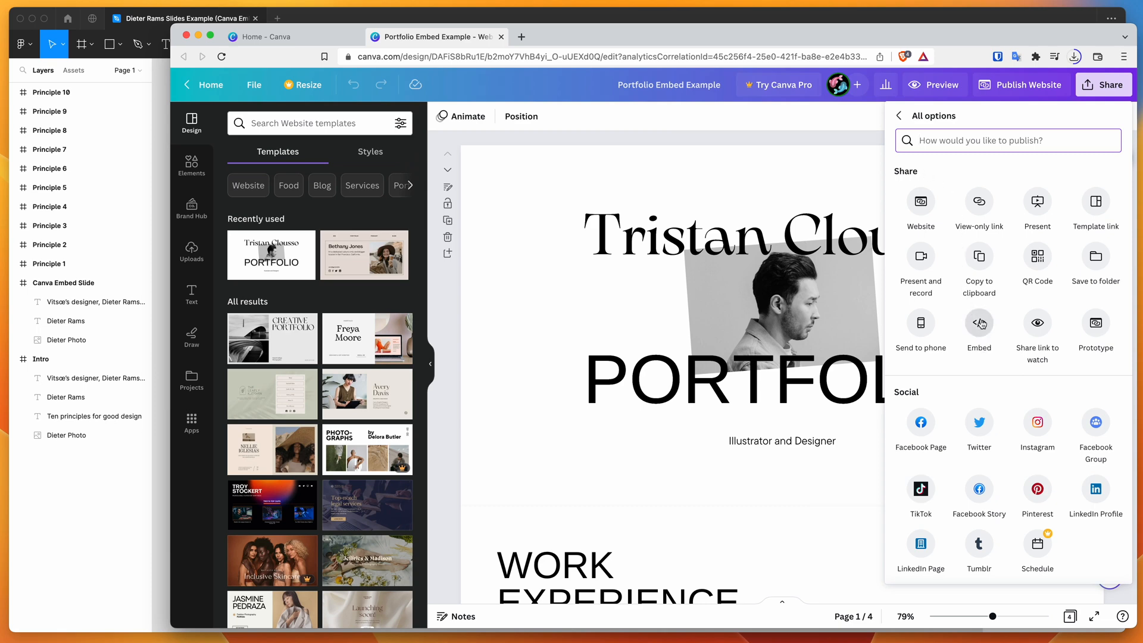
left_click(979, 323)
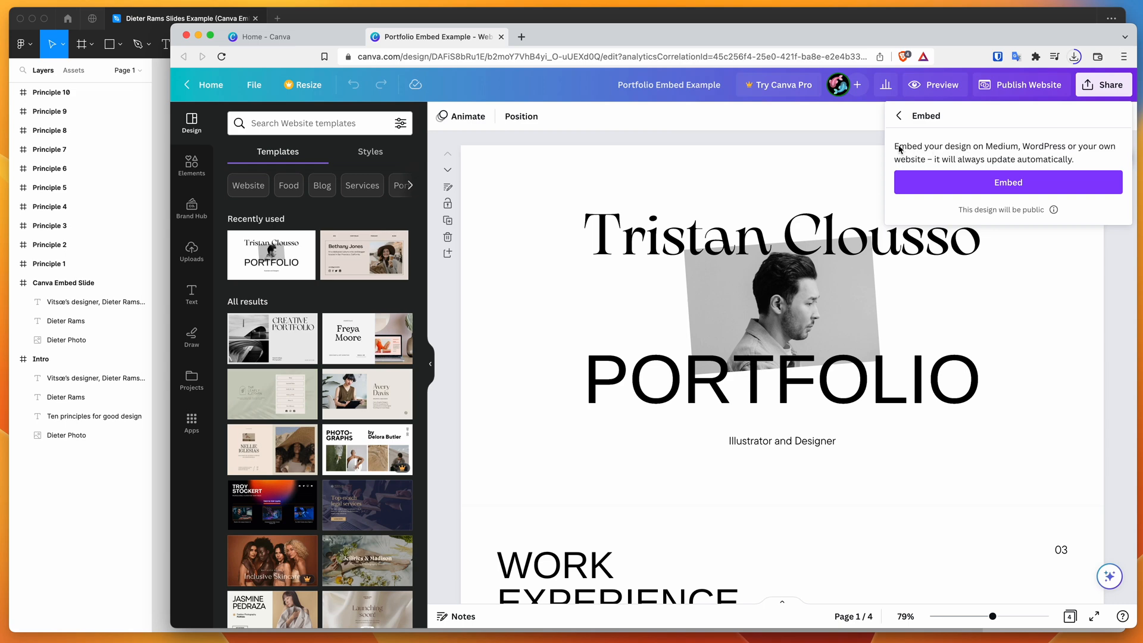
mouse_move(926, 147)
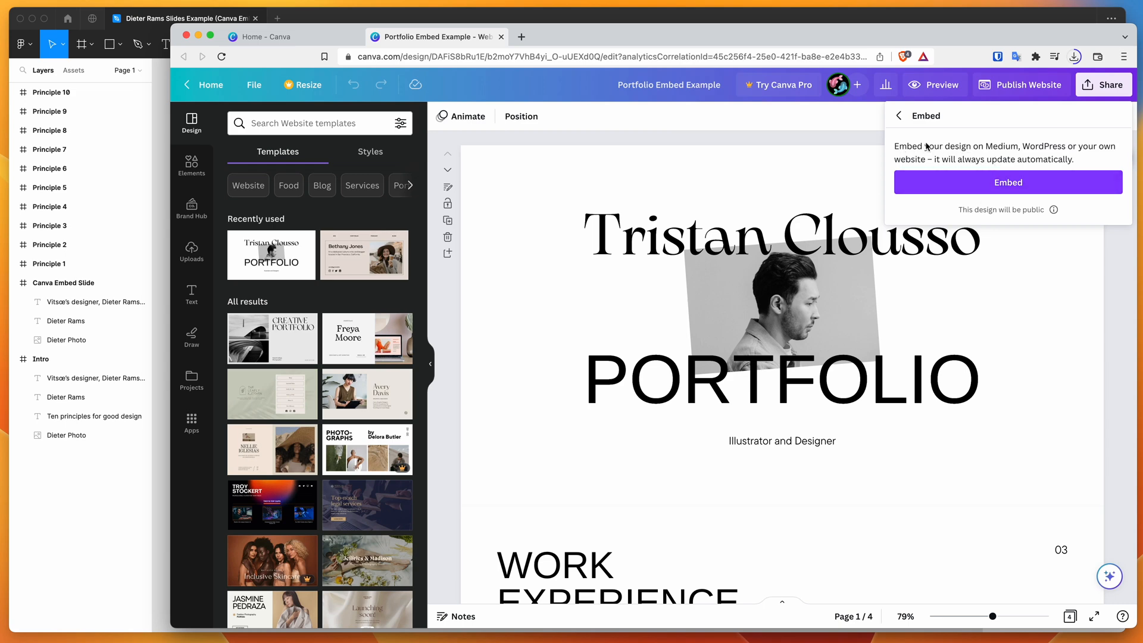
mouse_move(1029, 148)
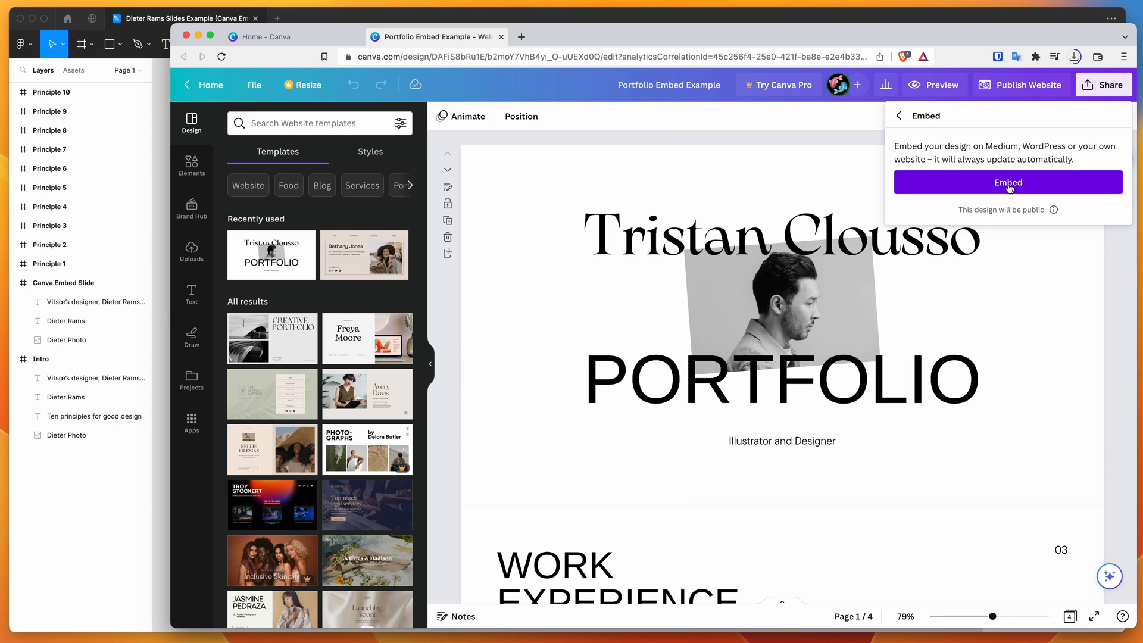
mouse_move(1001, 215)
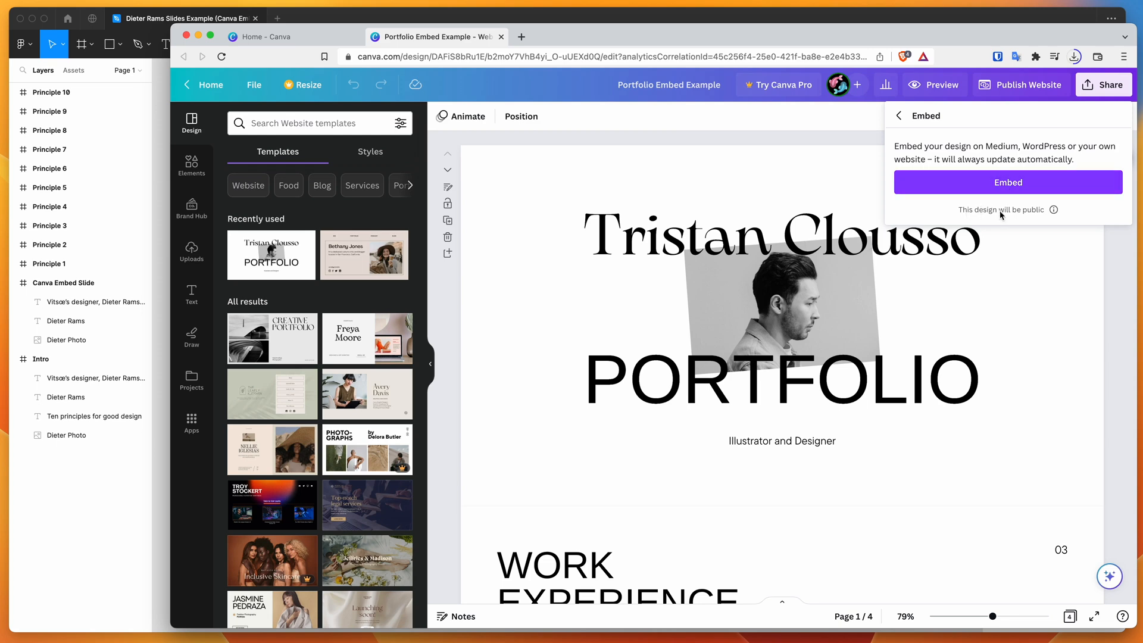
mouse_move(1053, 212)
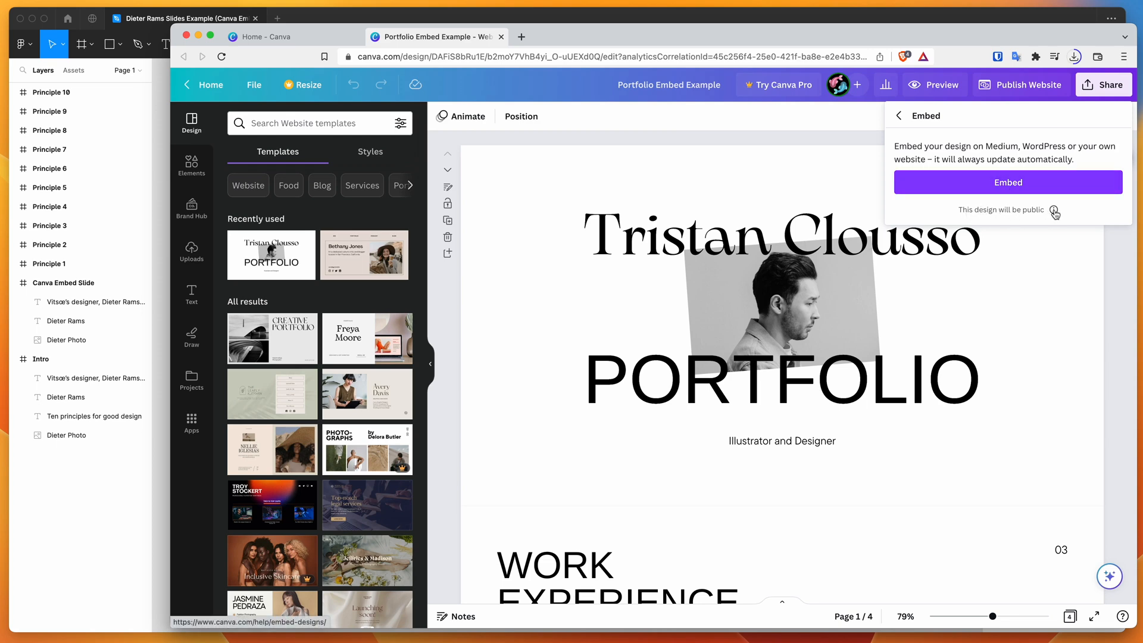
mouse_move(990, 189)
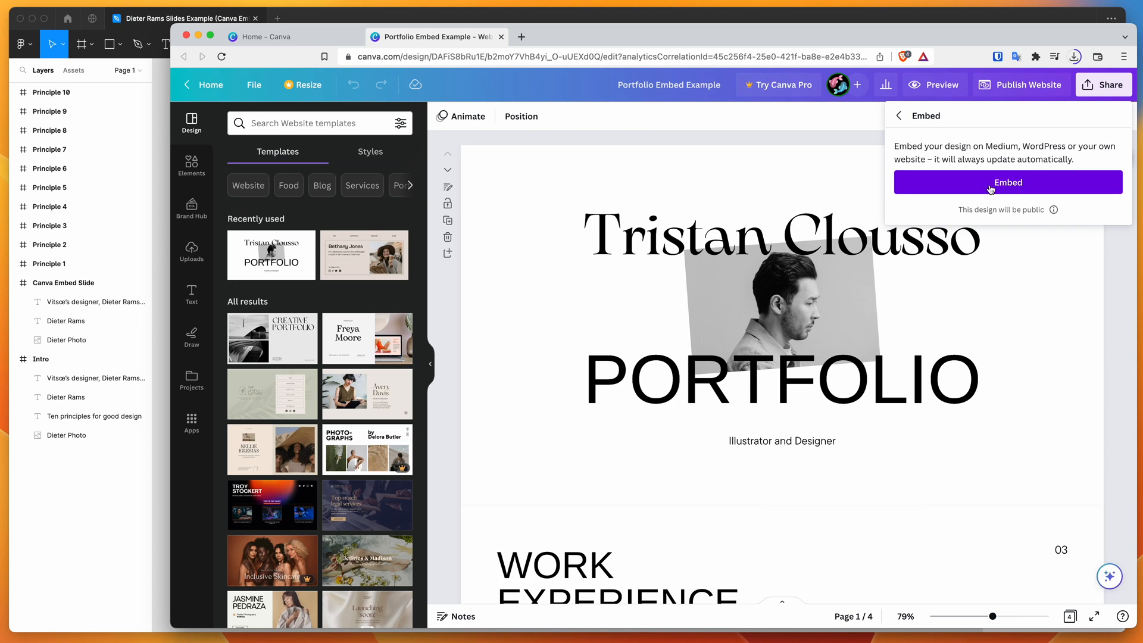
left_click(1007, 183)
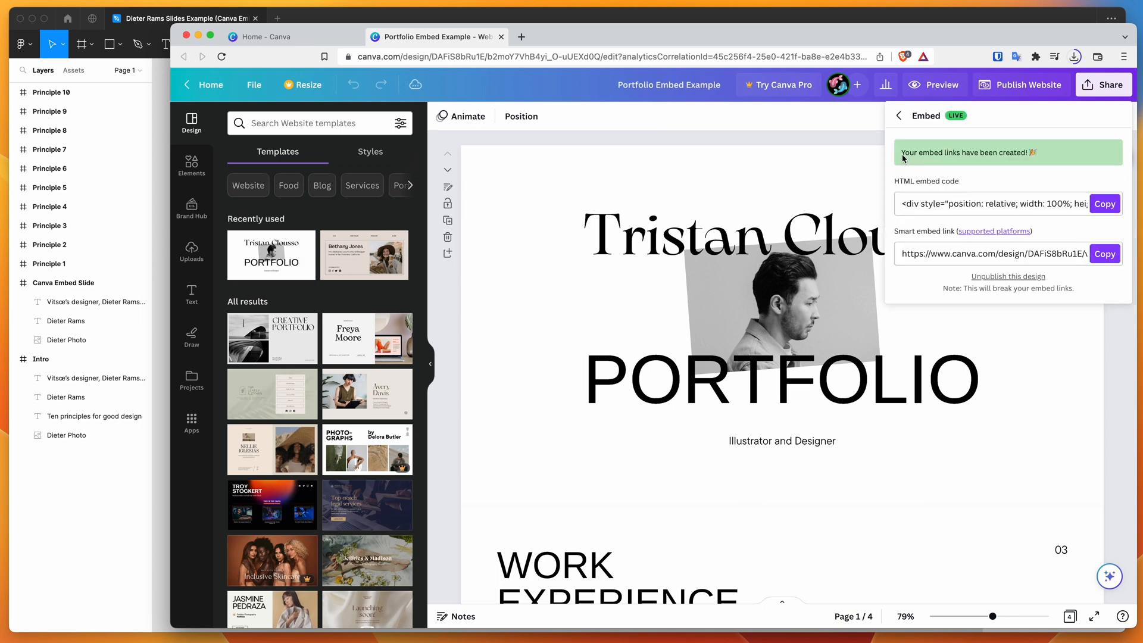
mouse_move(952, 152)
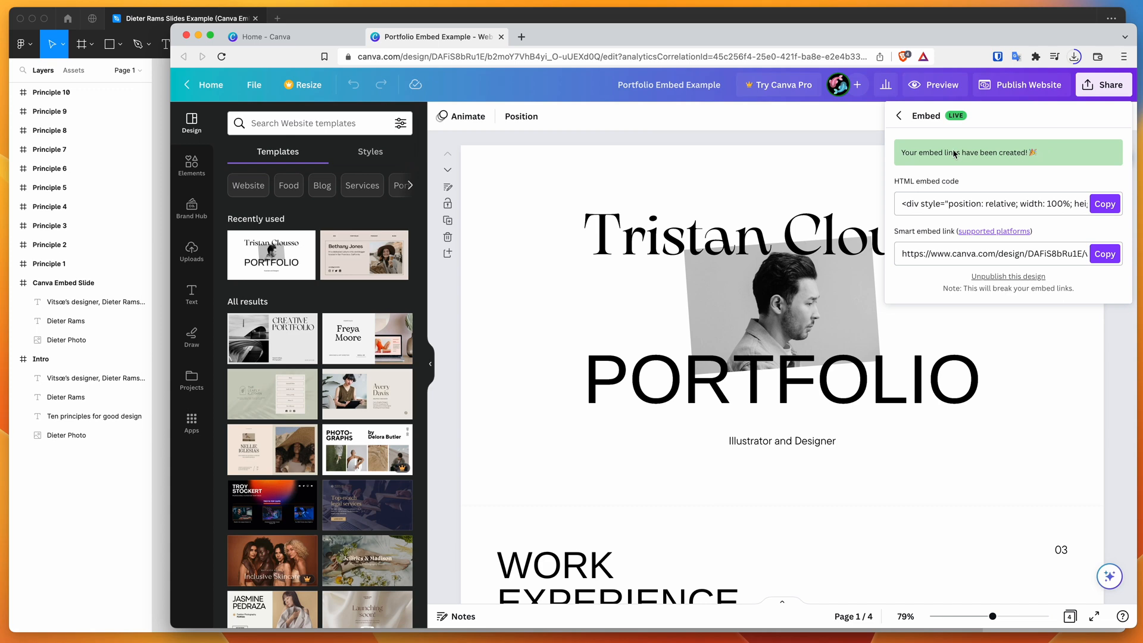
mouse_move(920, 123)
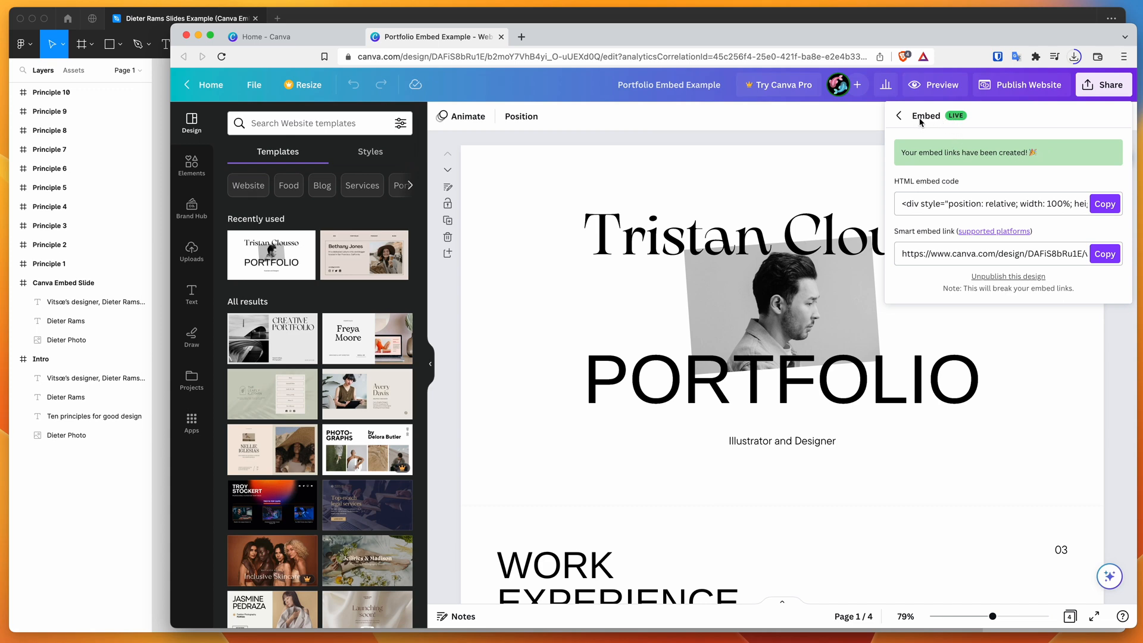
mouse_move(972, 186)
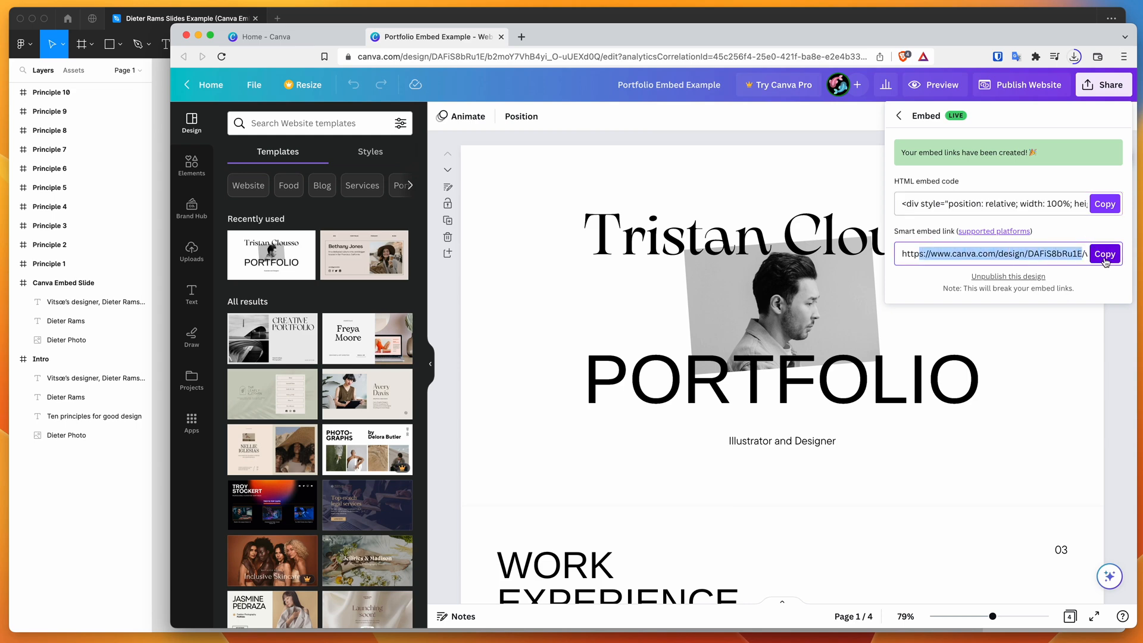
left_click(1104, 254)
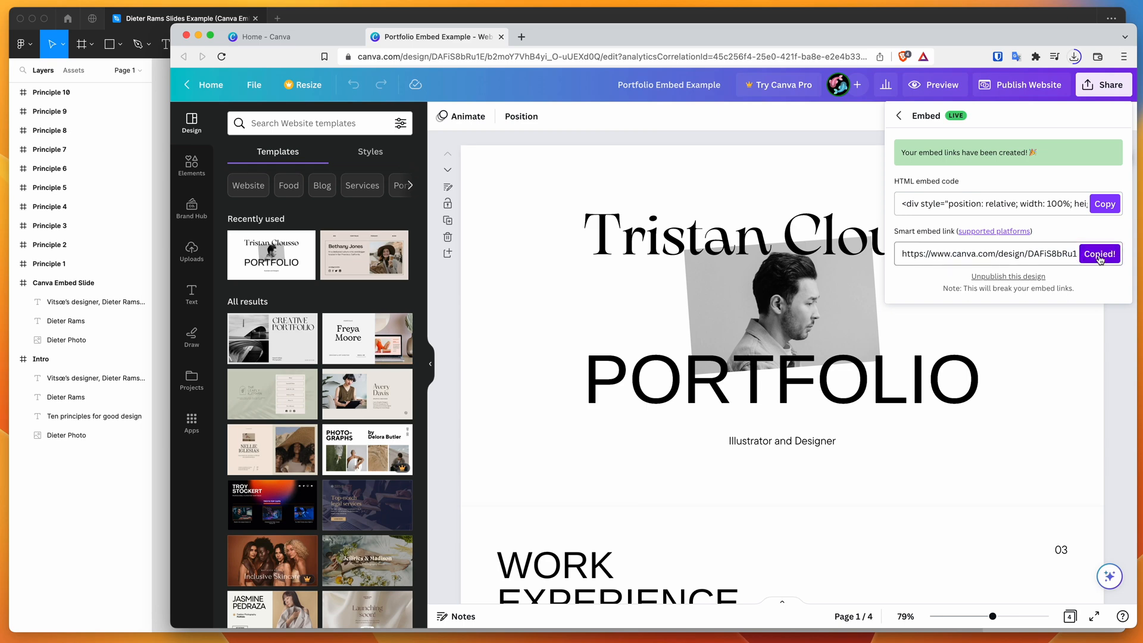
Back in Figma, select the Canva Embed Slide frame and its Dieter Photo placeholder layer.
left_click(185, 18)
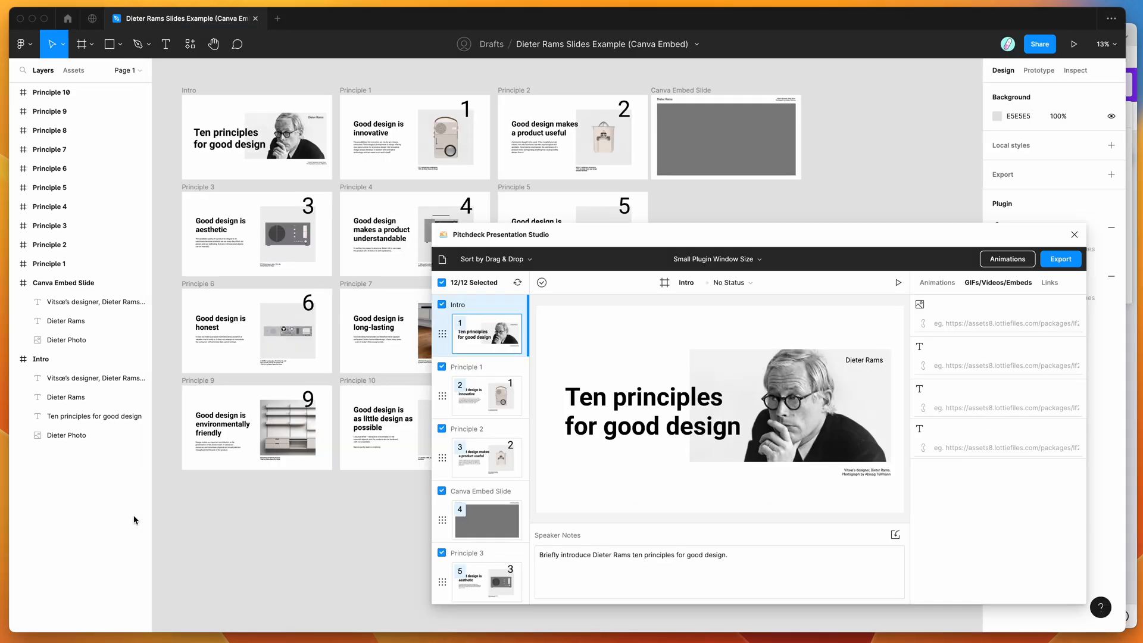
left_click(725, 137)
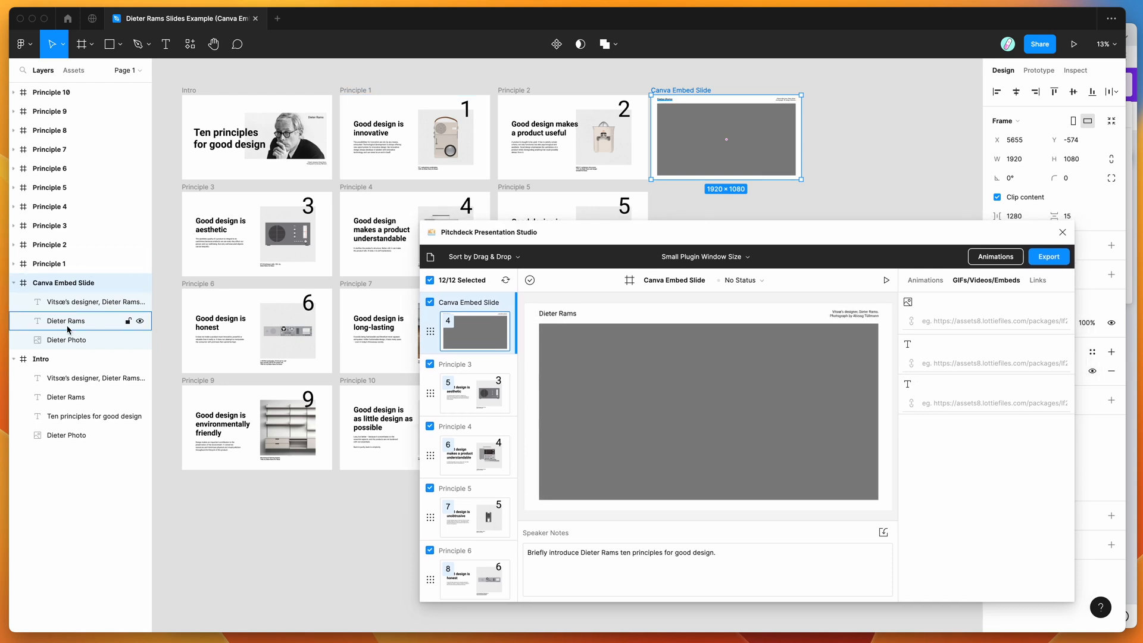
left_click(69, 339)
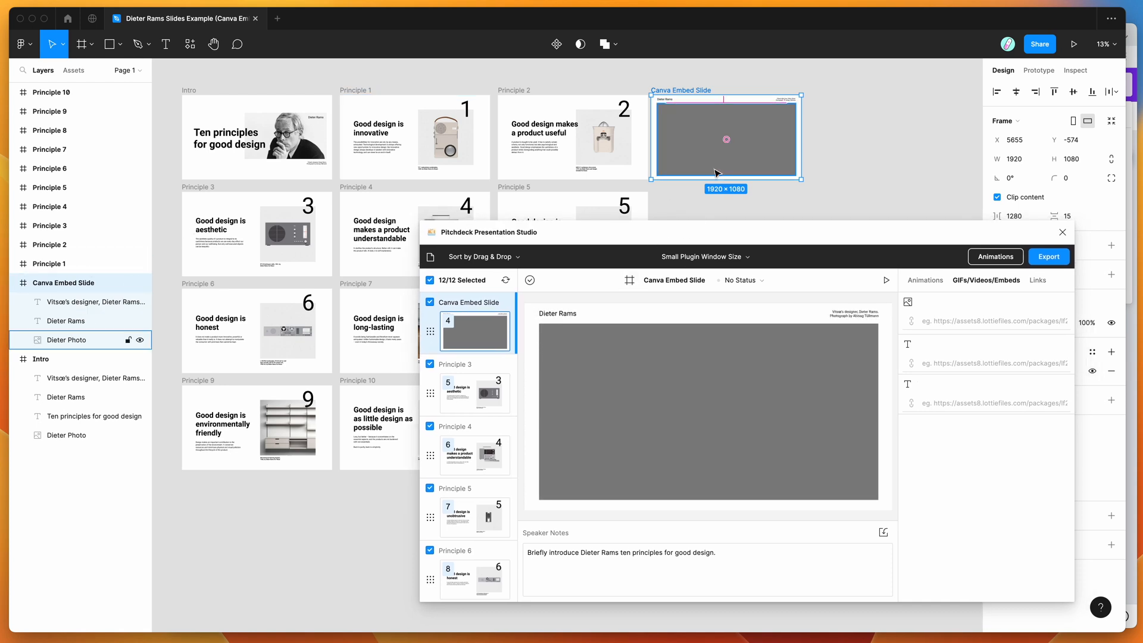
mouse_move(693, 159)
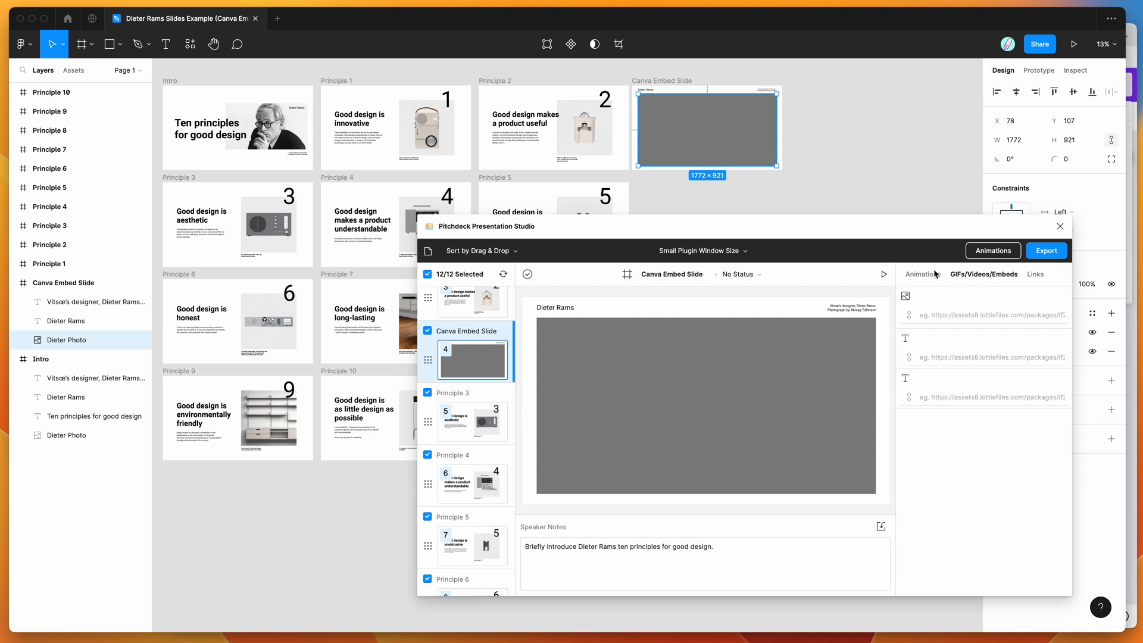
Paste the Canva smart embed link into the Dieter Photo URL field of the Canva Embed Slide.
left_click(924, 274)
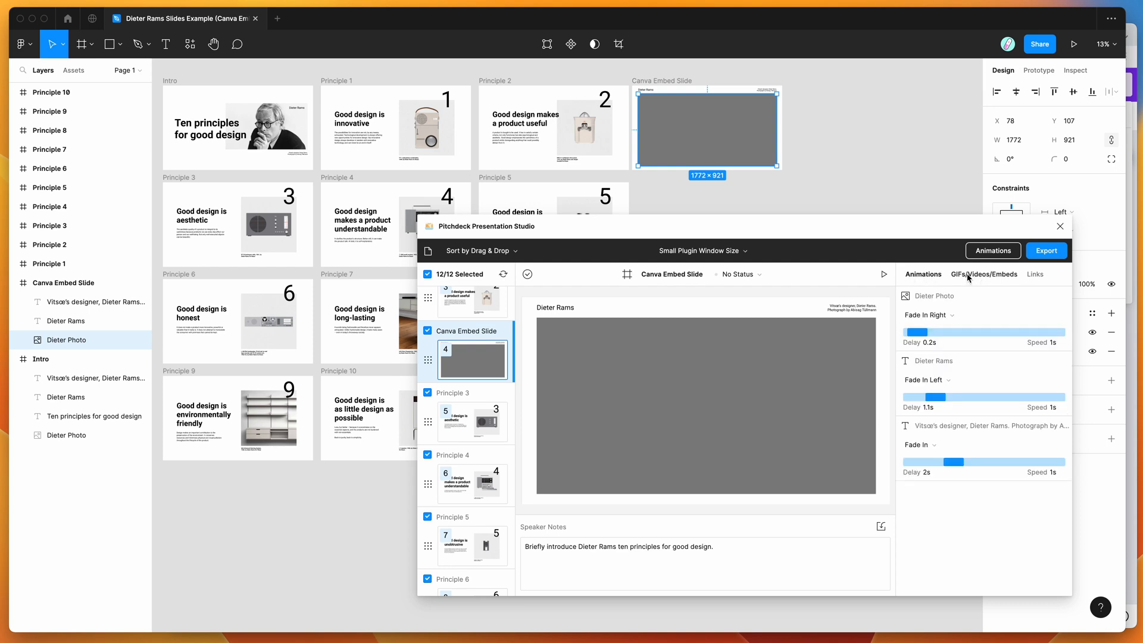
left_click(984, 273)
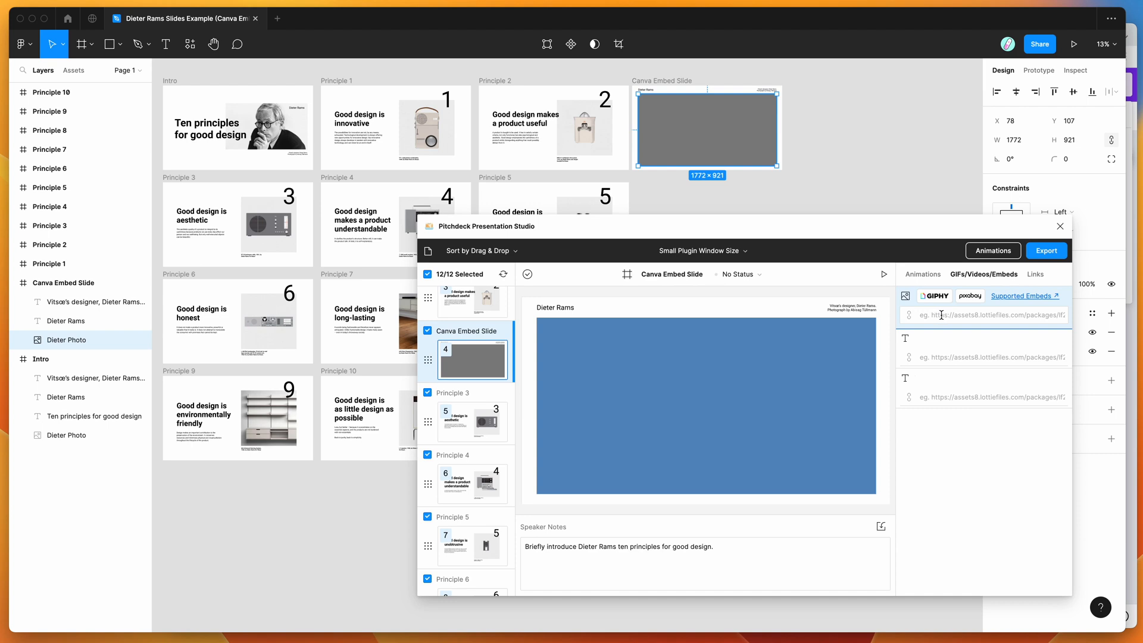
left_click(985, 314)
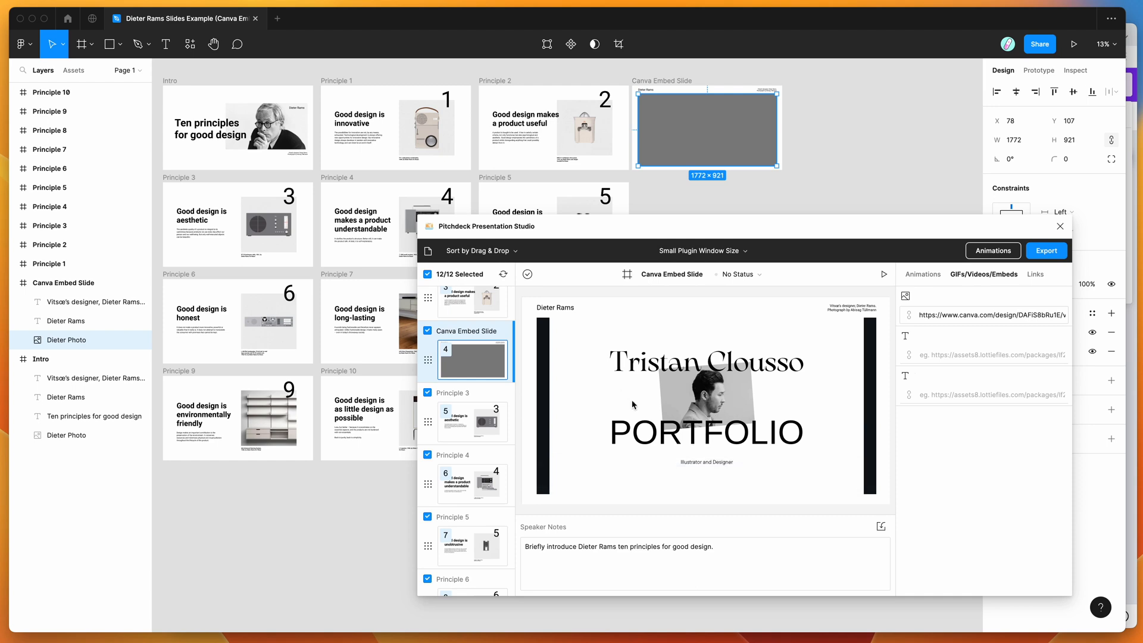
Page through the embedded preview and resize the Dieter Photo frame to 1639 wide so the portfolio fills the slide.
left_click(922, 274)
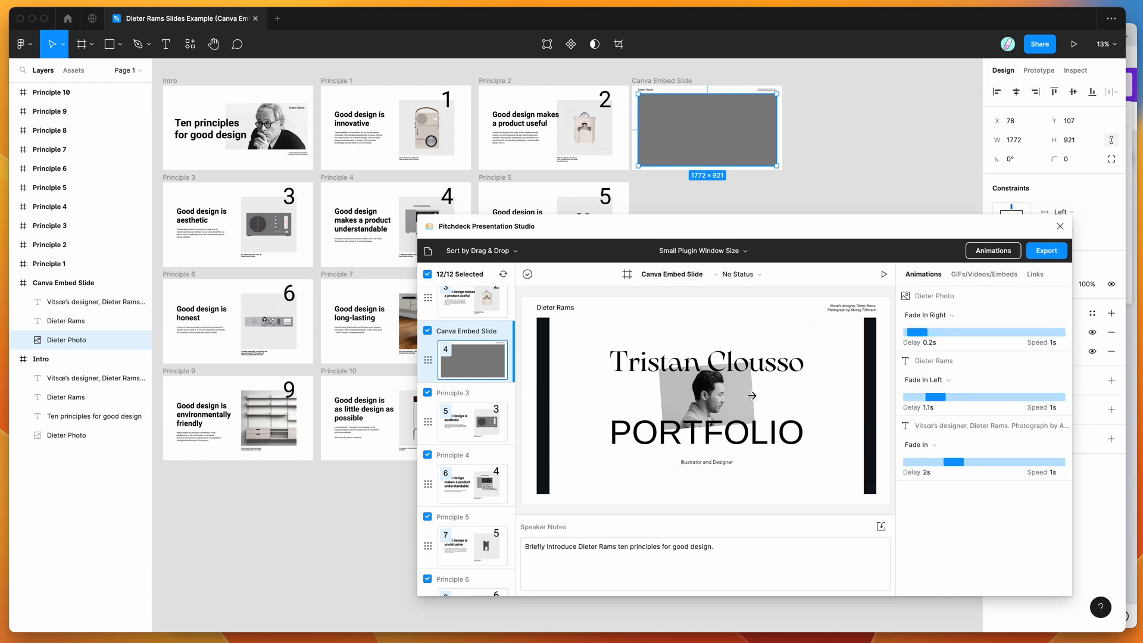
left_click(752, 395)
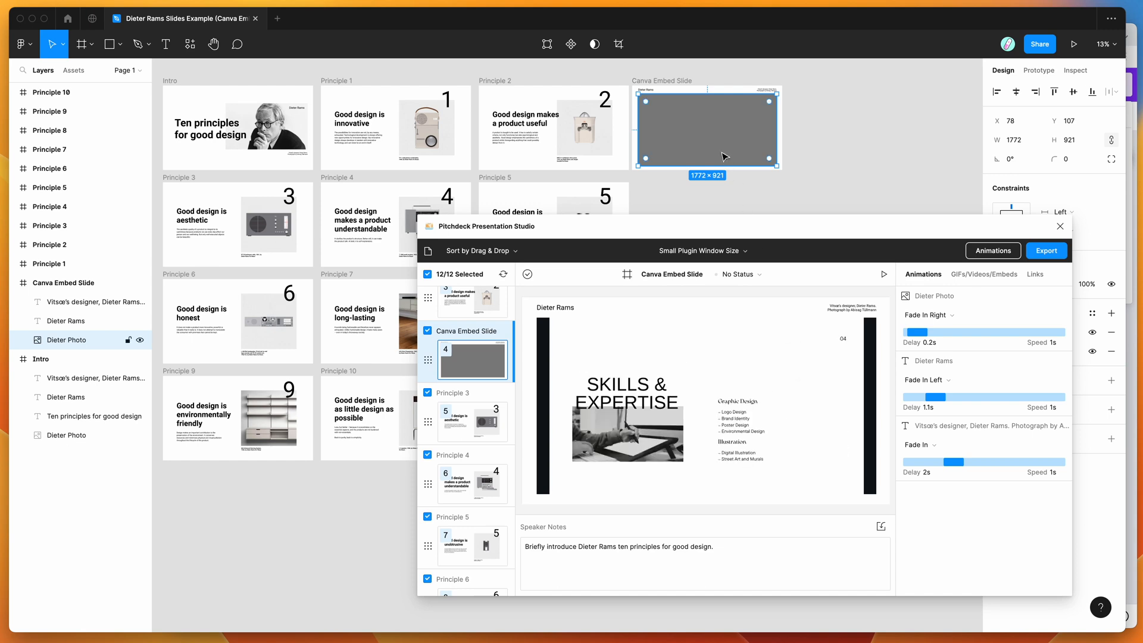
mouse_move(638, 125)
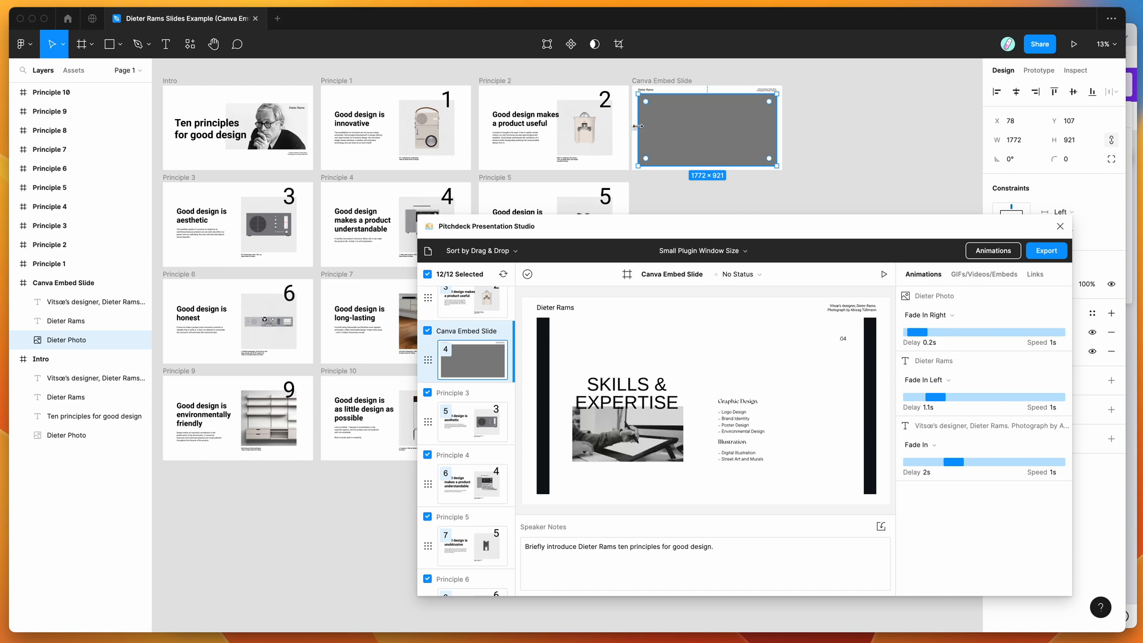
mouse_move(672, 131)
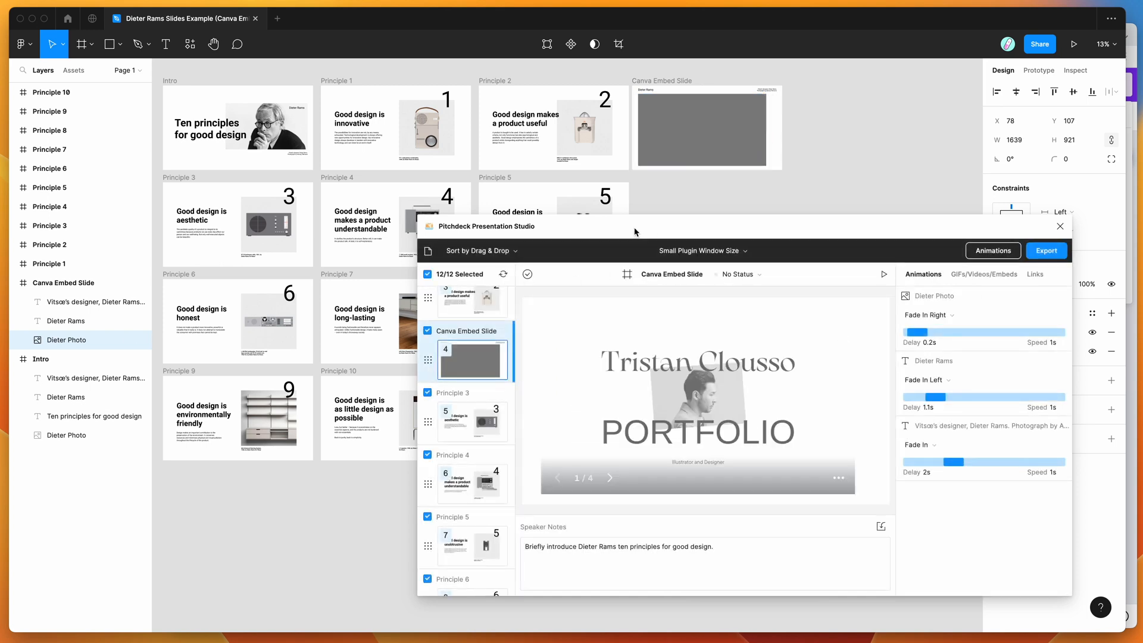
left_click(704, 128)
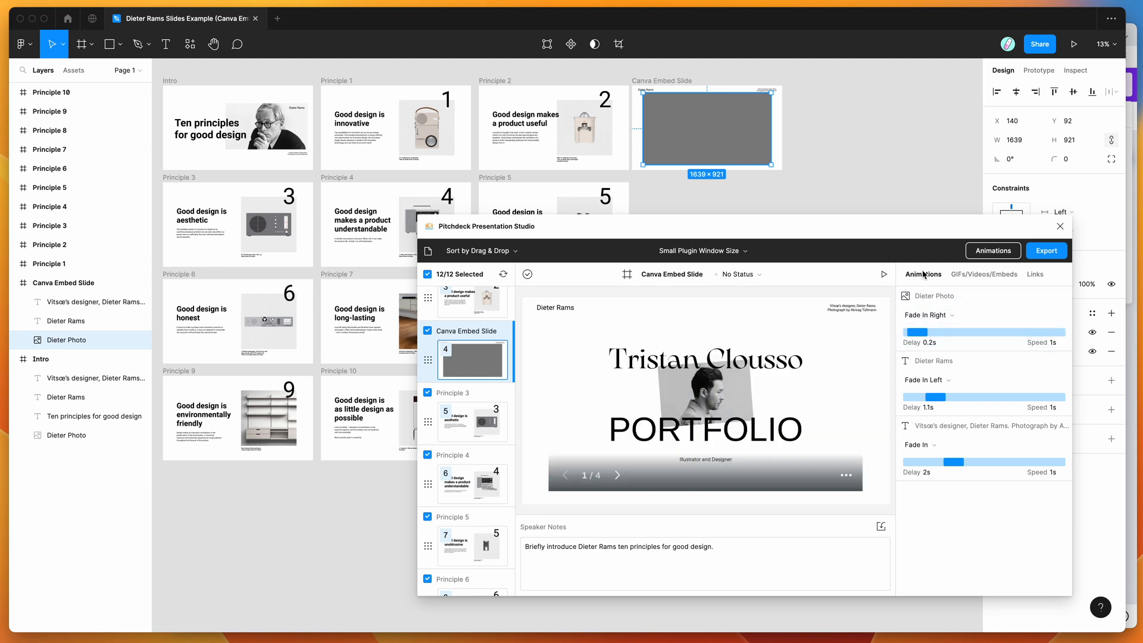
left_click(945, 315)
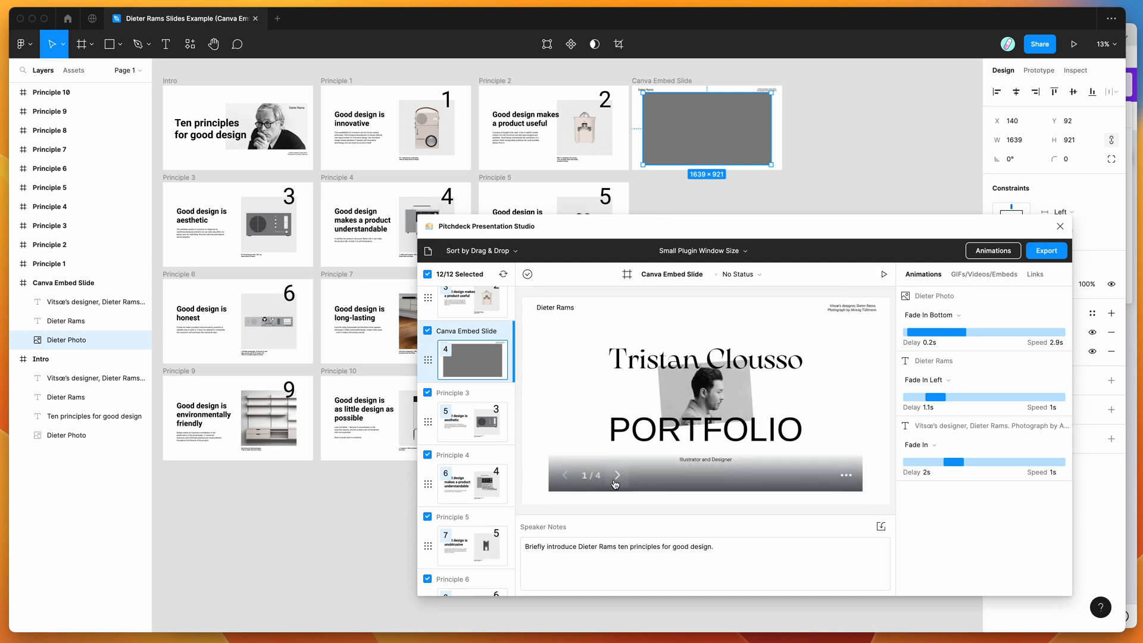
left_click(617, 475)
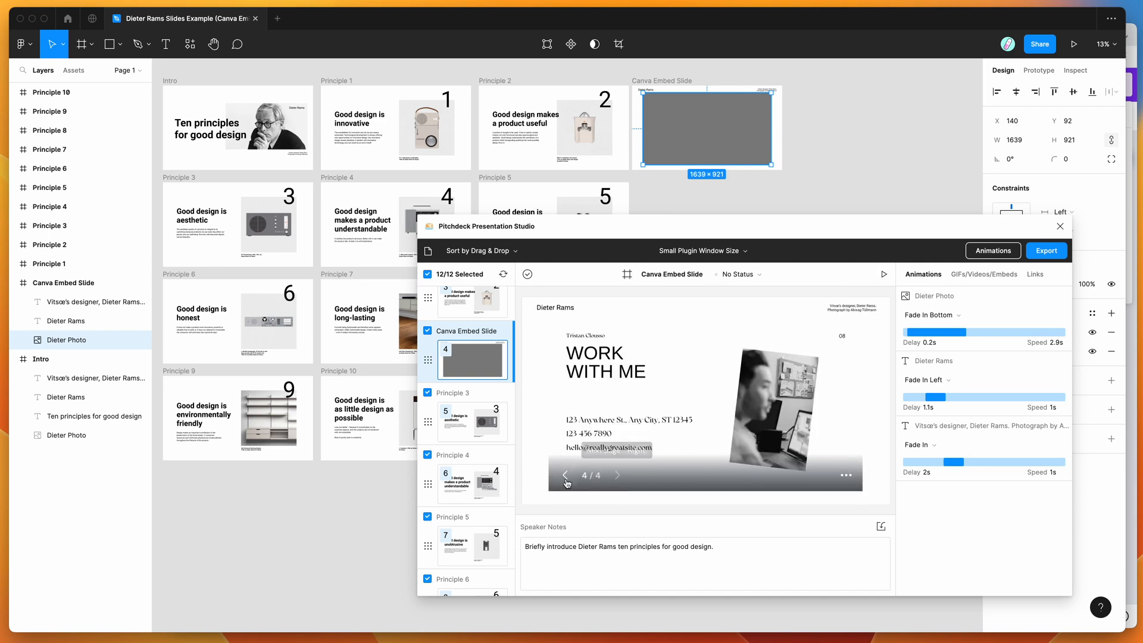
left_click(565, 475)
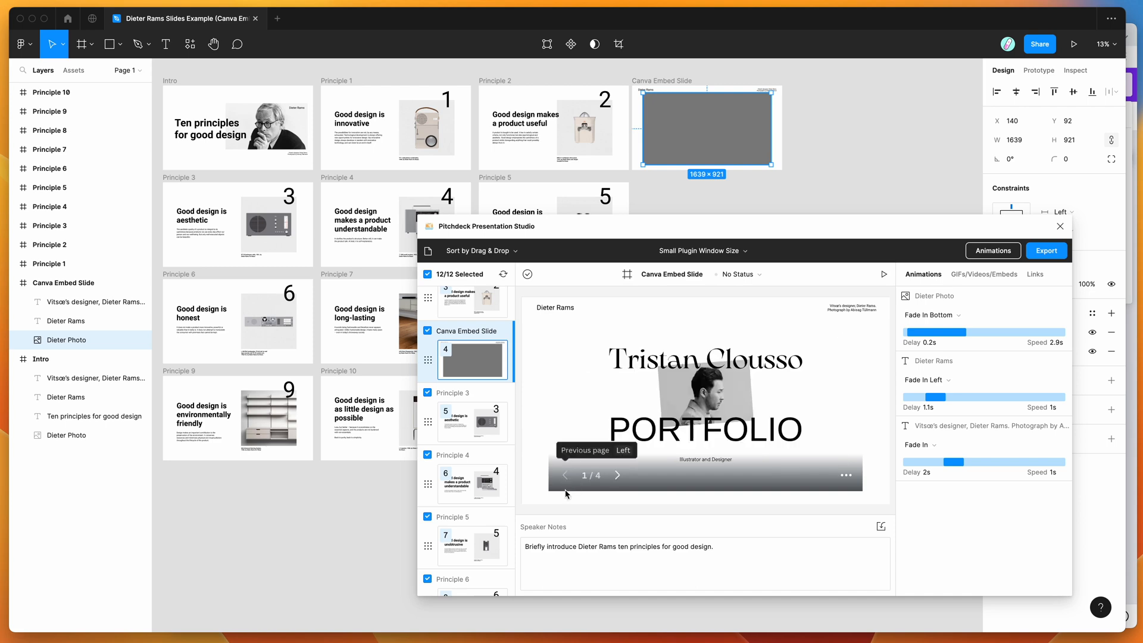
mouse_move(834, 209)
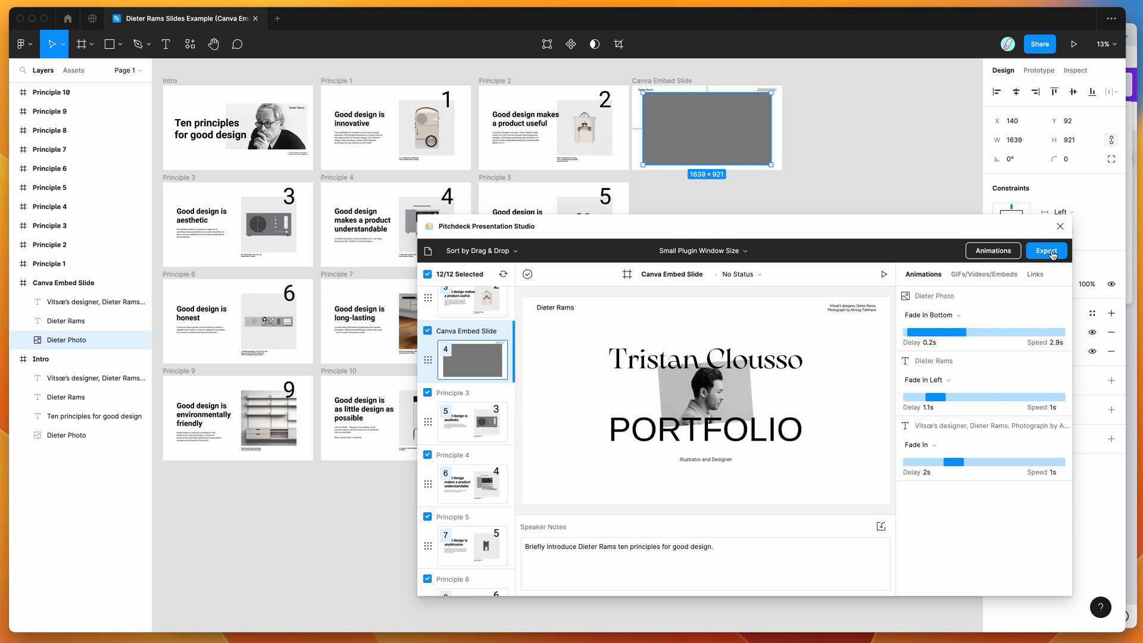
Export the deck as Pitchdeck Presentation (Web URL) and update the web presentation.
left_click(1046, 250)
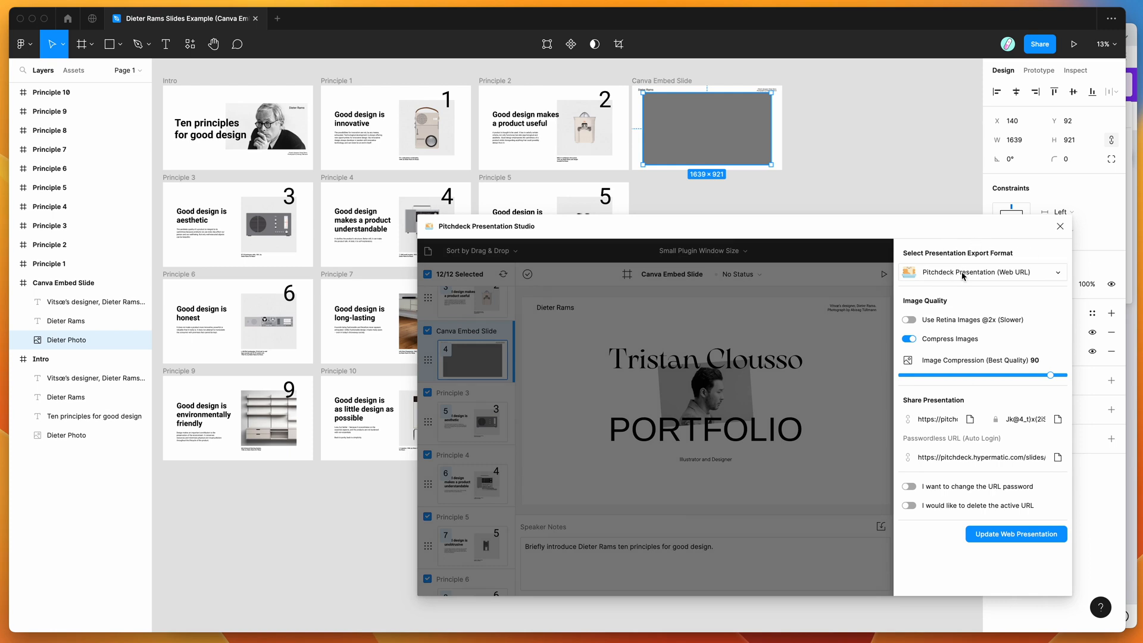
left_click(982, 271)
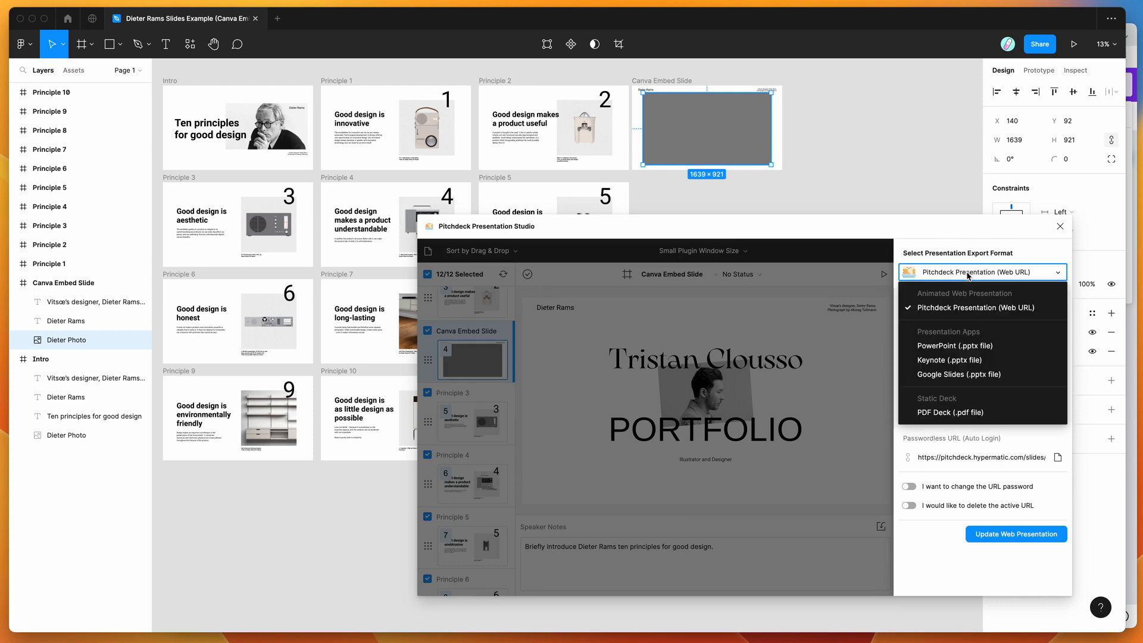
mouse_move(948, 345)
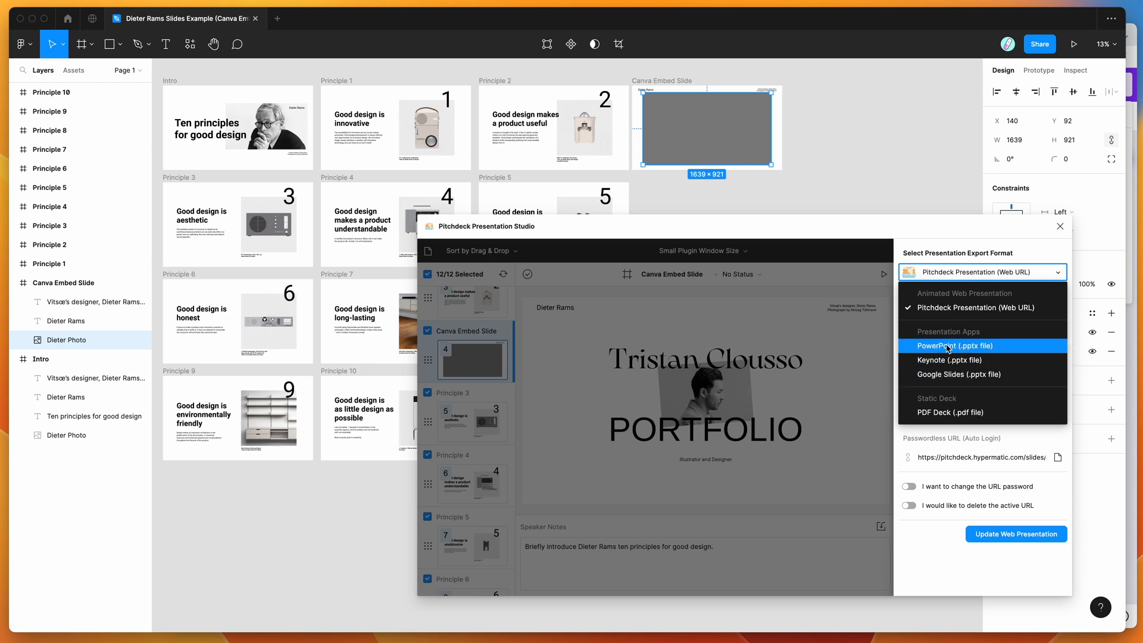
mouse_move(947, 413)
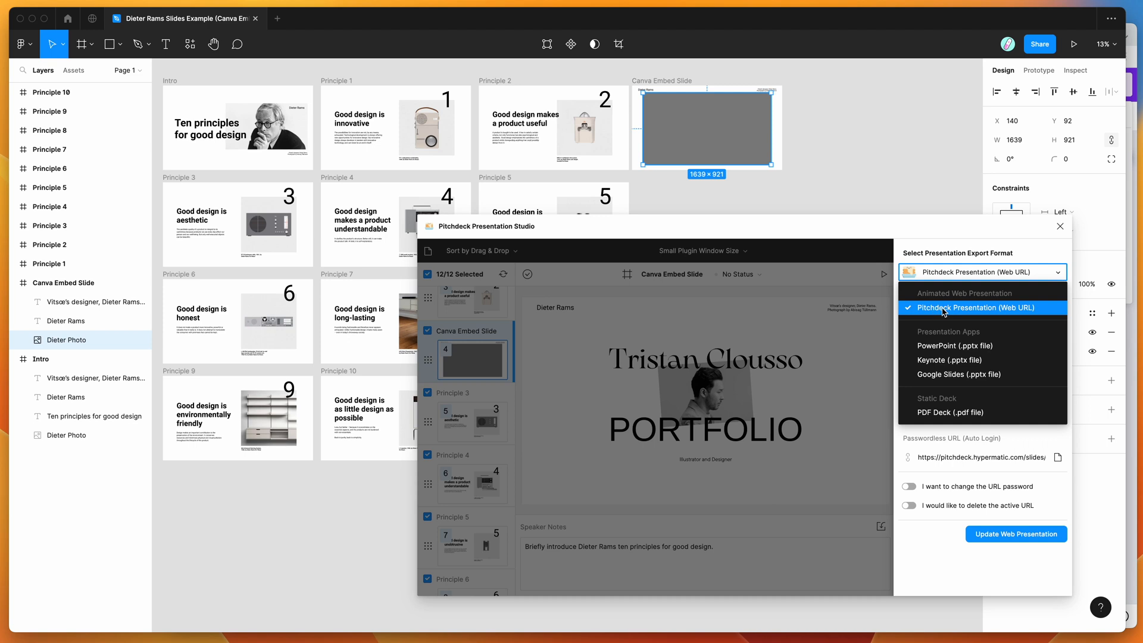
left_click(975, 308)
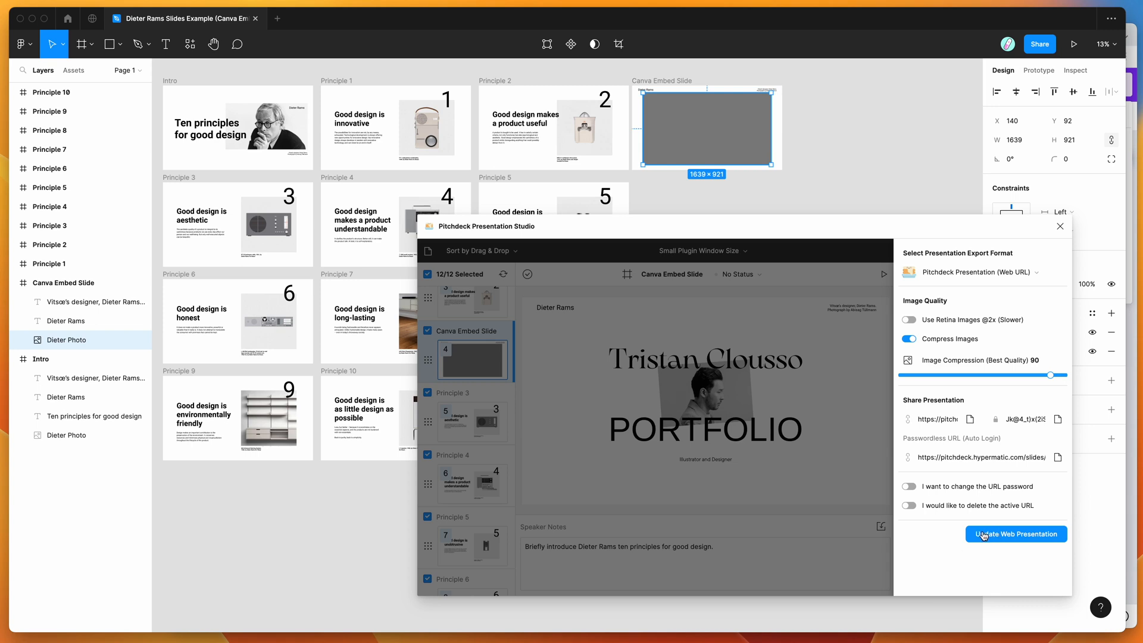
mouse_move(936, 536)
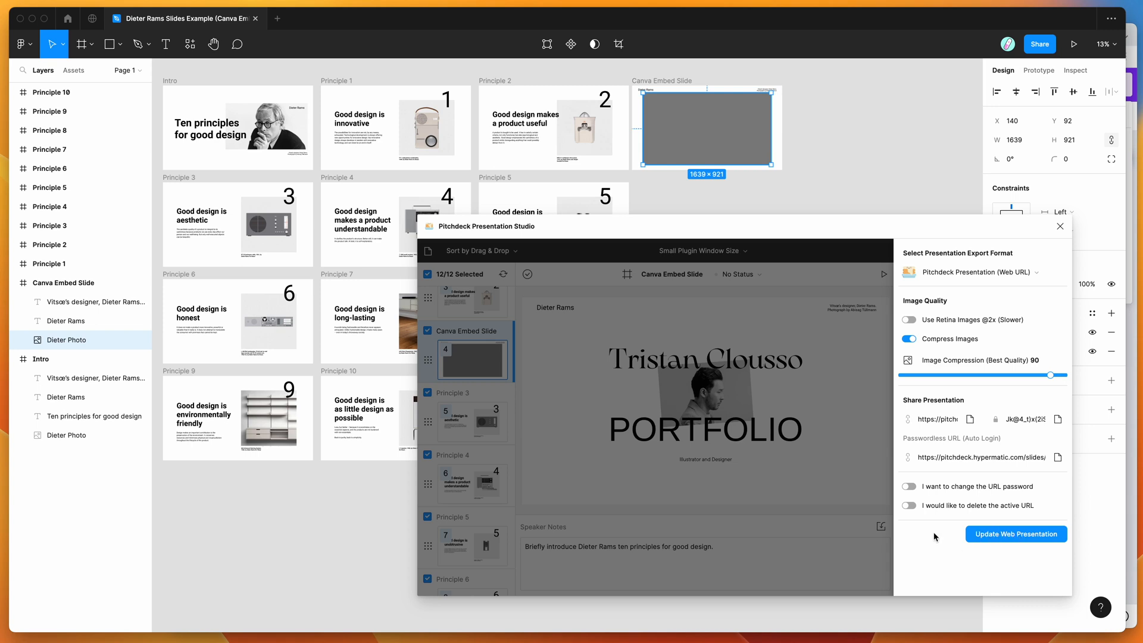
mouse_move(984, 536)
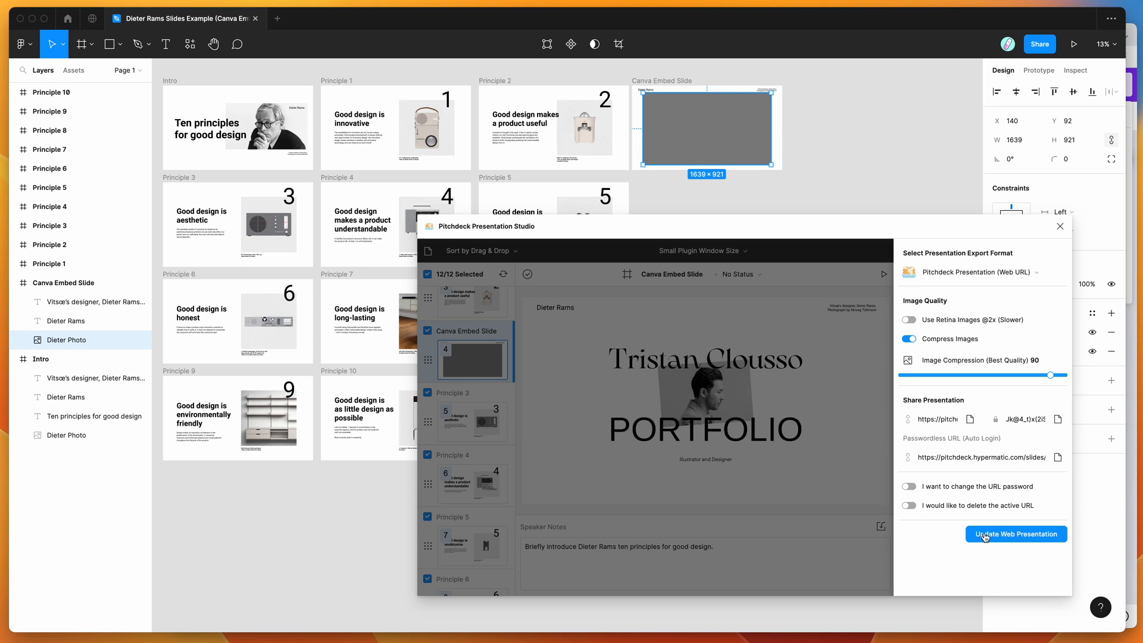
left_click(1014, 533)
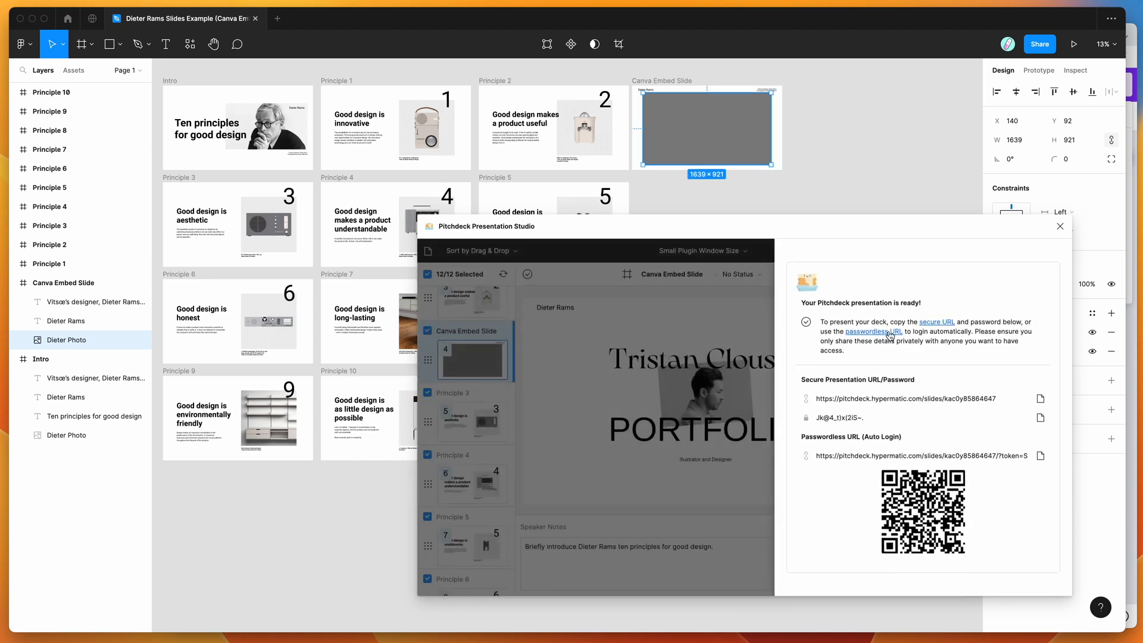
Open the passwordless presentation URL in the browser, showing the Ten principles for good design title slide.
left_click(910, 399)
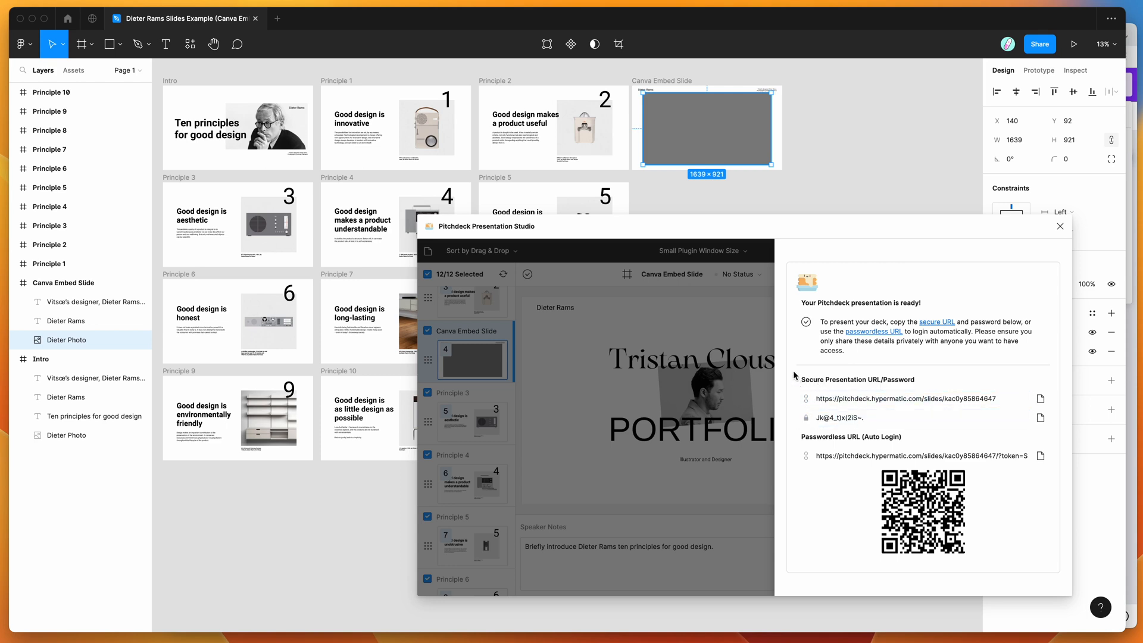
left_click(903, 397)
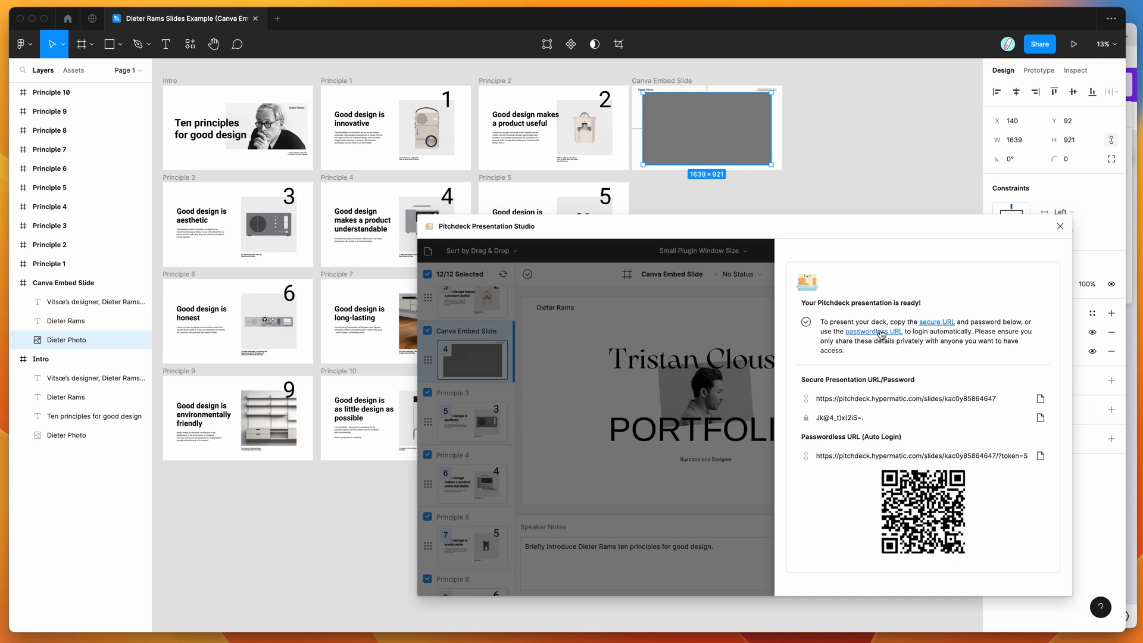
mouse_move(936, 382)
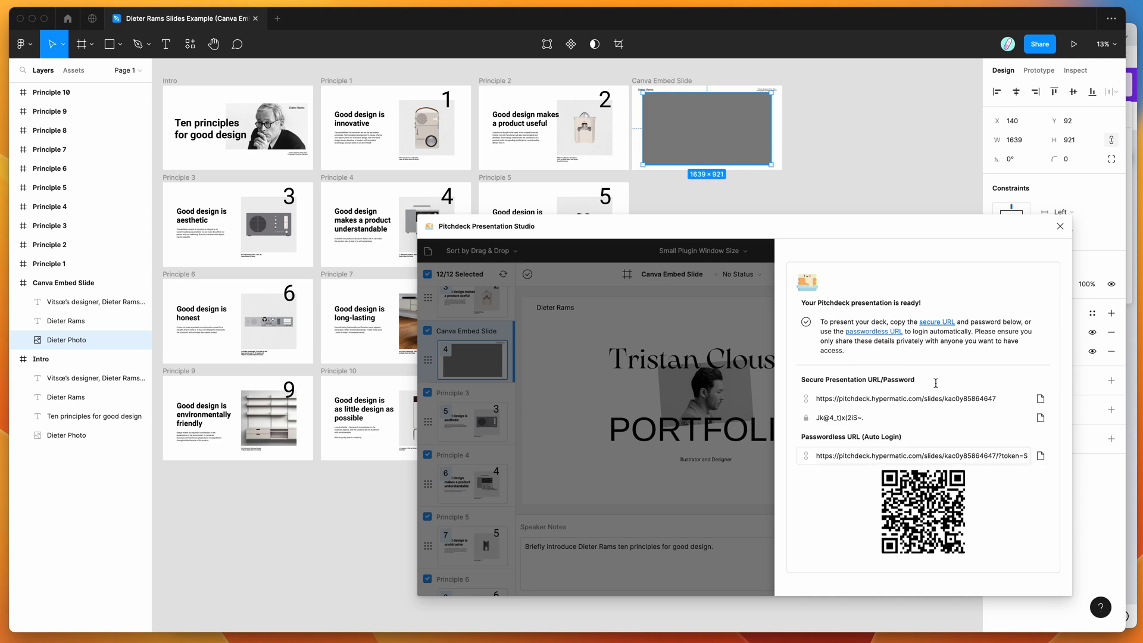
mouse_move(872, 333)
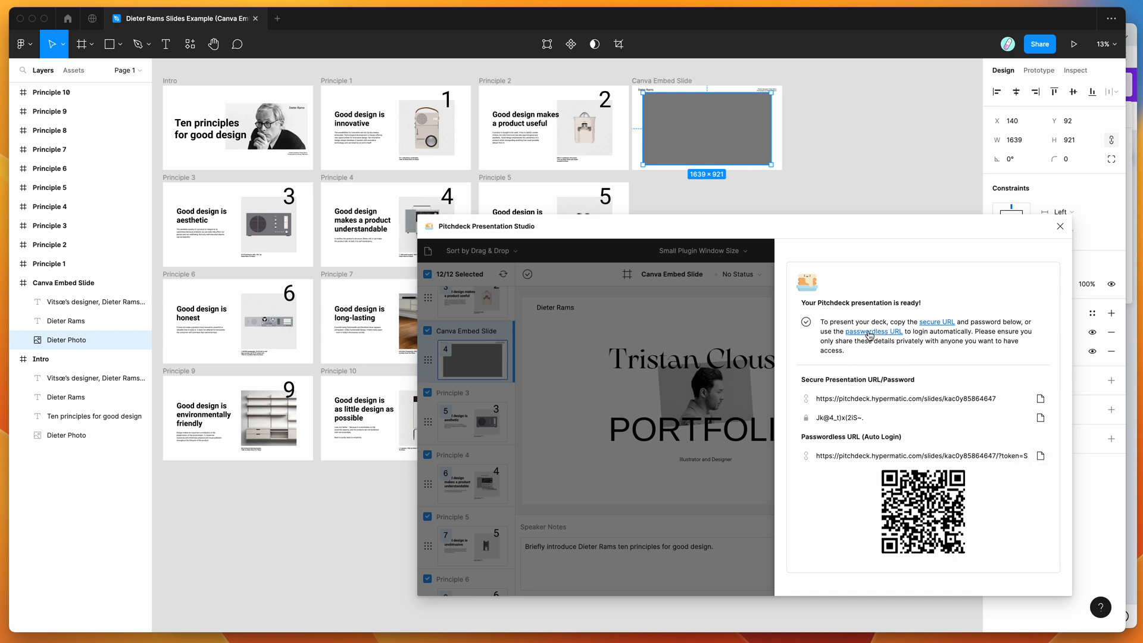
left_click(873, 332)
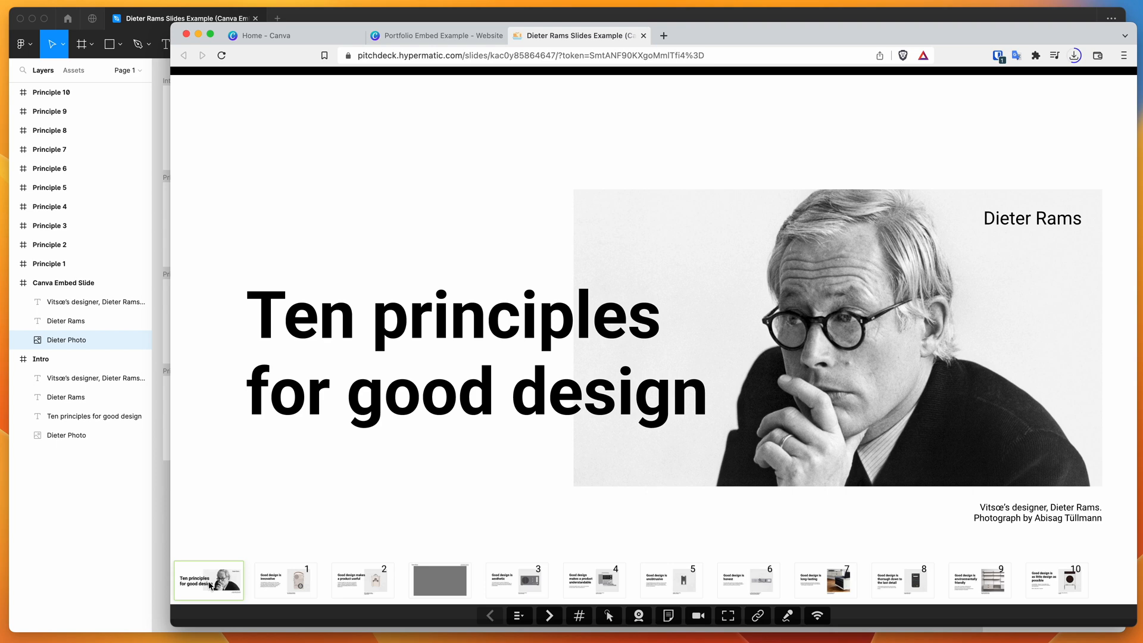
Advance the web presentation to the Canva Embed Slide and page the live portfolio to its contact page.
left_click(361, 580)
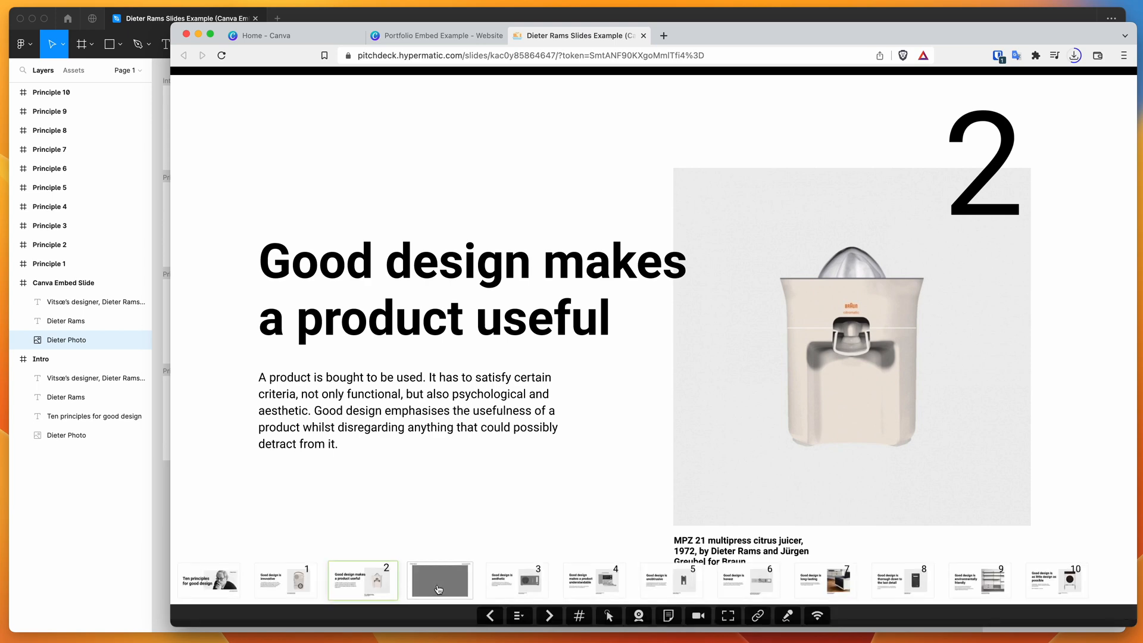
left_click(439, 580)
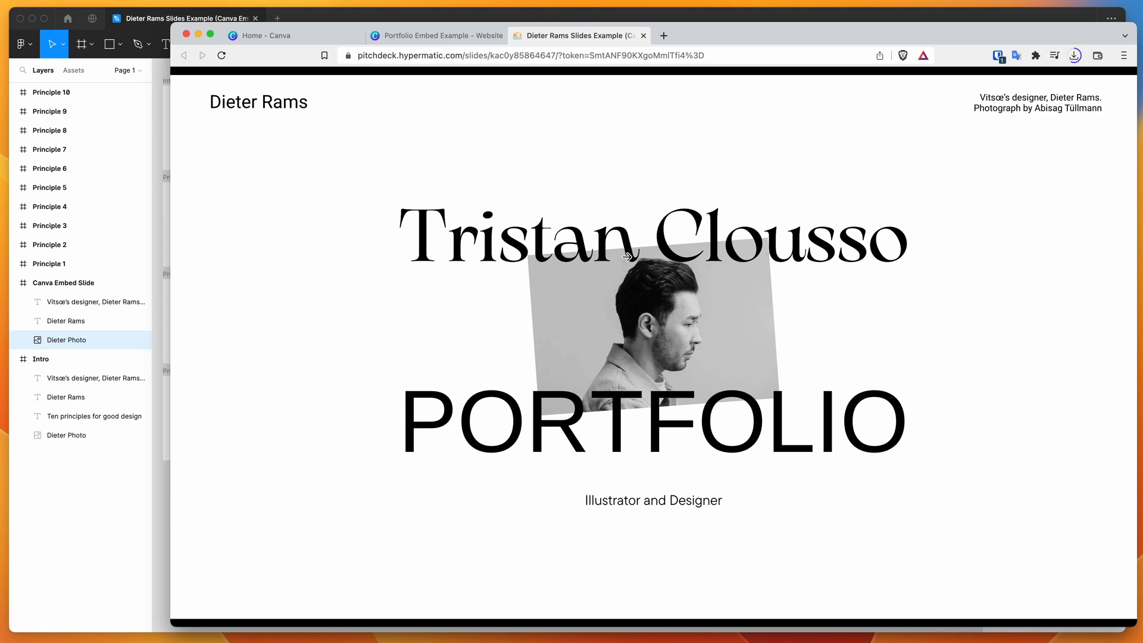
mouse_move(874, 321)
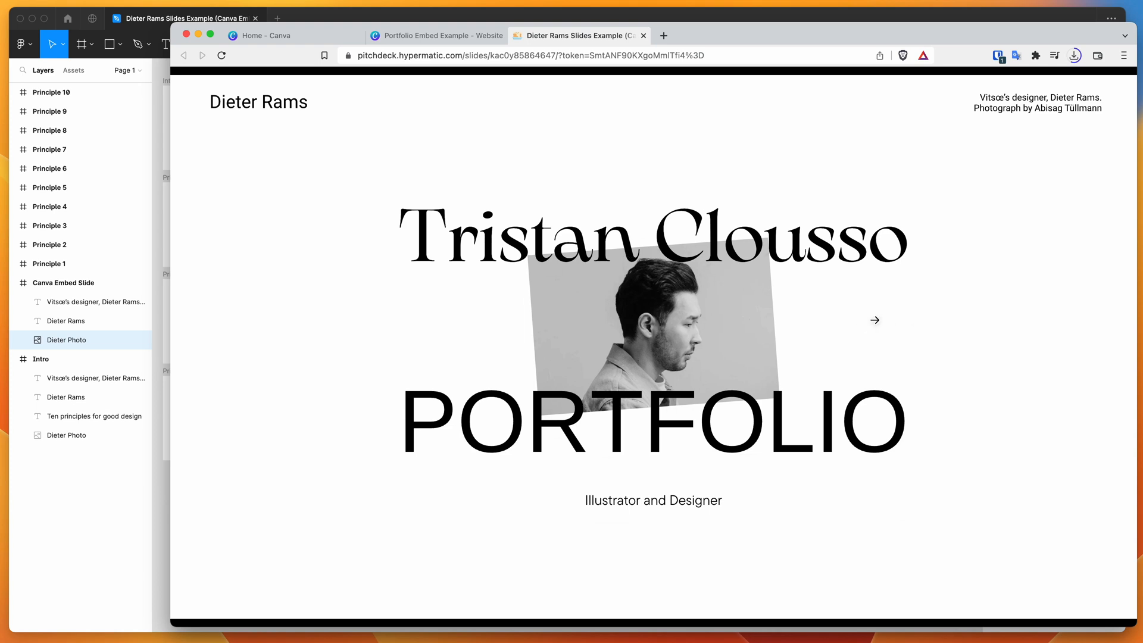
mouse_move(667, 212)
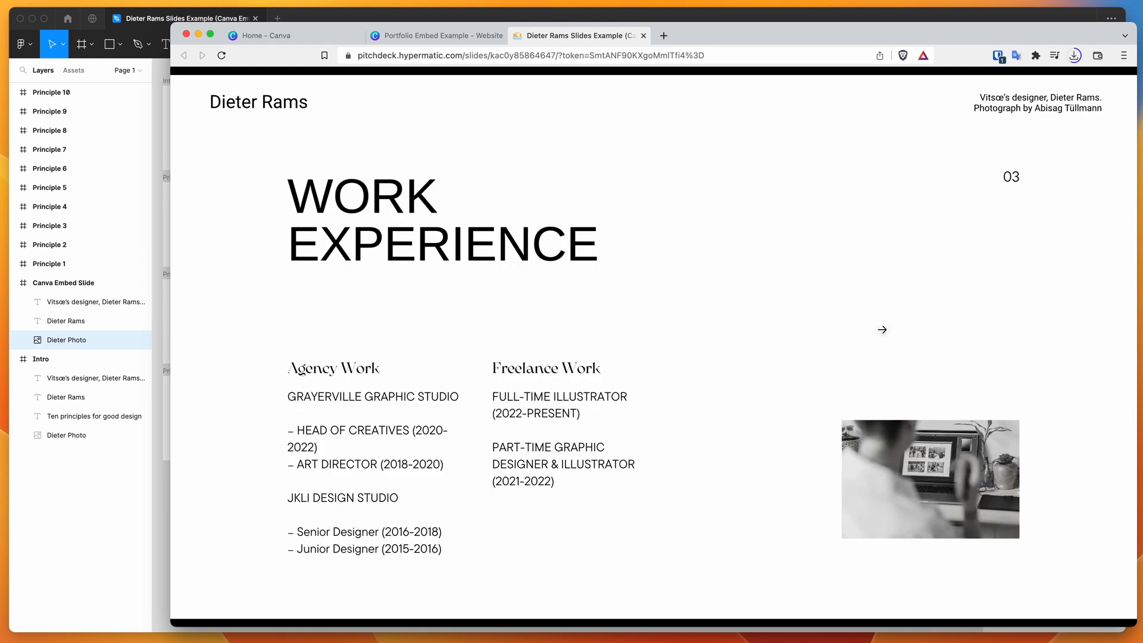
left_click(881, 330)
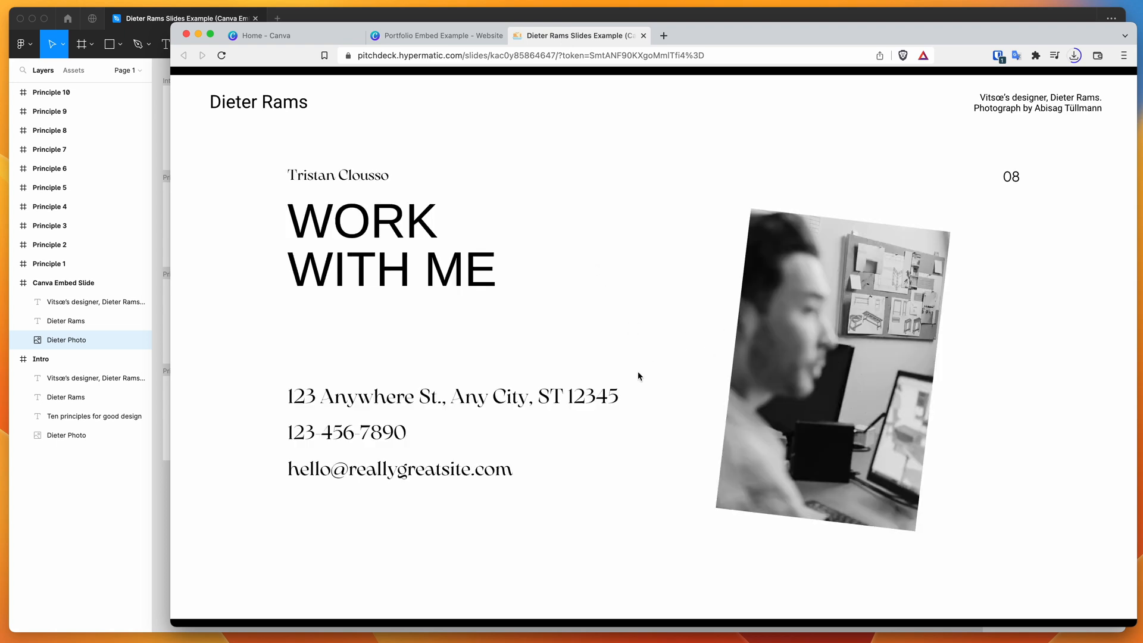
mouse_move(299, 399)
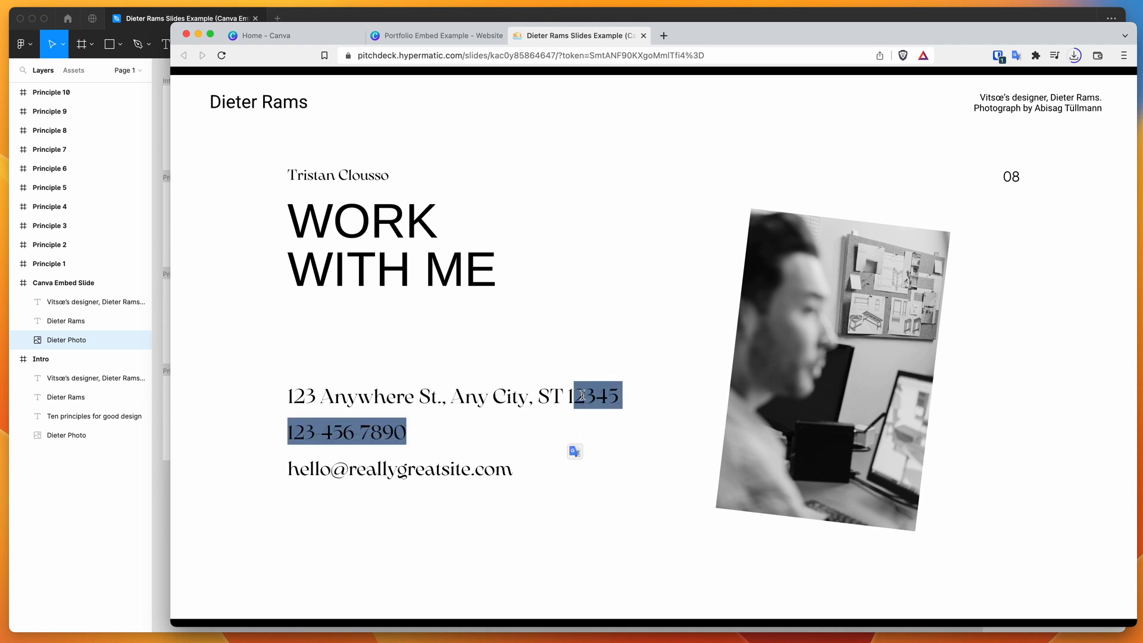
left_click(556, 343)
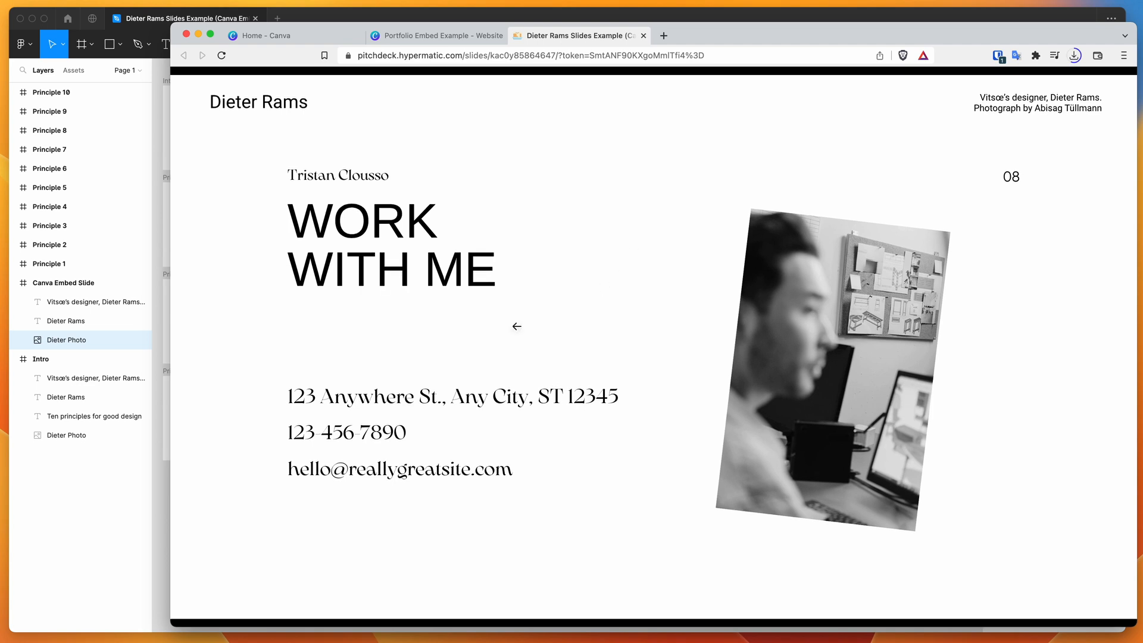
Flip the embedded portfolio back and forth through cover, skills, contact and work experience pages.
left_click(517, 326)
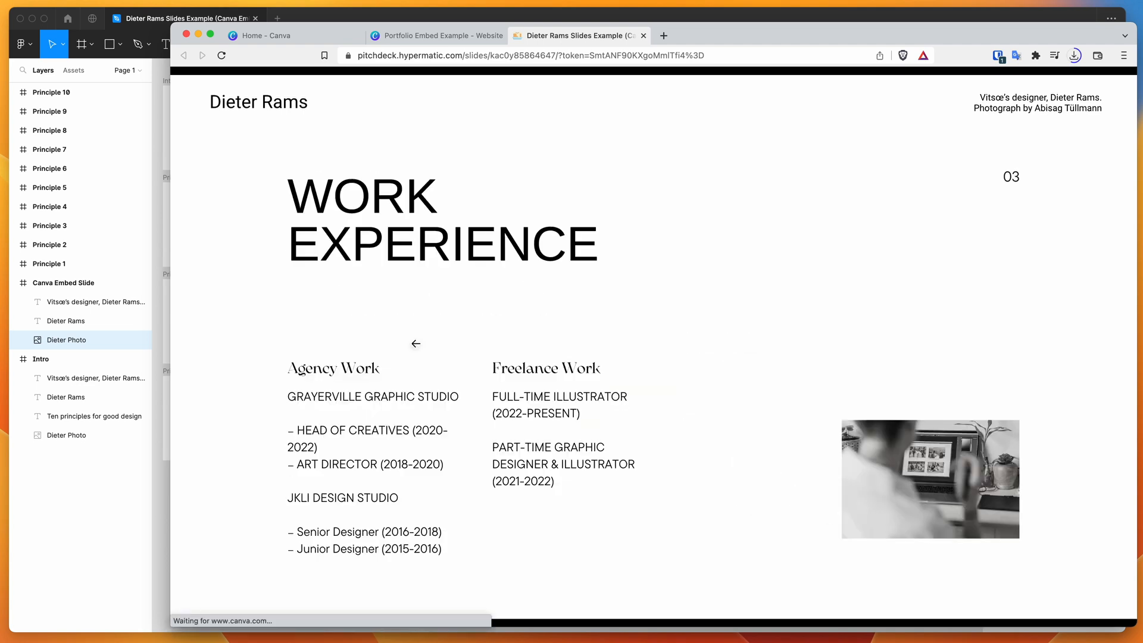
left_click(415, 343)
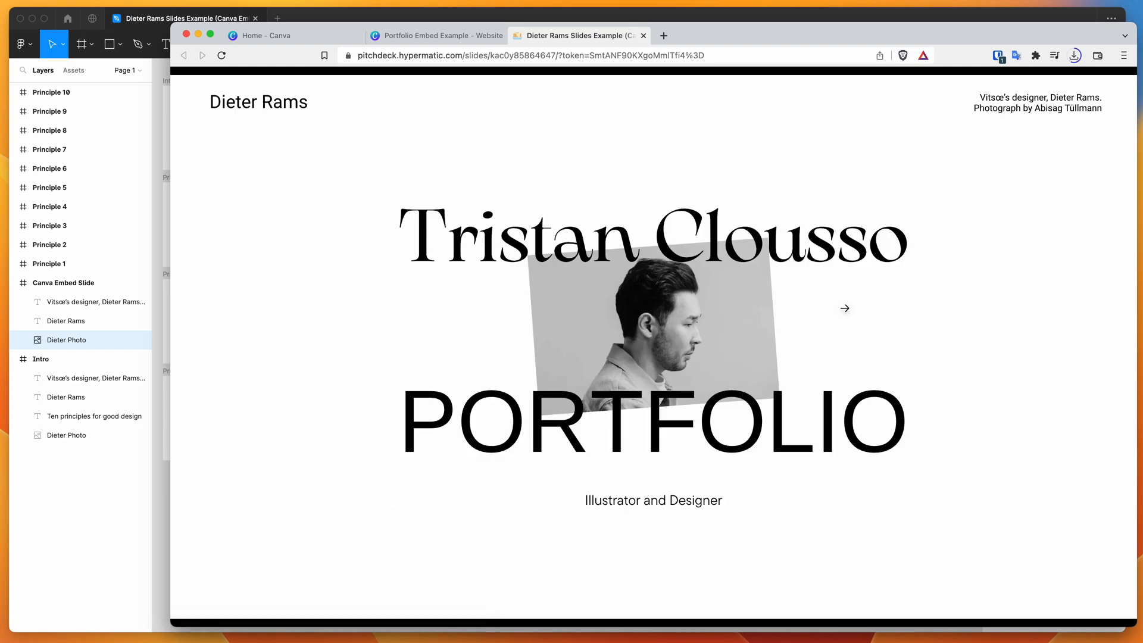
left_click(844, 308)
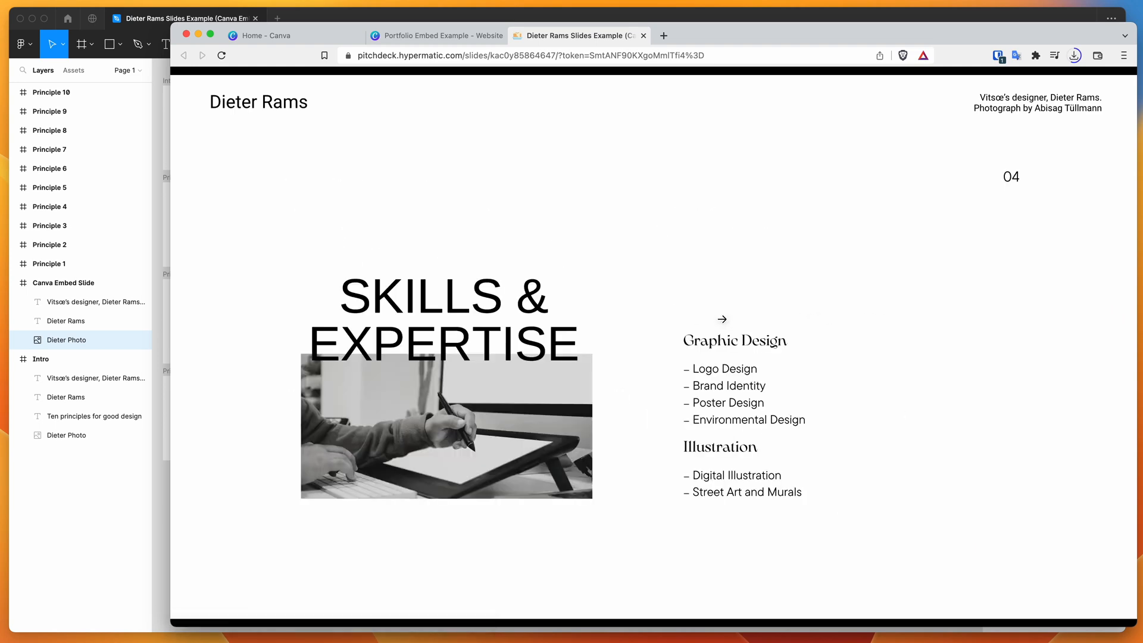
left_click(722, 319)
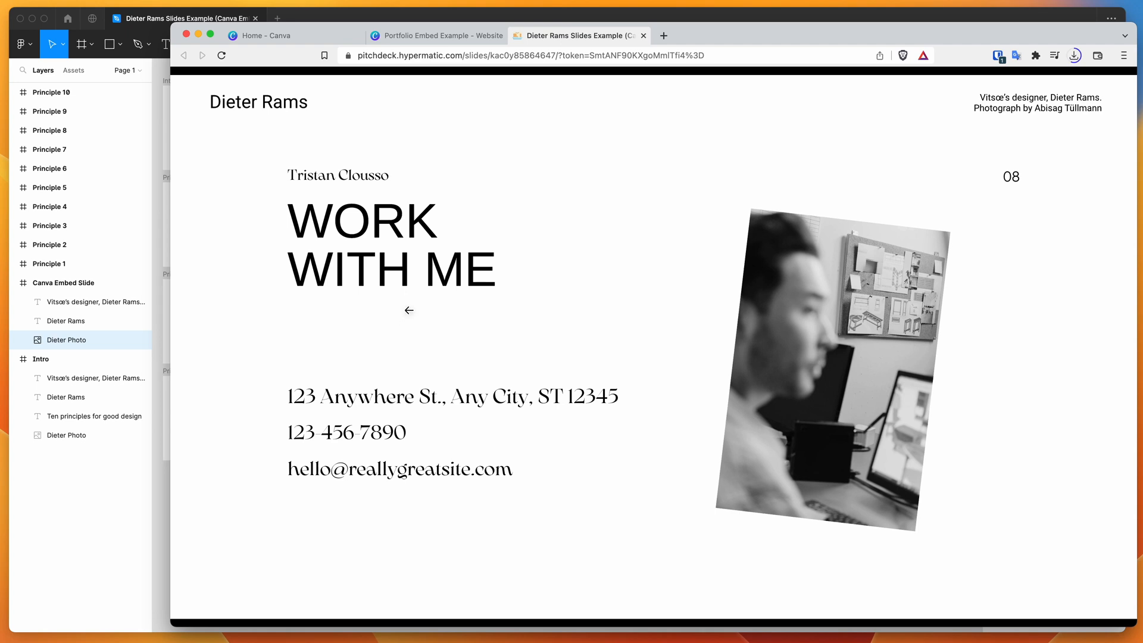
left_click(408, 309)
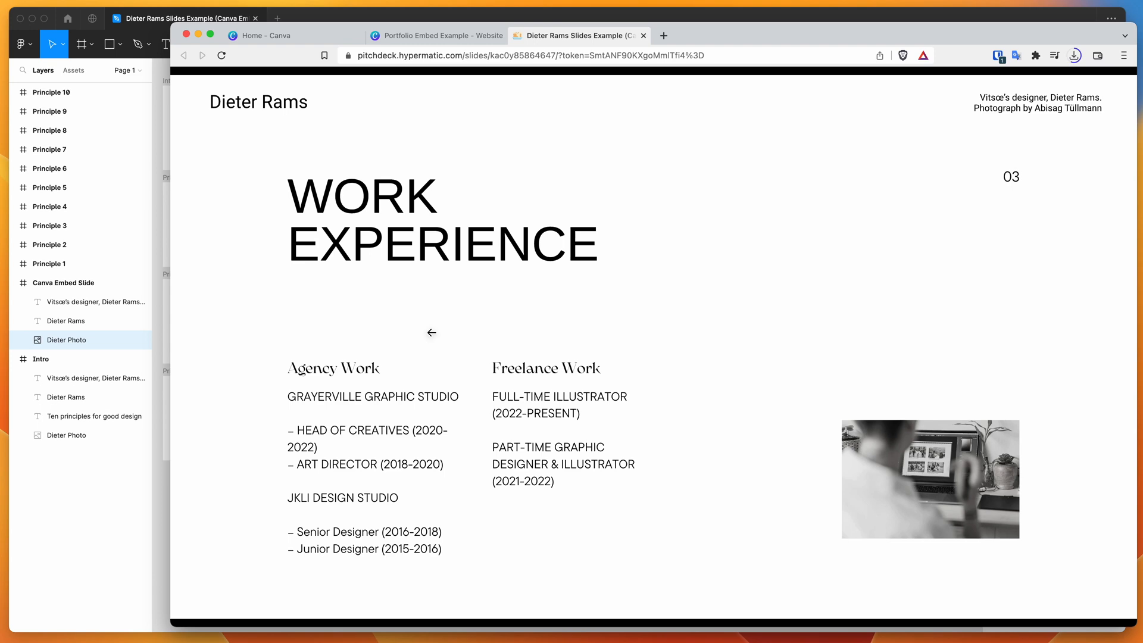
left_click(431, 332)
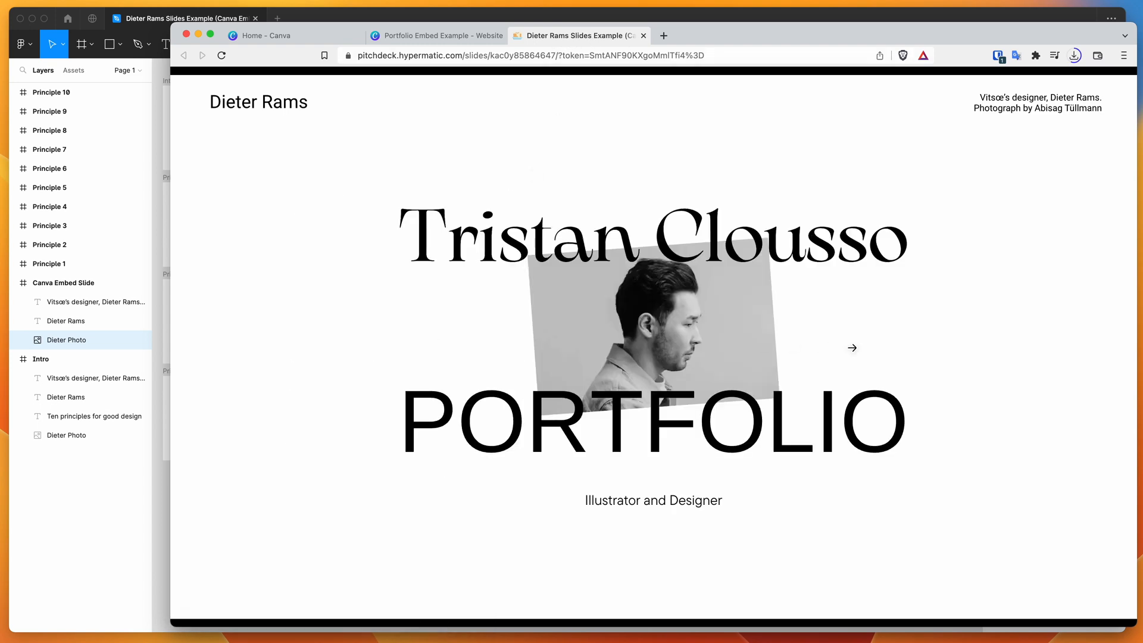
left_click(851, 348)
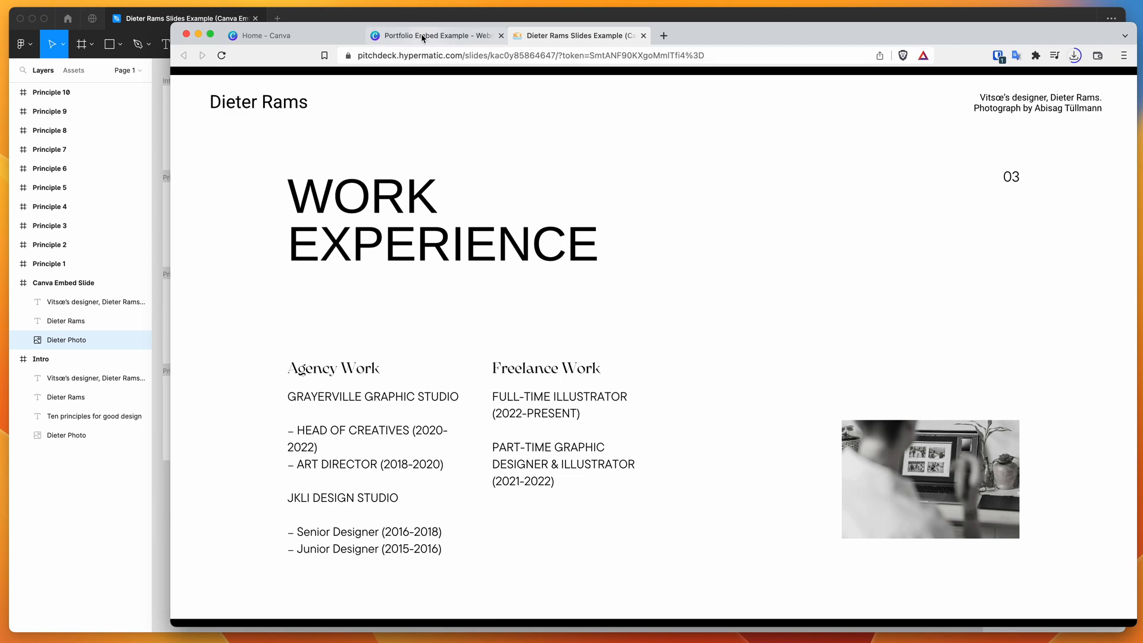
In Canva, unpublish the Portfolio Embed Example design's embed via Share > More > Embed.
left_click(436, 35)
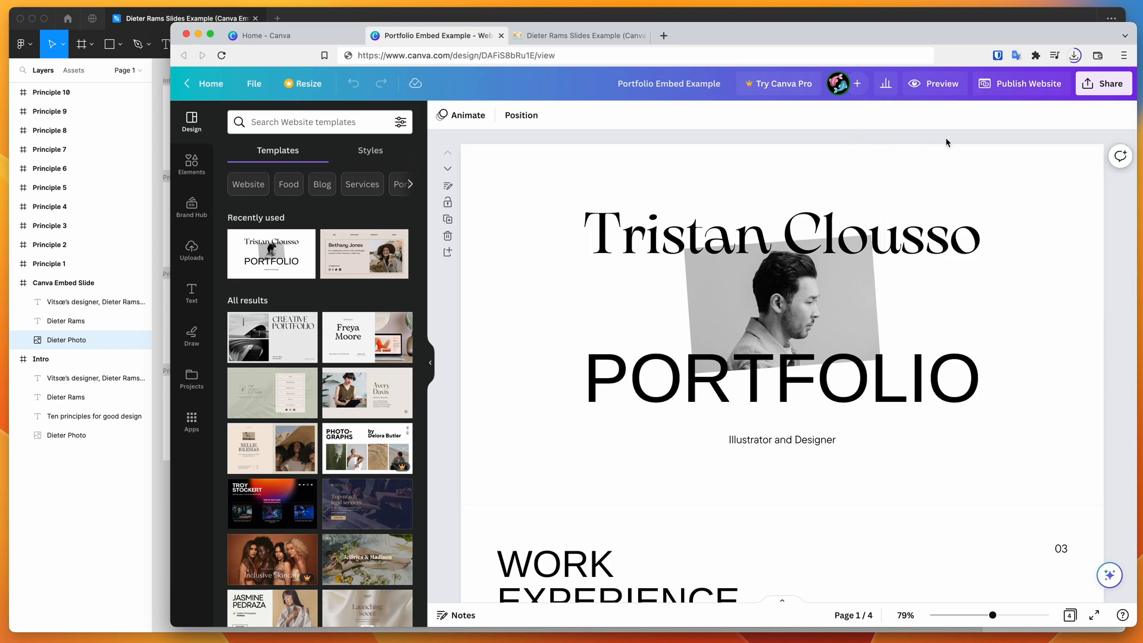
left_click(1102, 84)
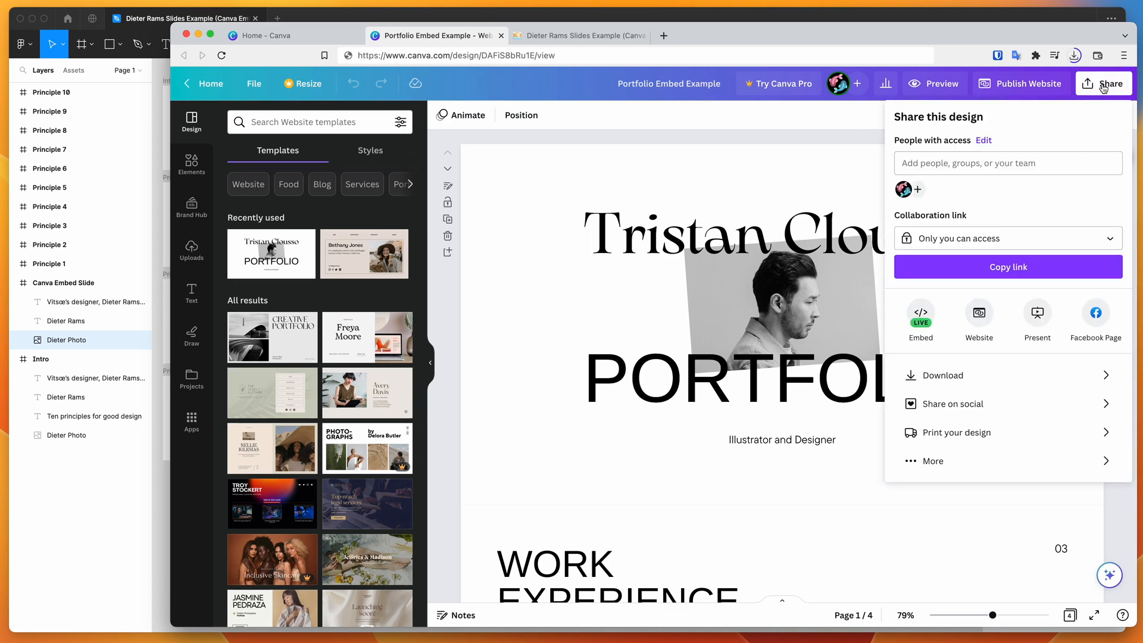
left_click(931, 460)
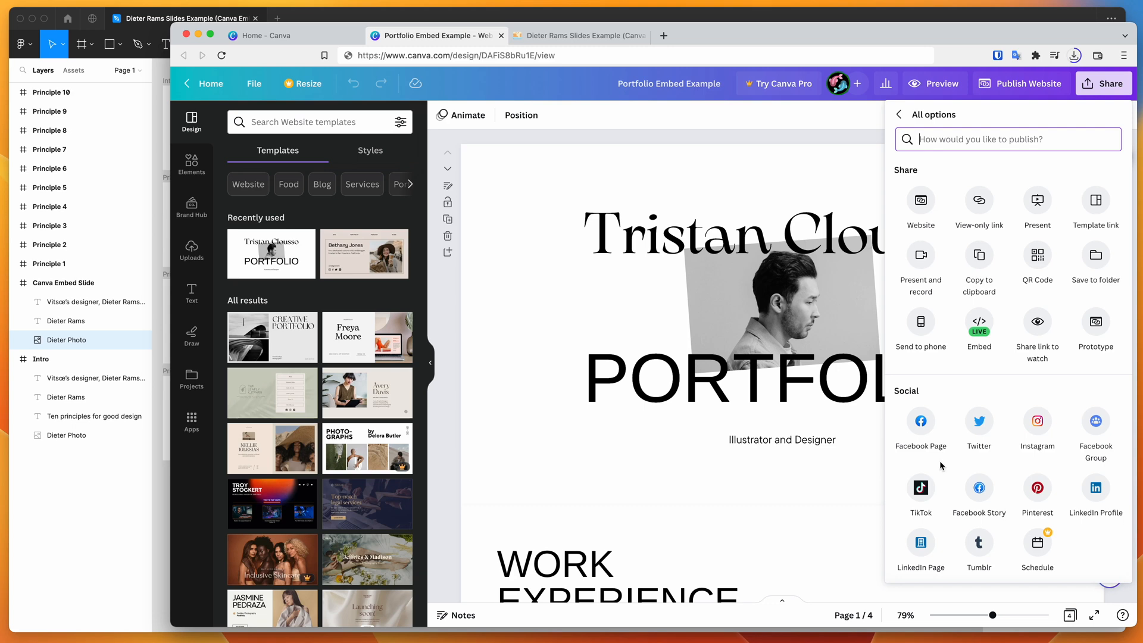
left_click(979, 325)
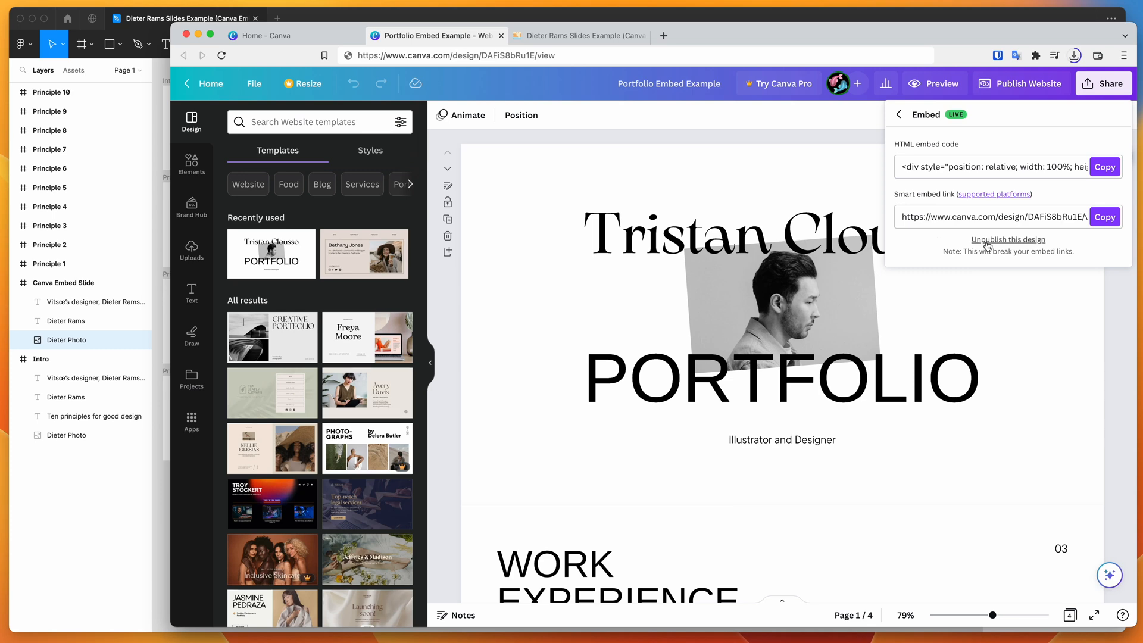
left_click(1007, 239)
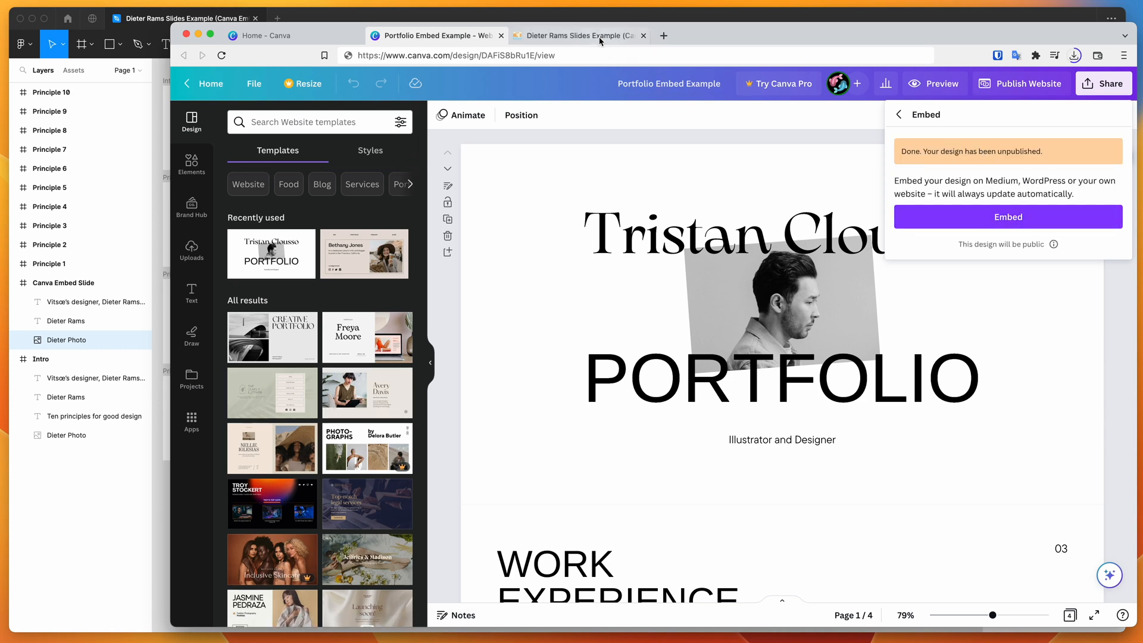
View the Canva Embed Slide showing a Forbidden (403) error, then return to the Canva design.
left_click(576, 35)
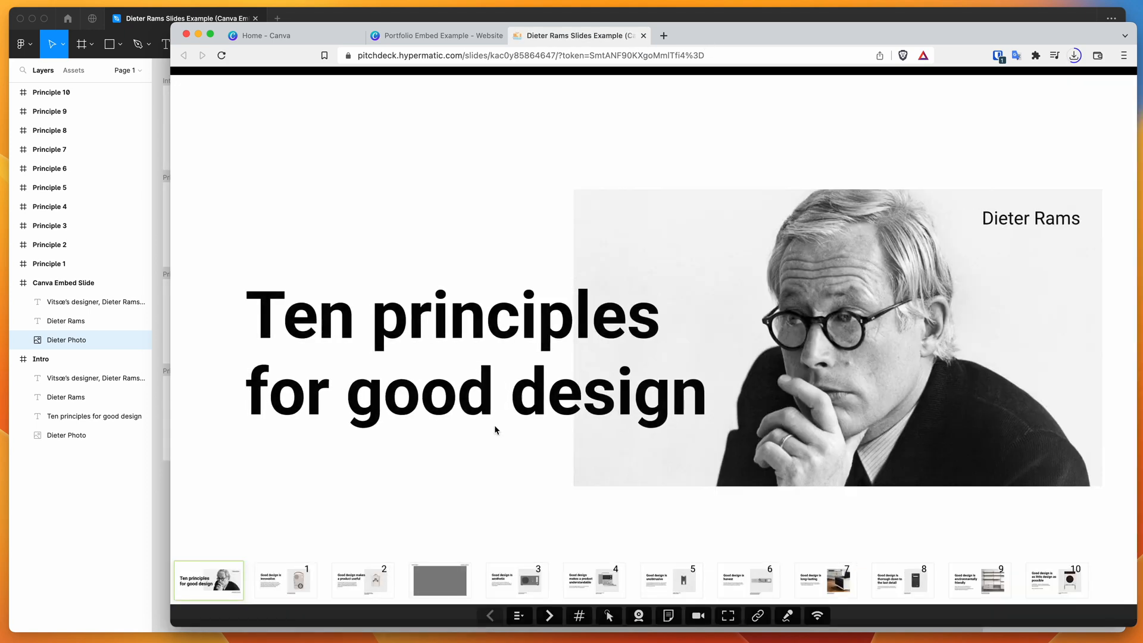
left_click(439, 580)
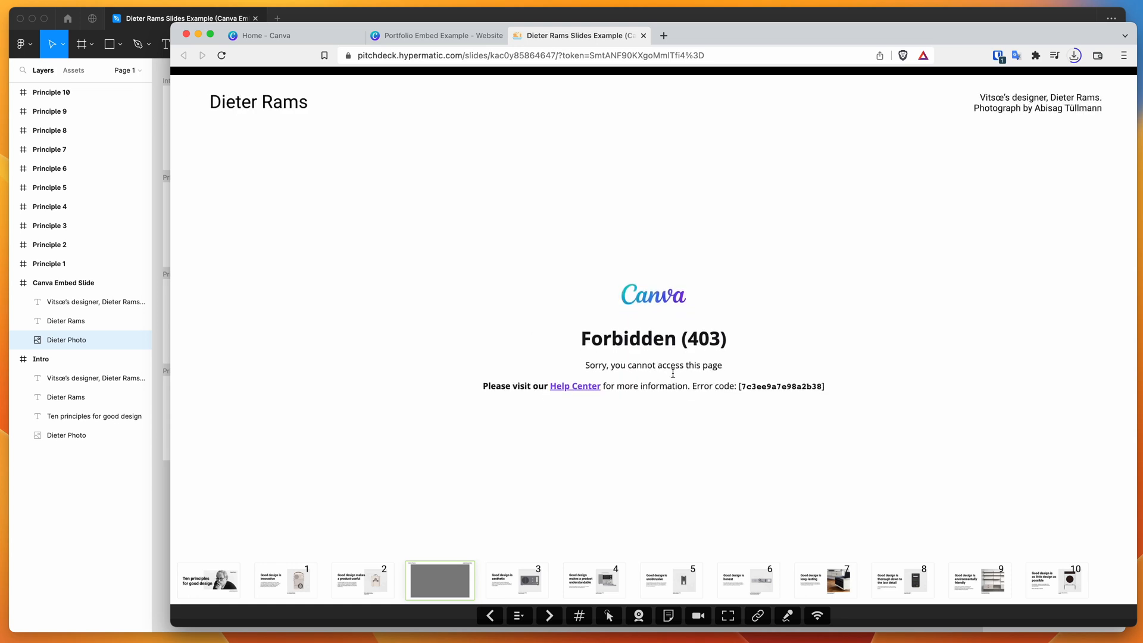
left_click(436, 35)
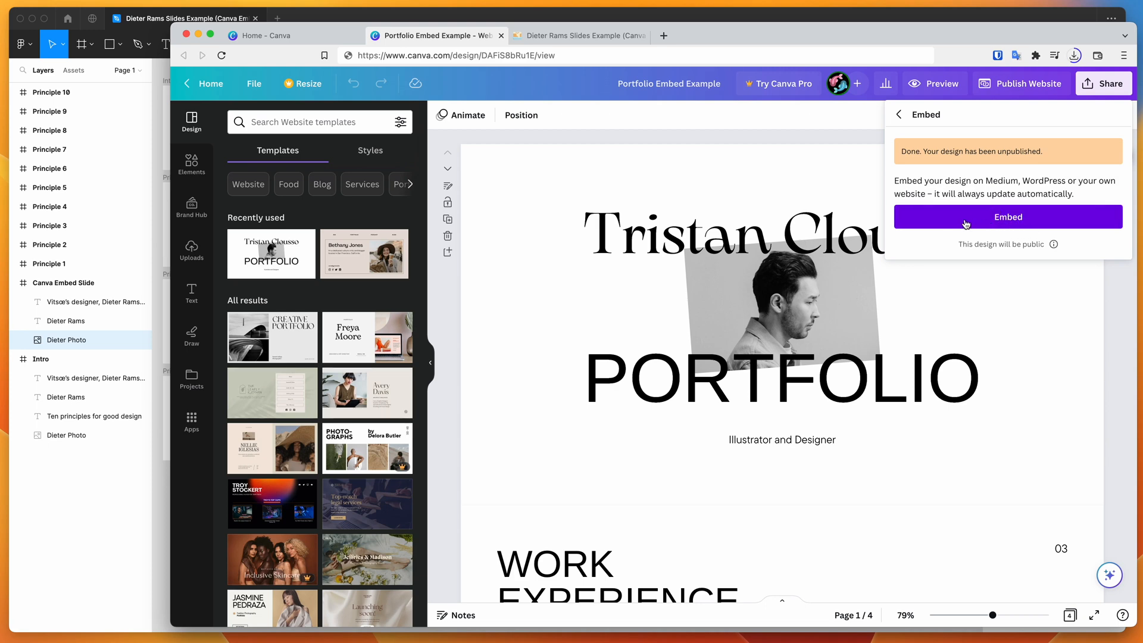
Republish the design's embed links and reload the web presentation so the Canva slide shows the Work Experience page.
left_click(1009, 216)
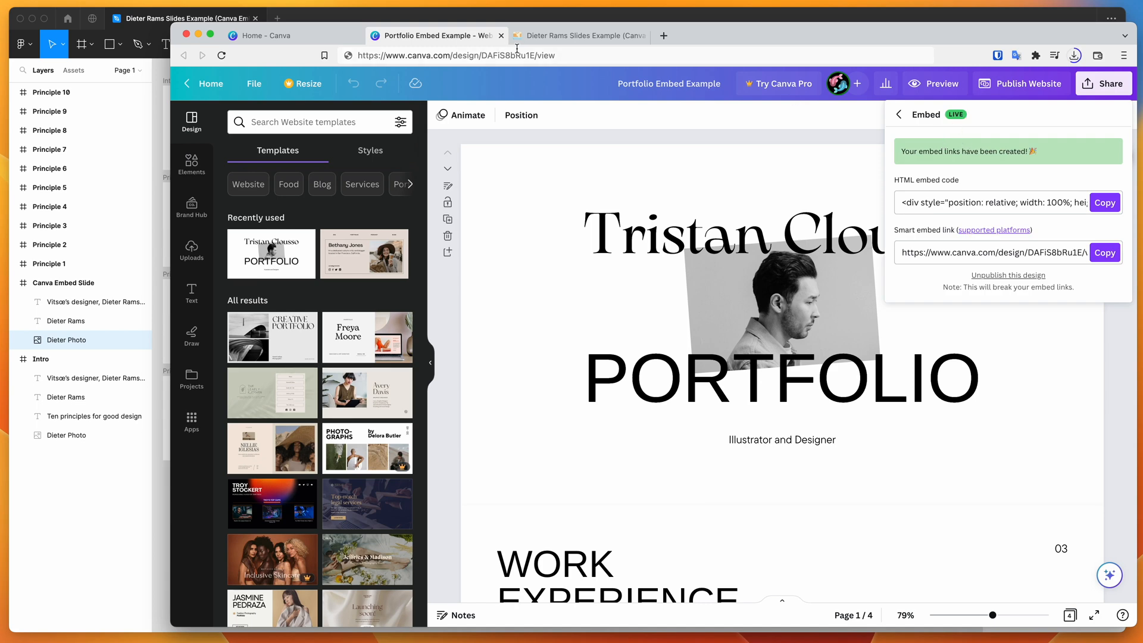
left_click(579, 35)
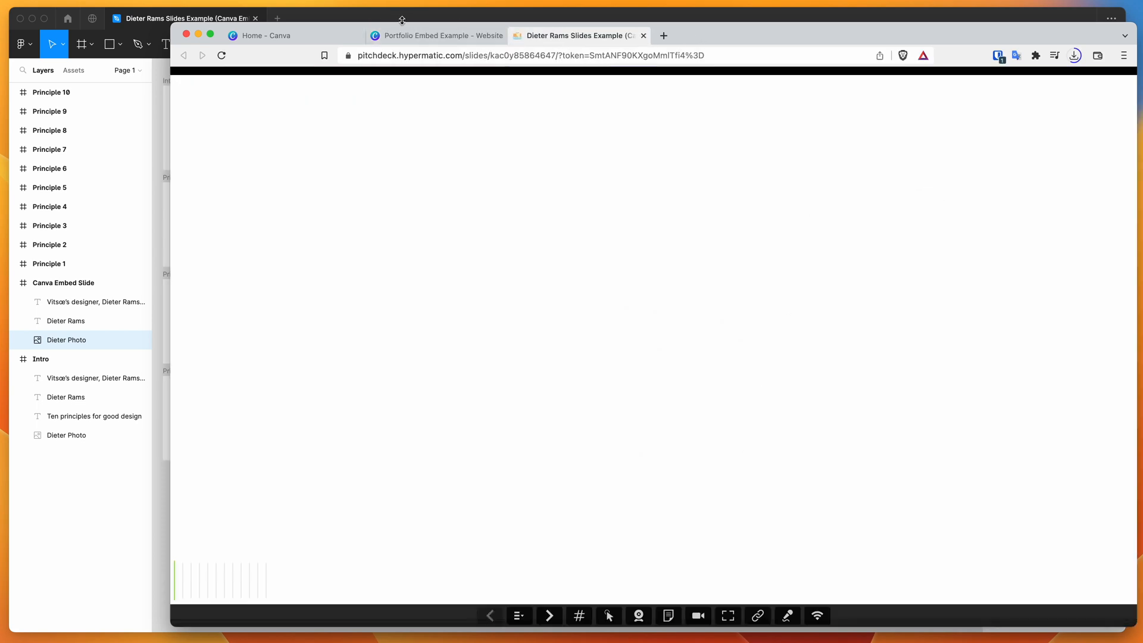
left_click(517, 616)
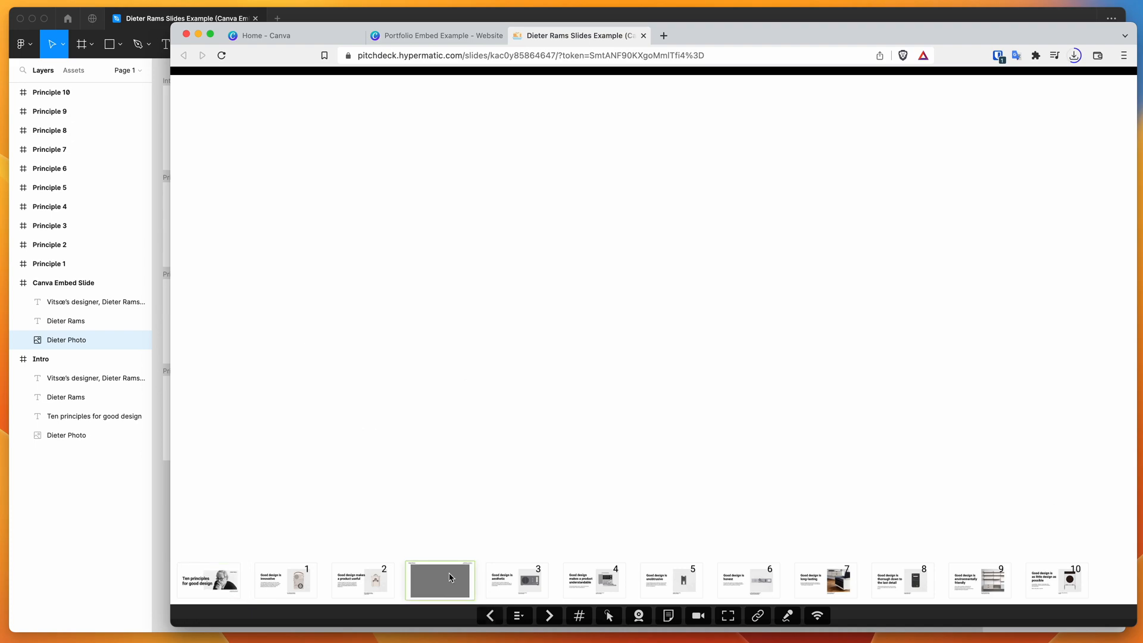
left_click(440, 580)
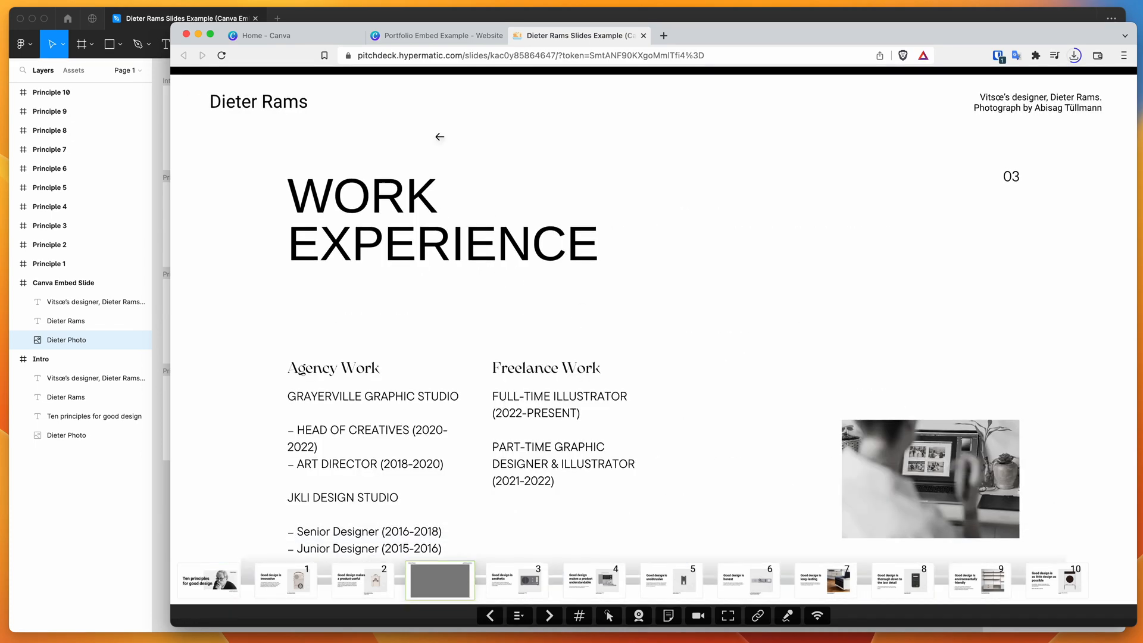
Back in Canva, copy the portfolio's Smart embed link from the Embed panel.
left_click(436, 35)
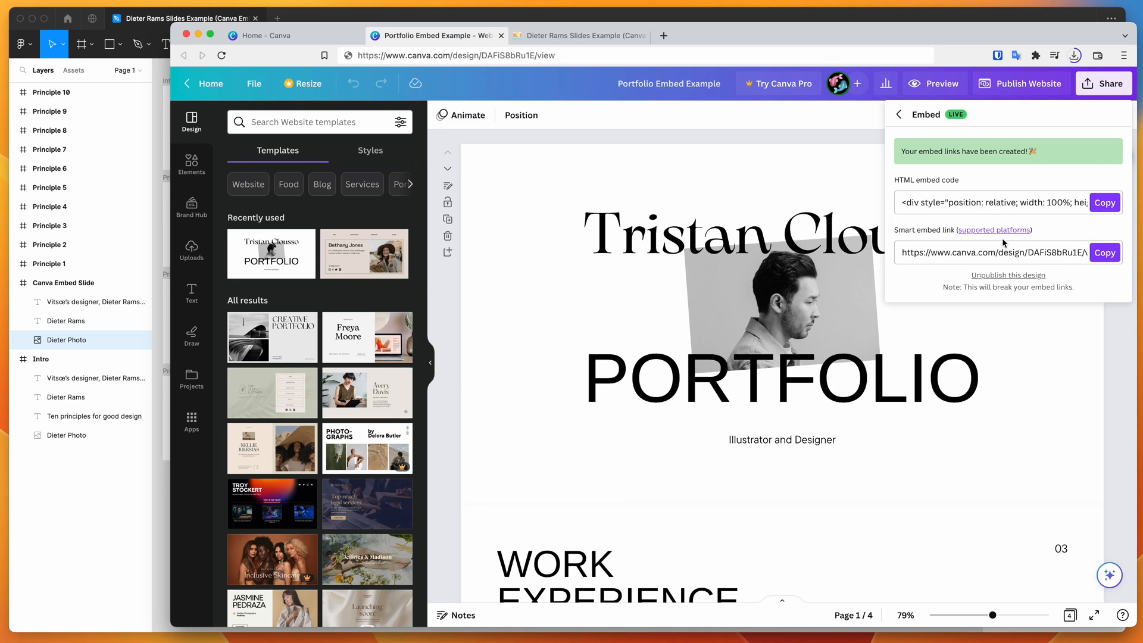
mouse_move(909, 236)
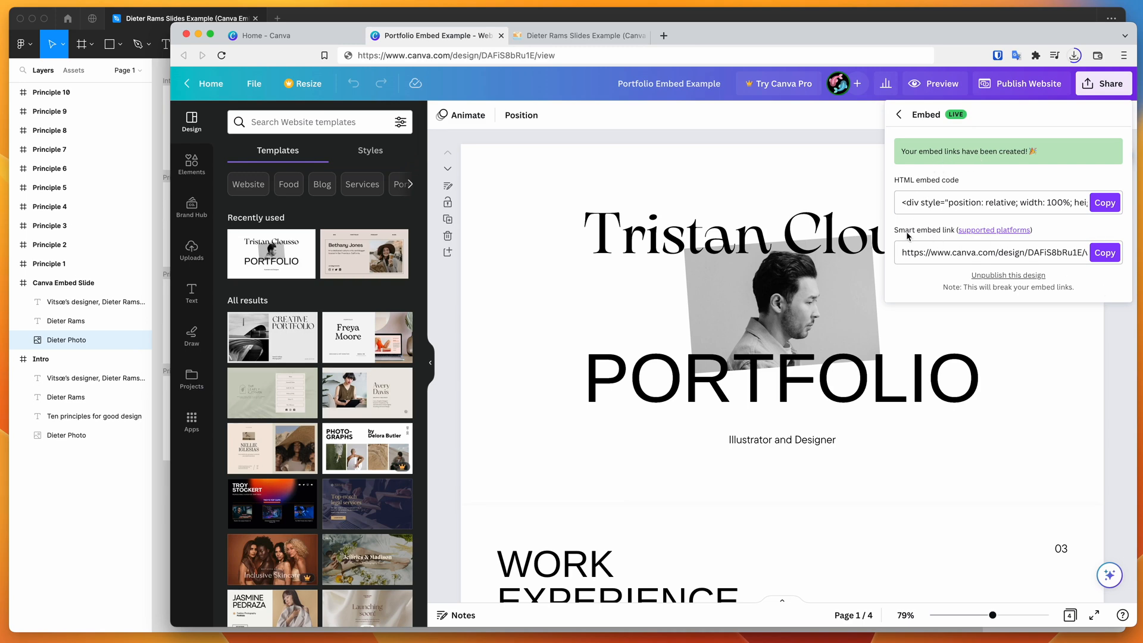
left_click(1103, 252)
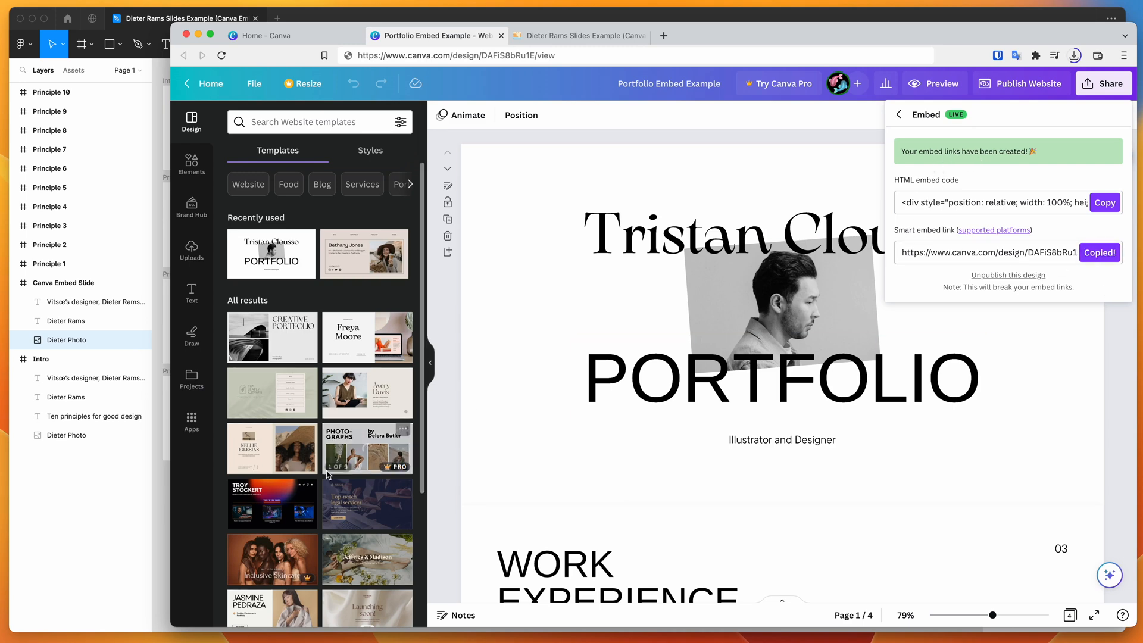
mouse_move(130, 515)
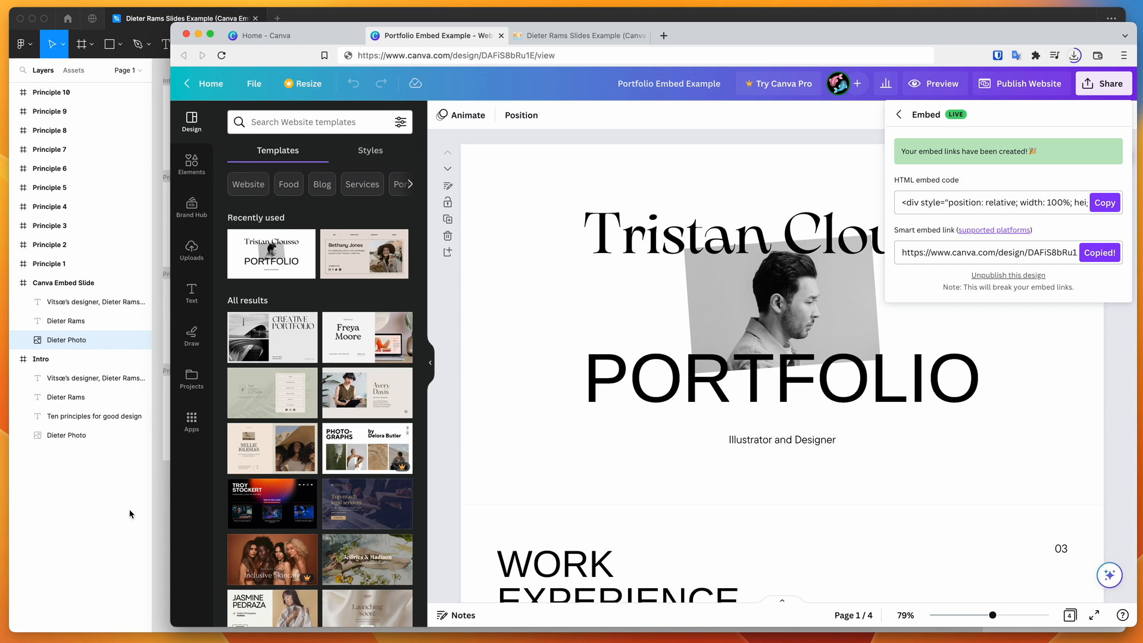
mouse_move(100, 513)
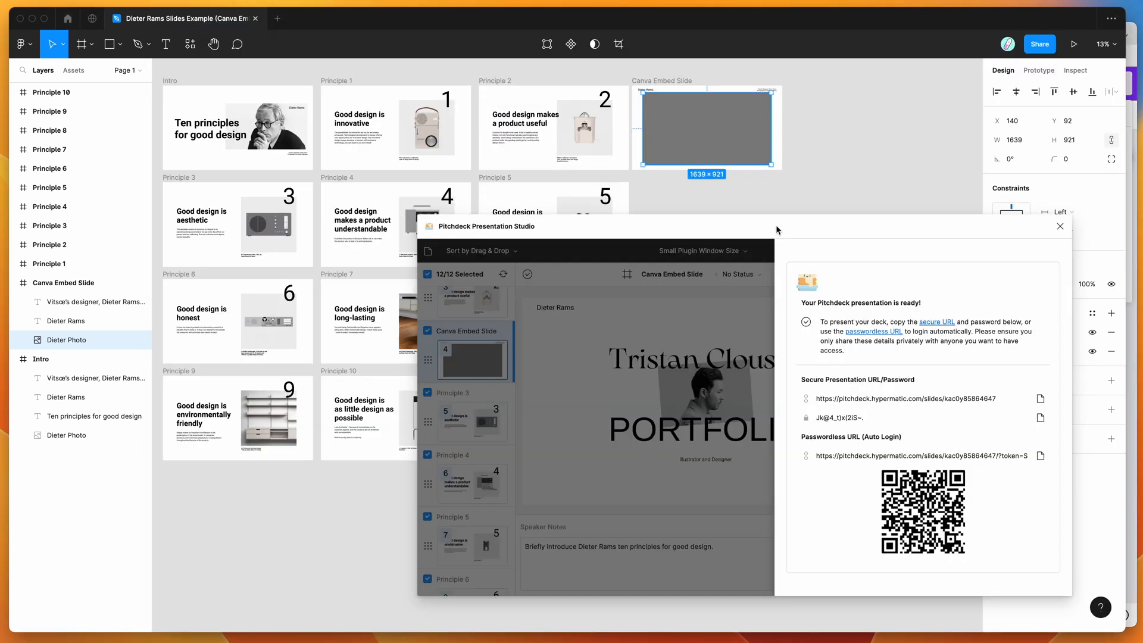
mouse_move(748, 295)
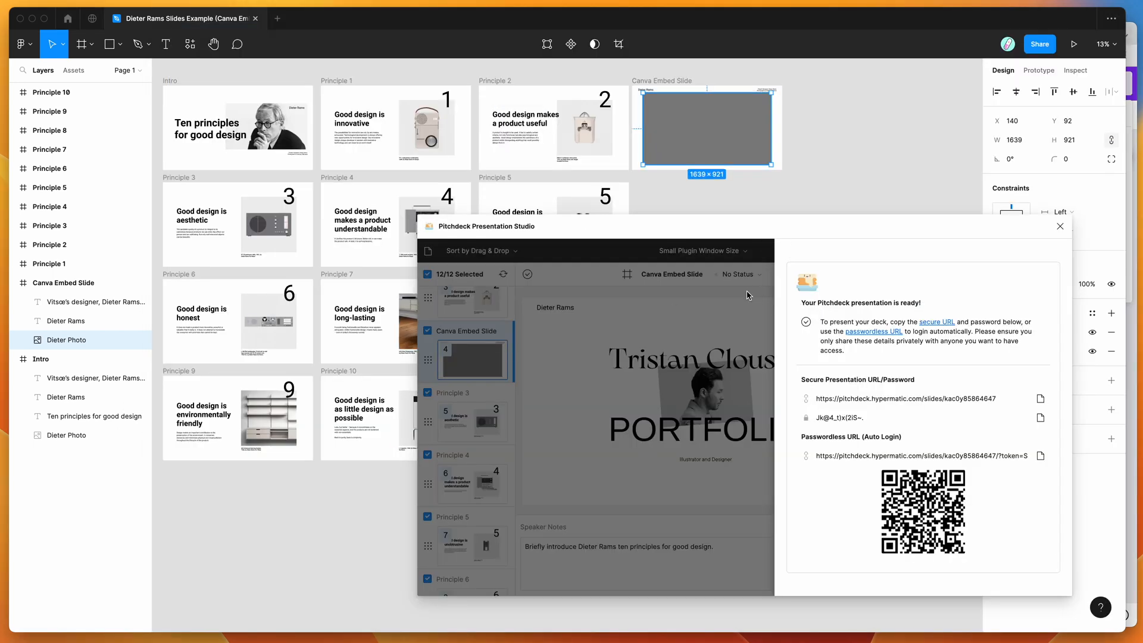
mouse_move(723, 294)
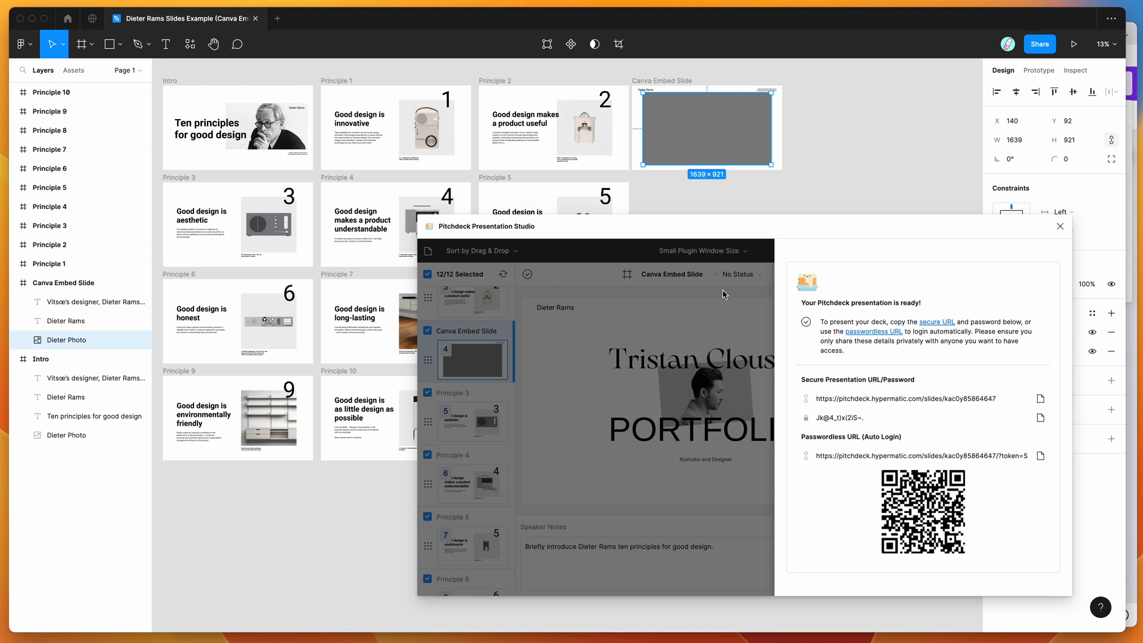
mouse_move(780, 298)
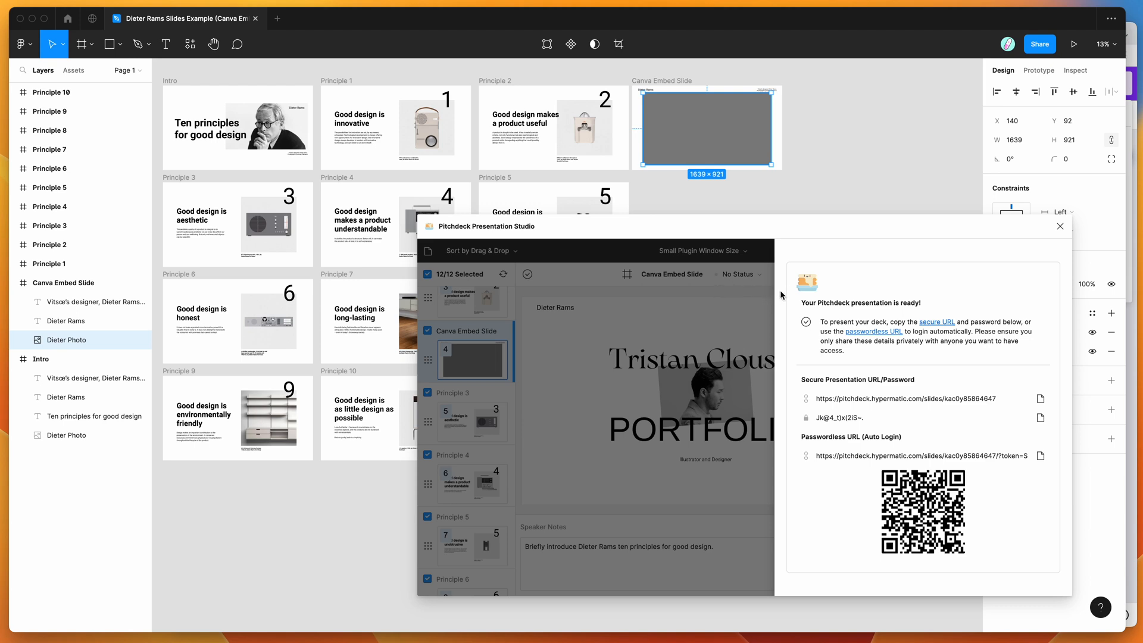
mouse_move(757, 297)
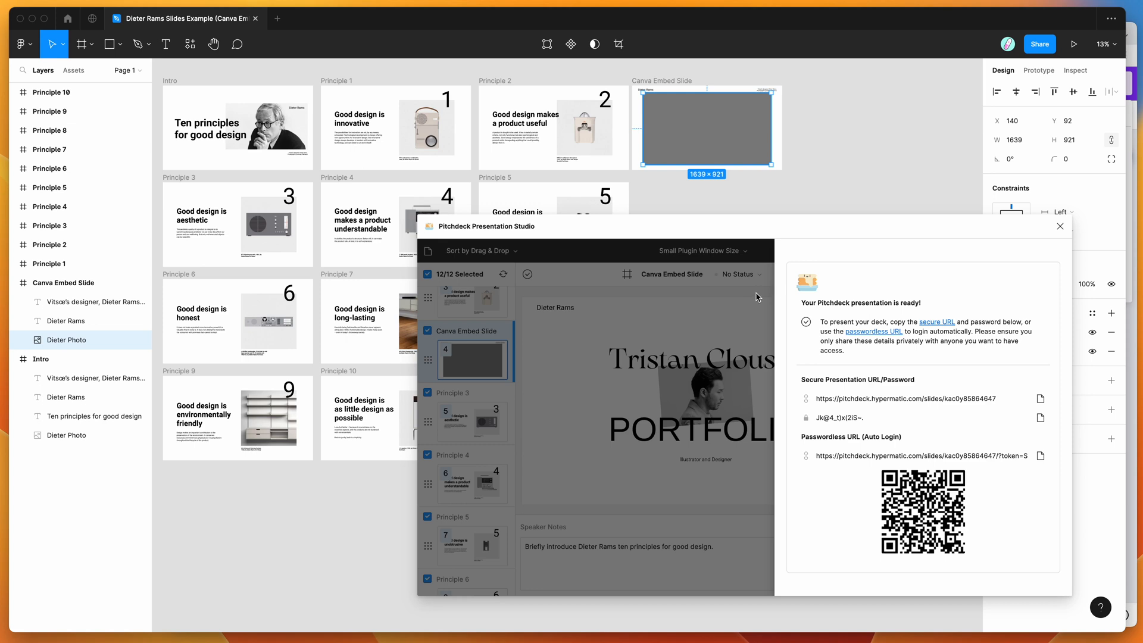
mouse_move(731, 298)
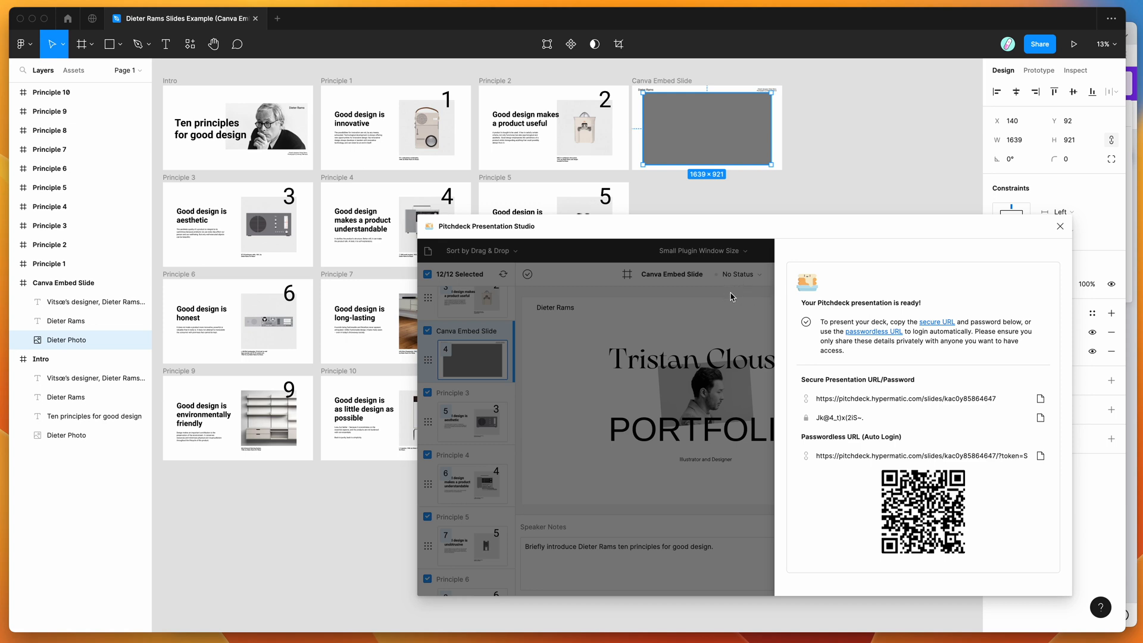
mouse_move(725, 295)
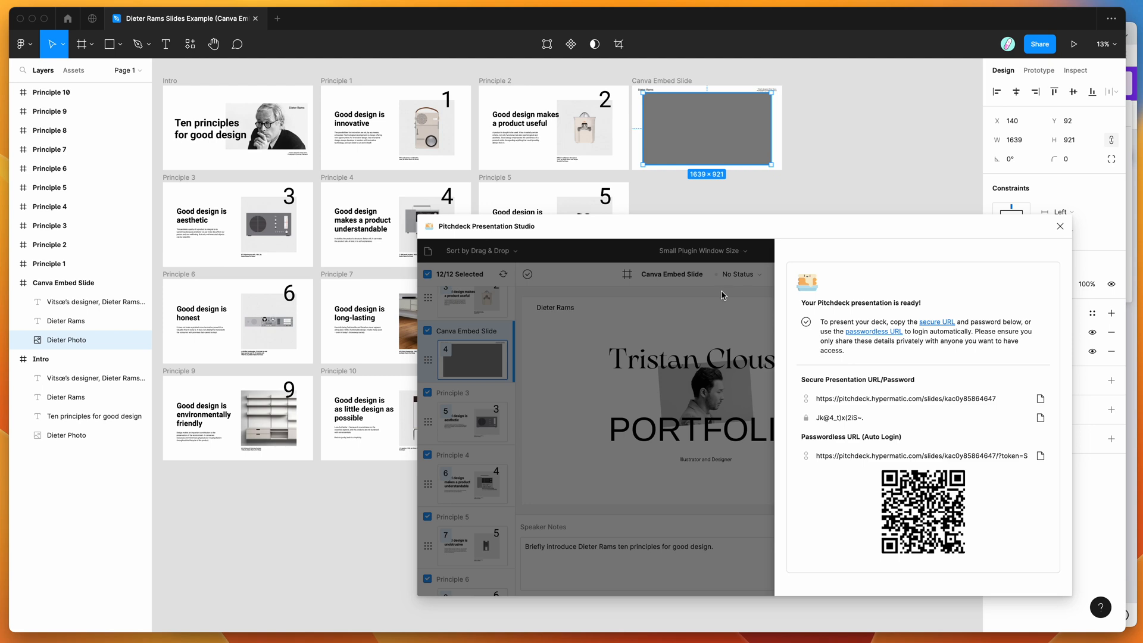
Close the presentation-ready panel to return to the Canva Embed Slide editor with its portfolio preview.
left_click(991, 250)
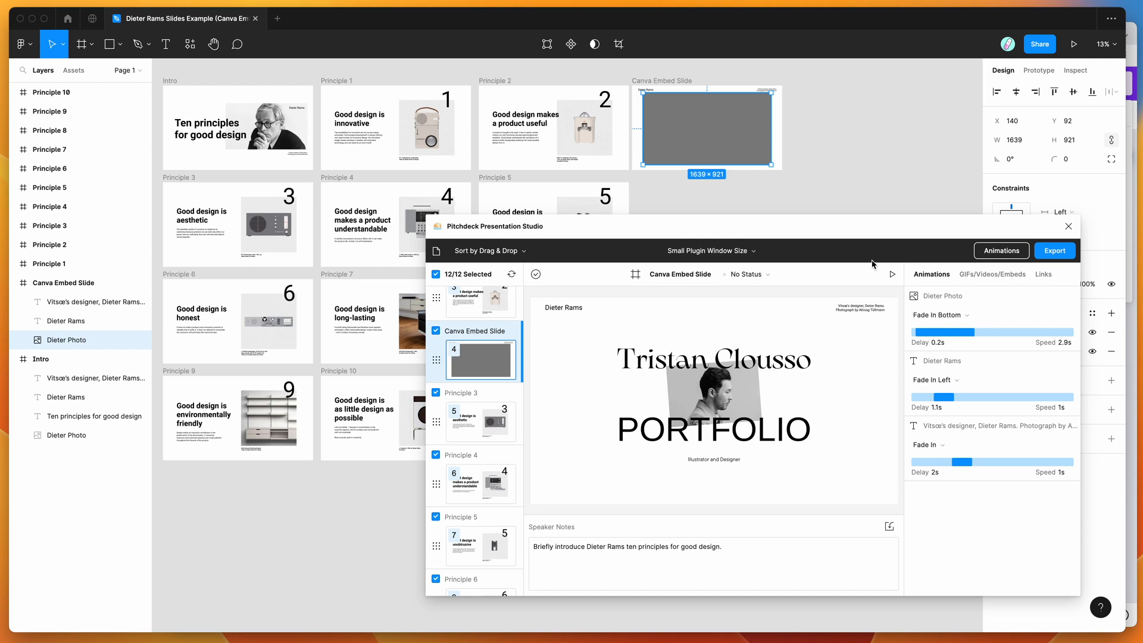
mouse_move(850, 235)
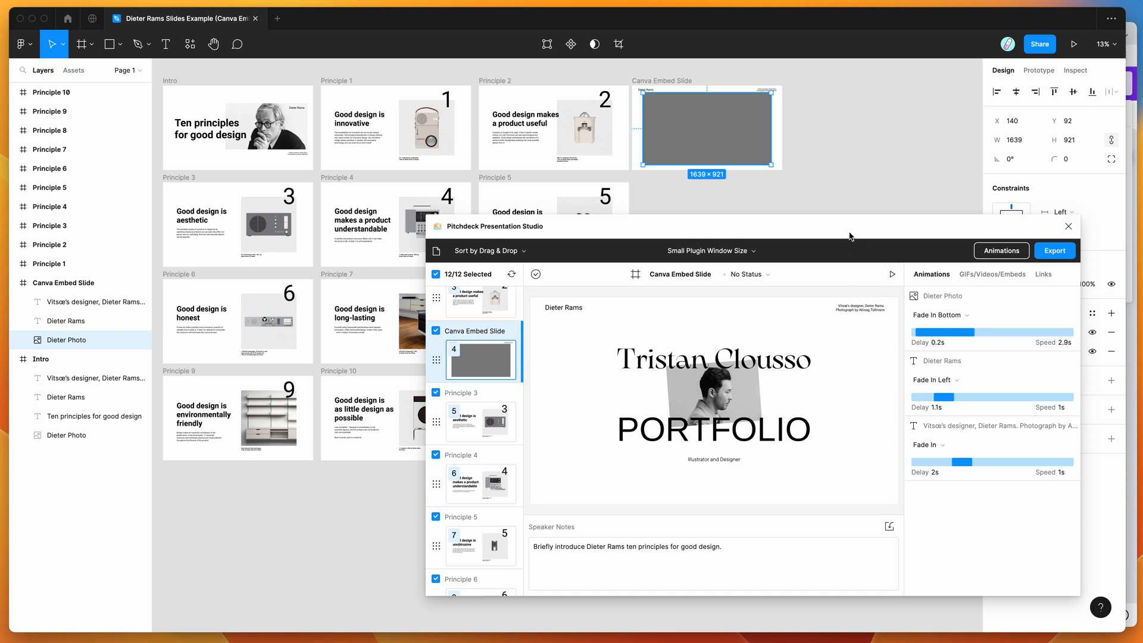
mouse_move(815, 233)
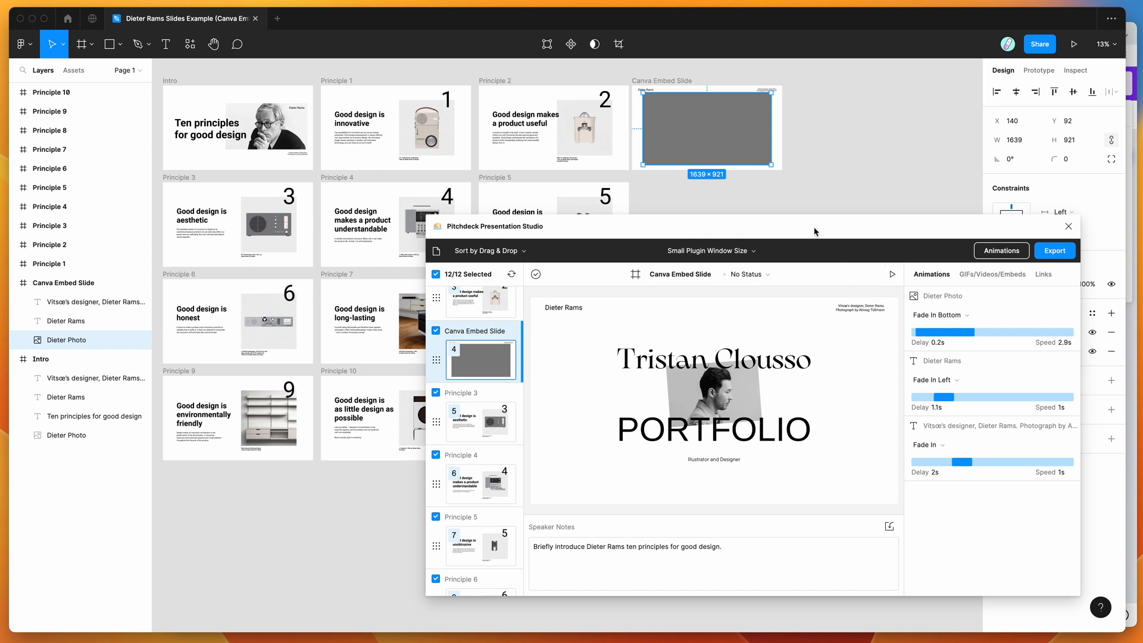
mouse_move(762, 225)
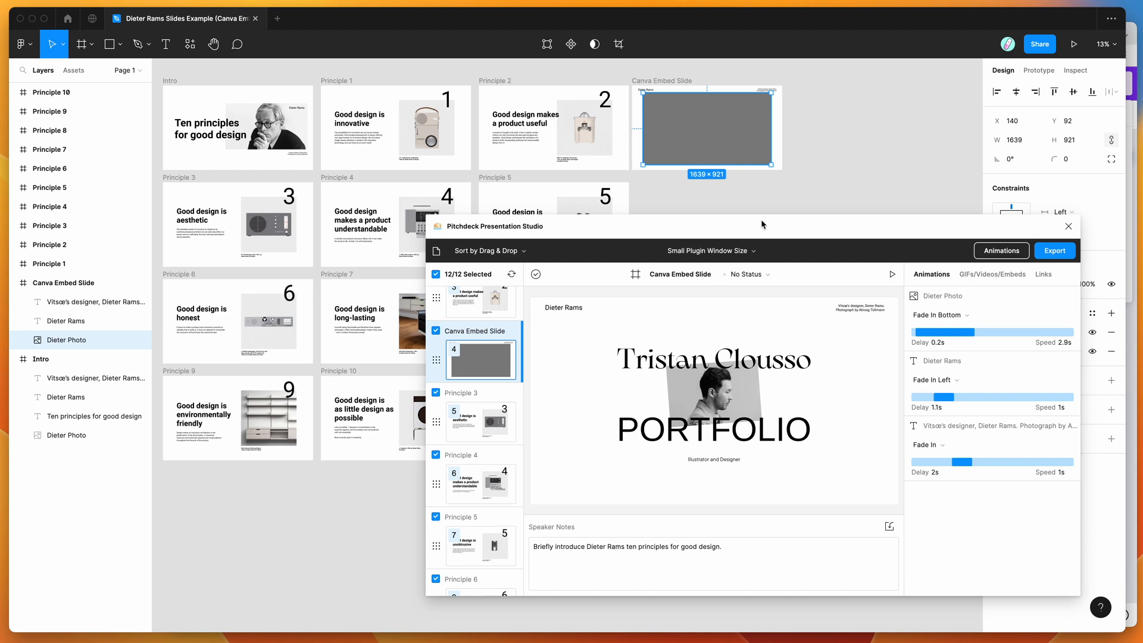
mouse_move(855, 226)
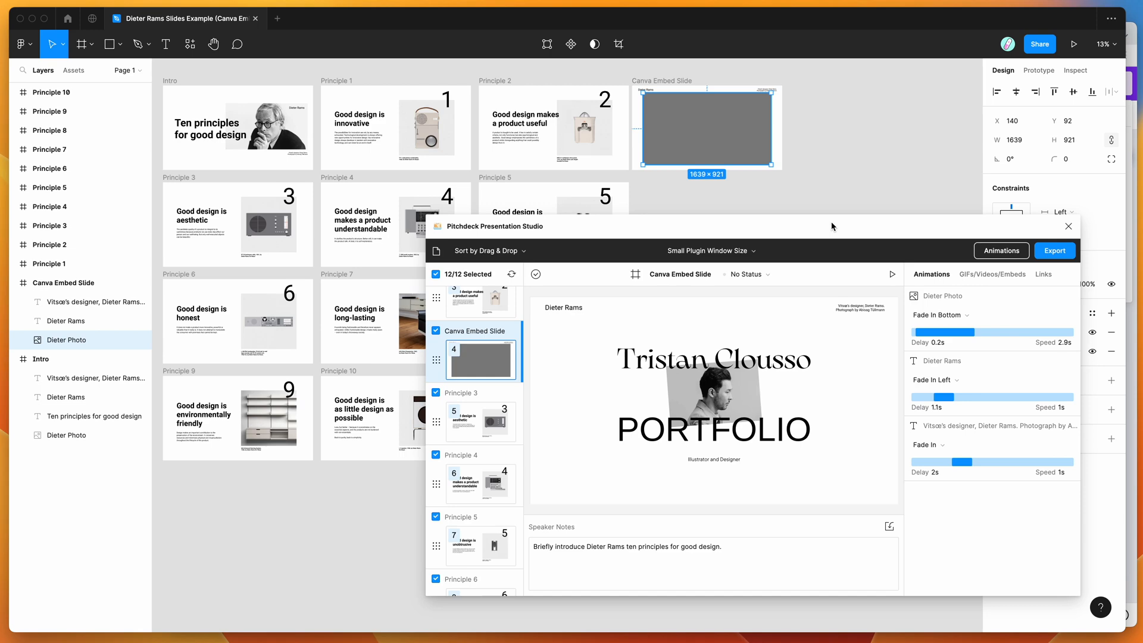
mouse_move(796, 228)
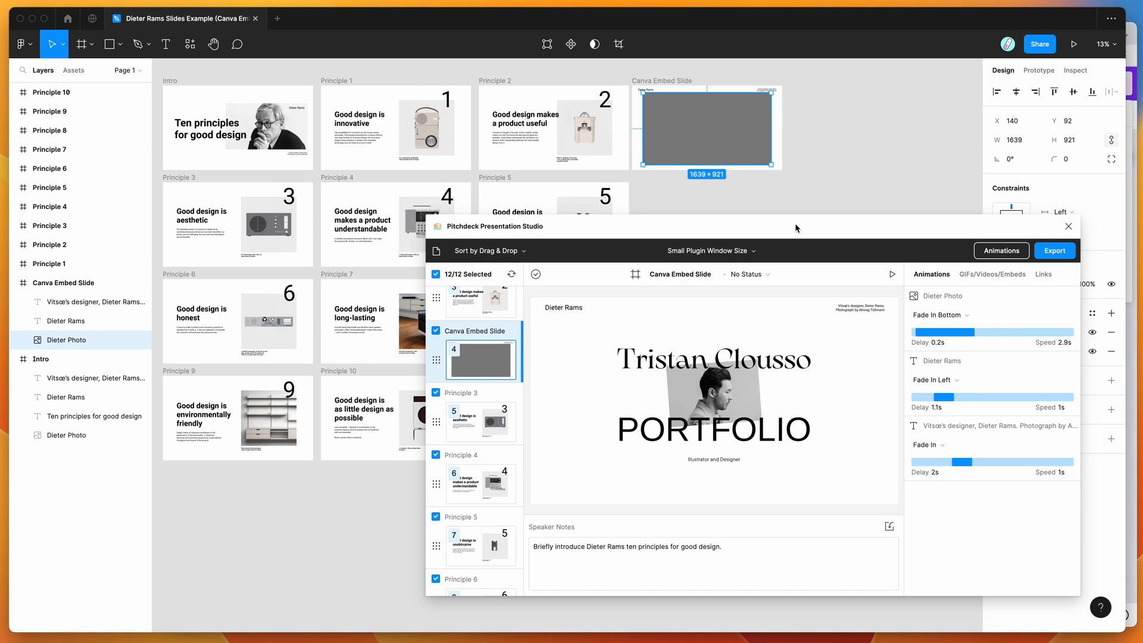